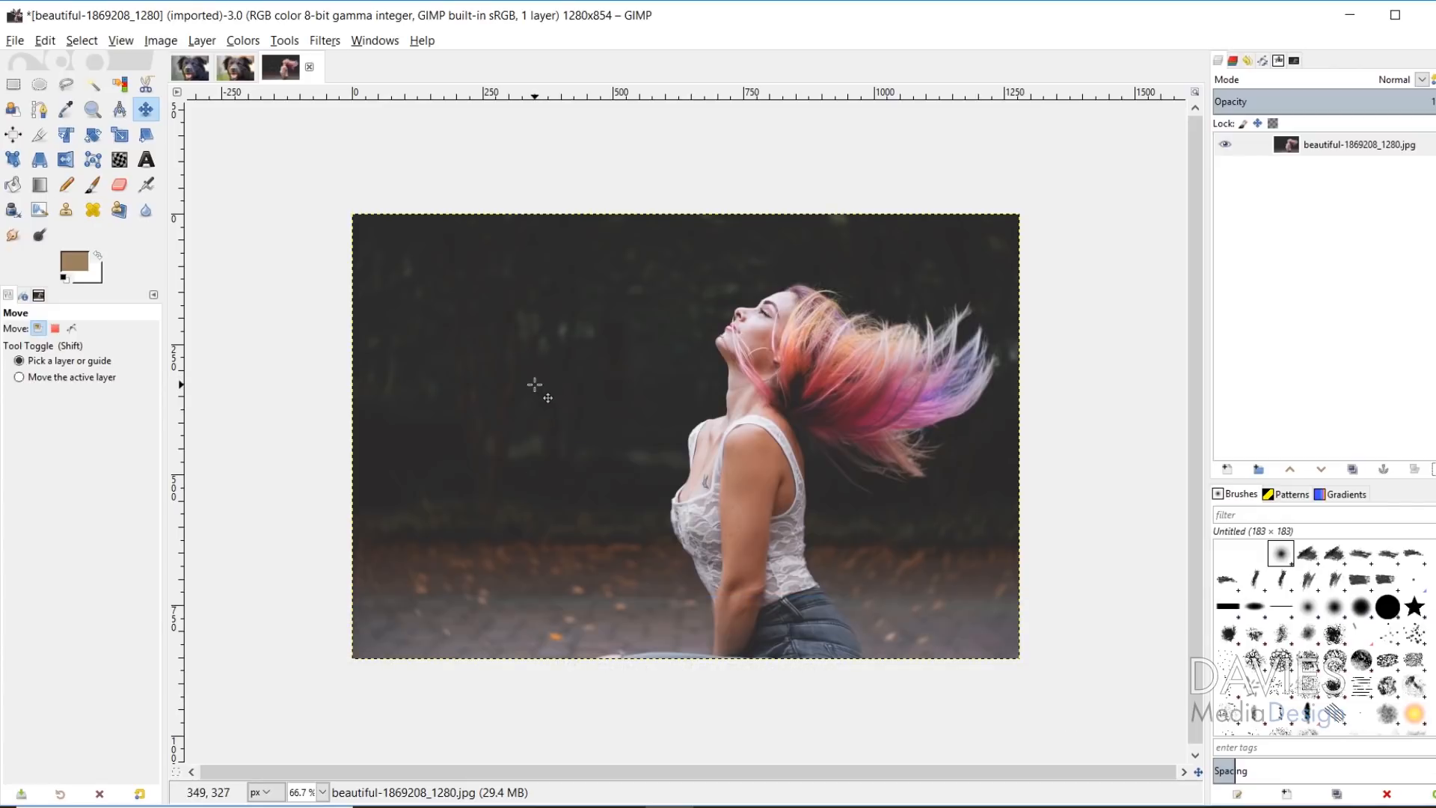
mouse_move(658, 422)
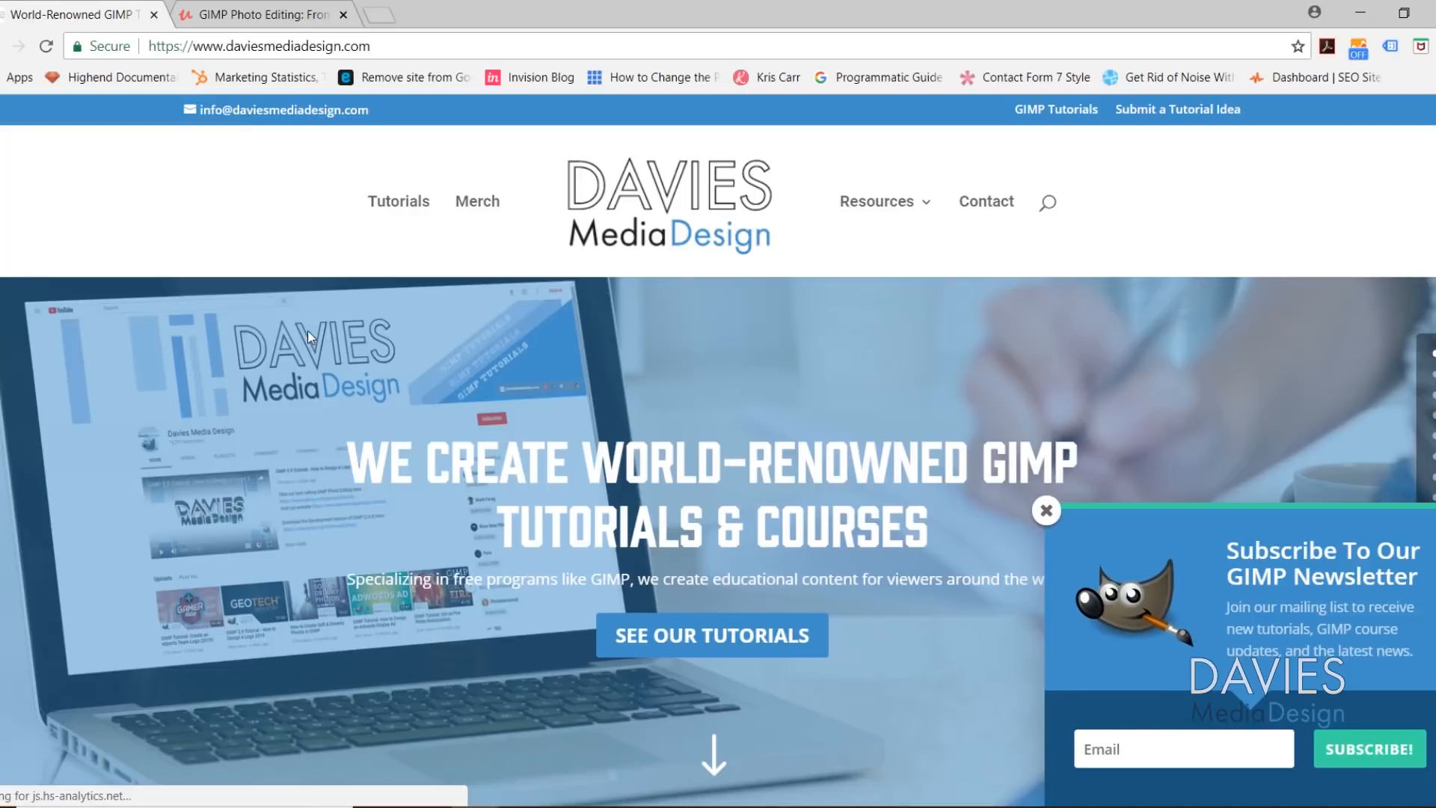
mouse_move(322, 368)
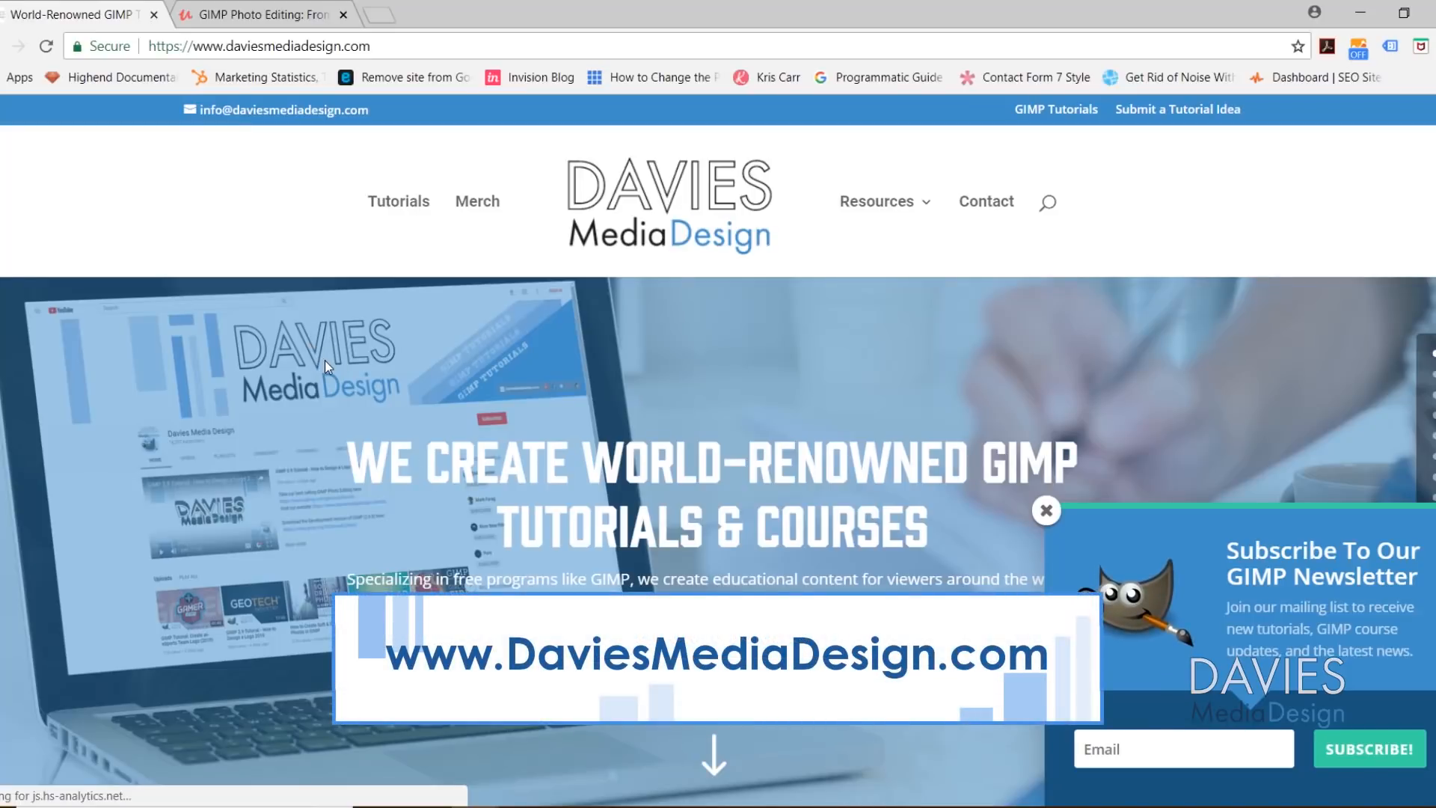
- Return to the woman's photo and re-enable Feather edges in the Foreground Select options
scroll(down, 3)
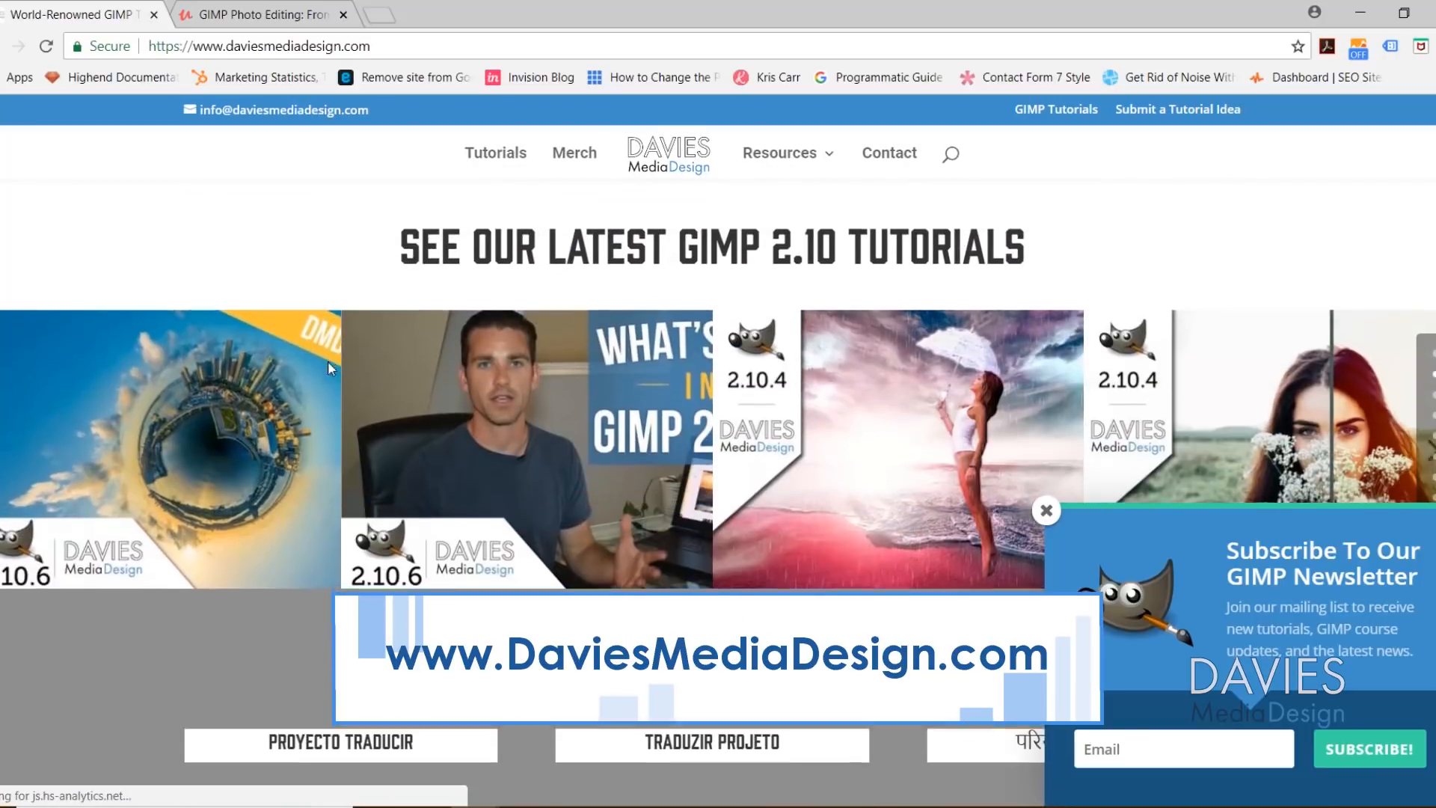
scroll(down, 3)
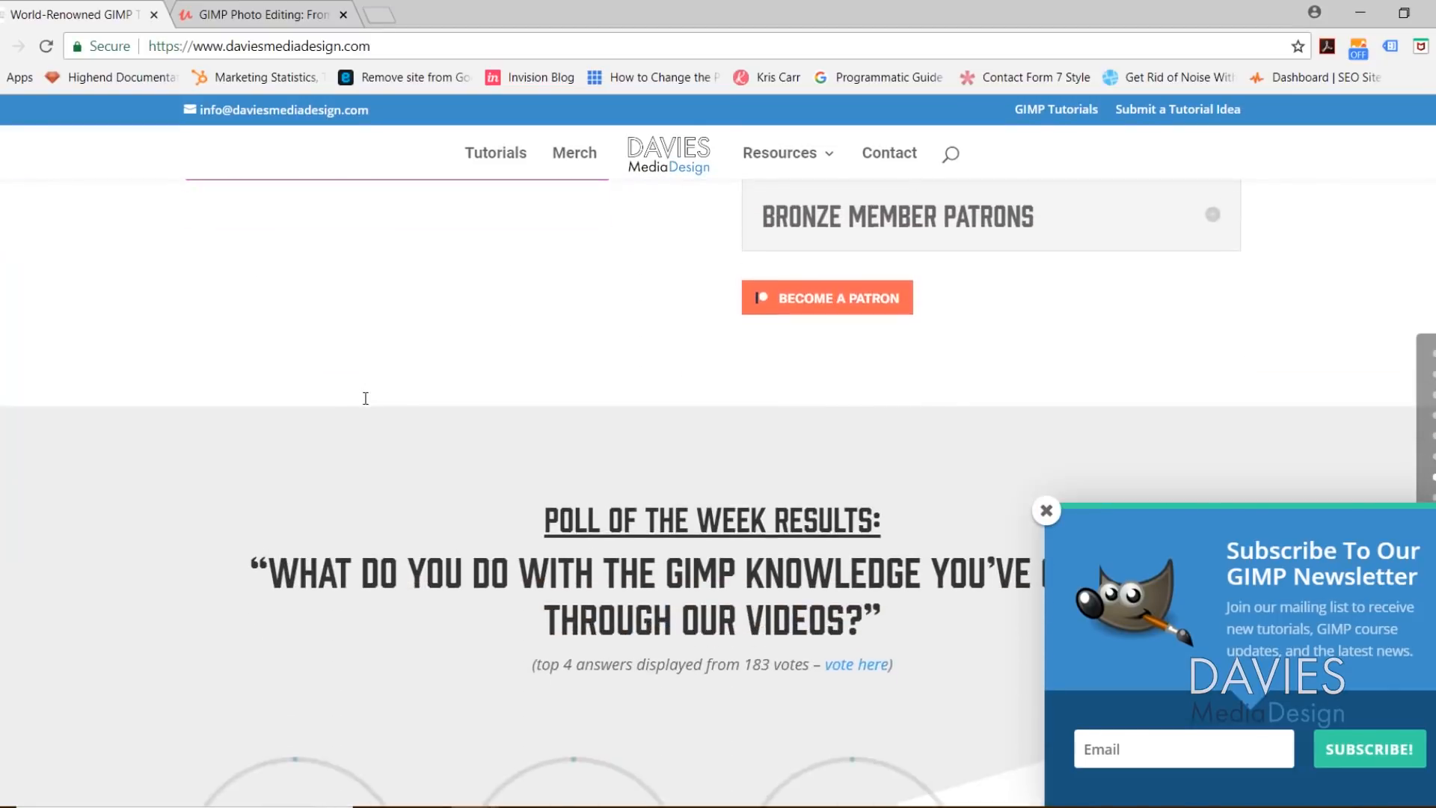
scroll(down, 3)
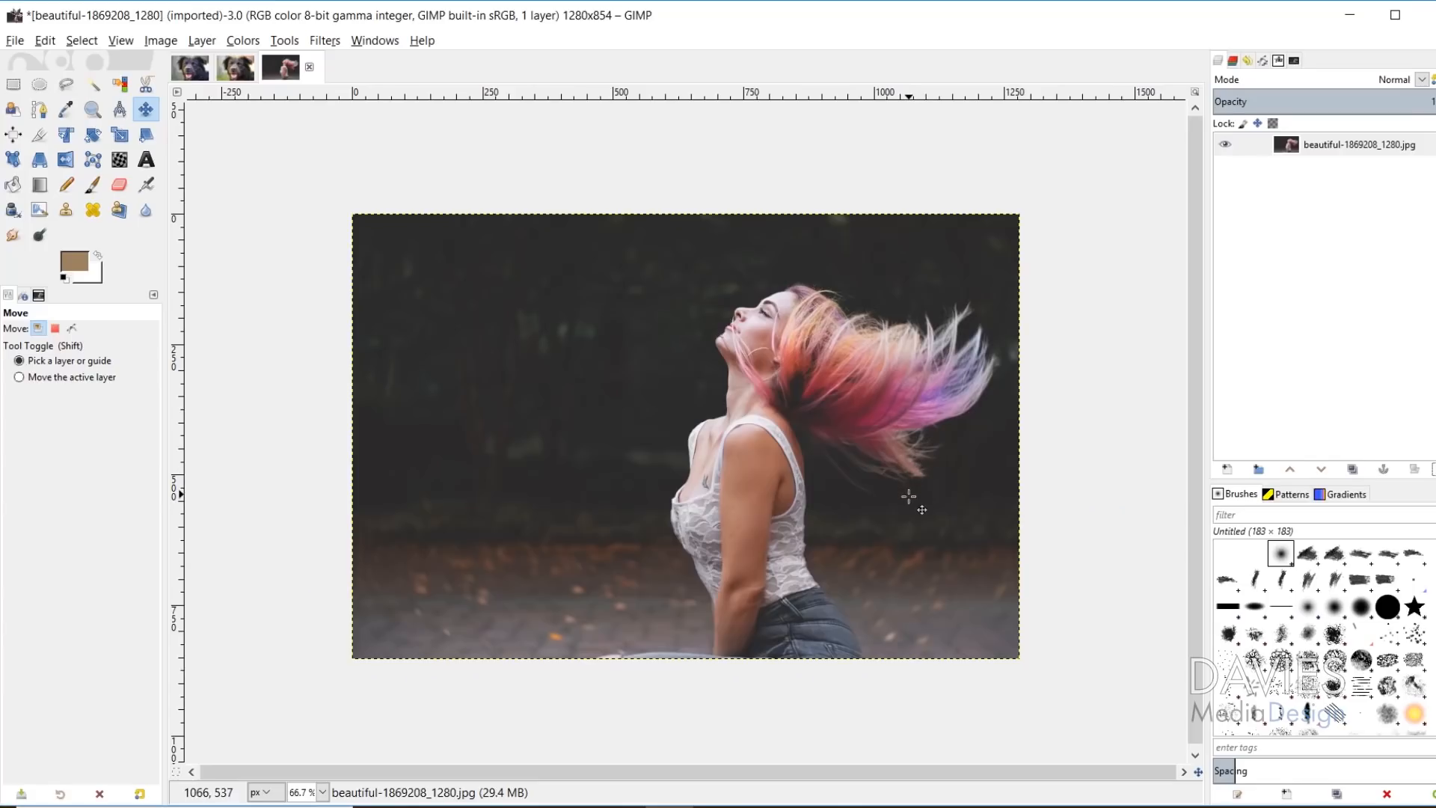
mouse_move(482, 617)
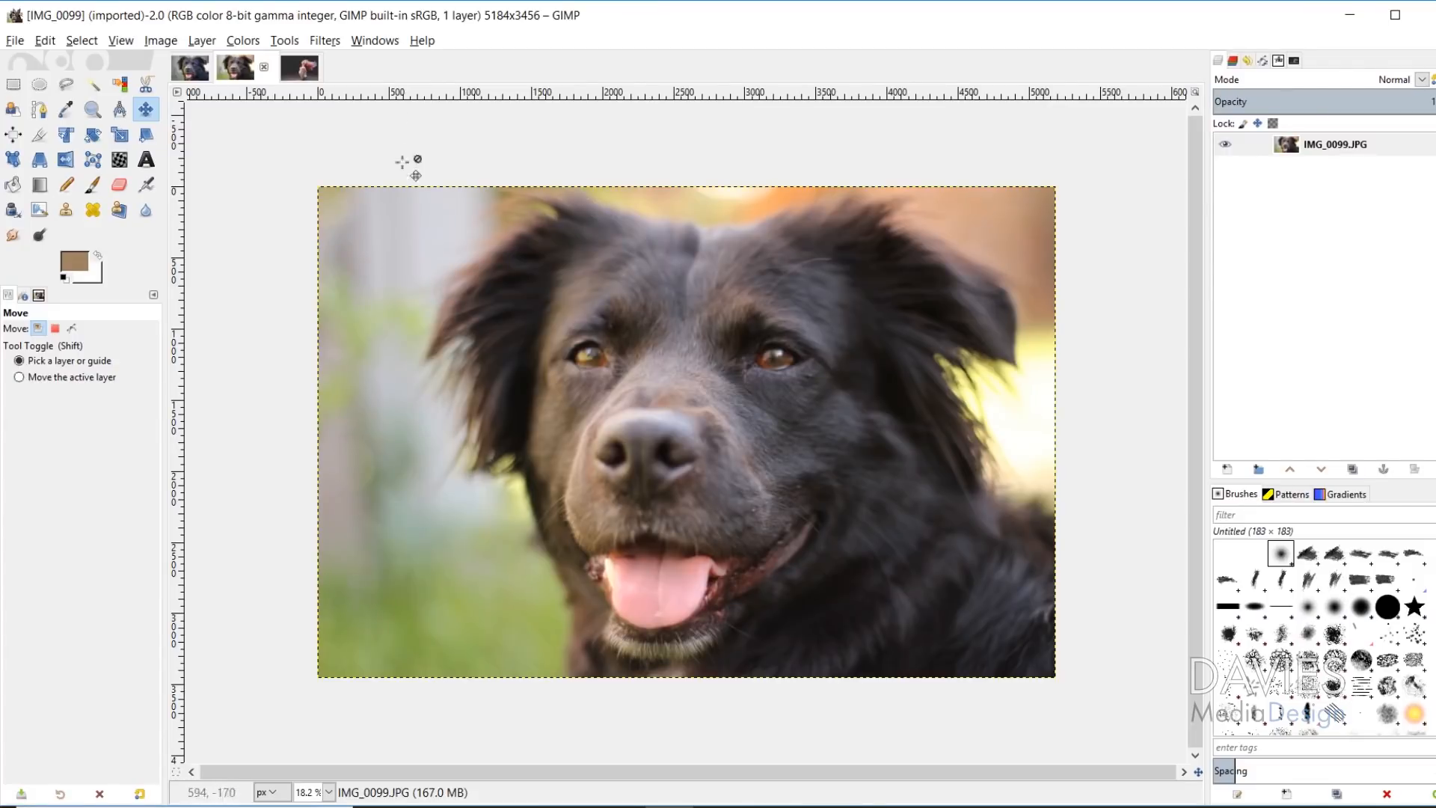
click(281, 66)
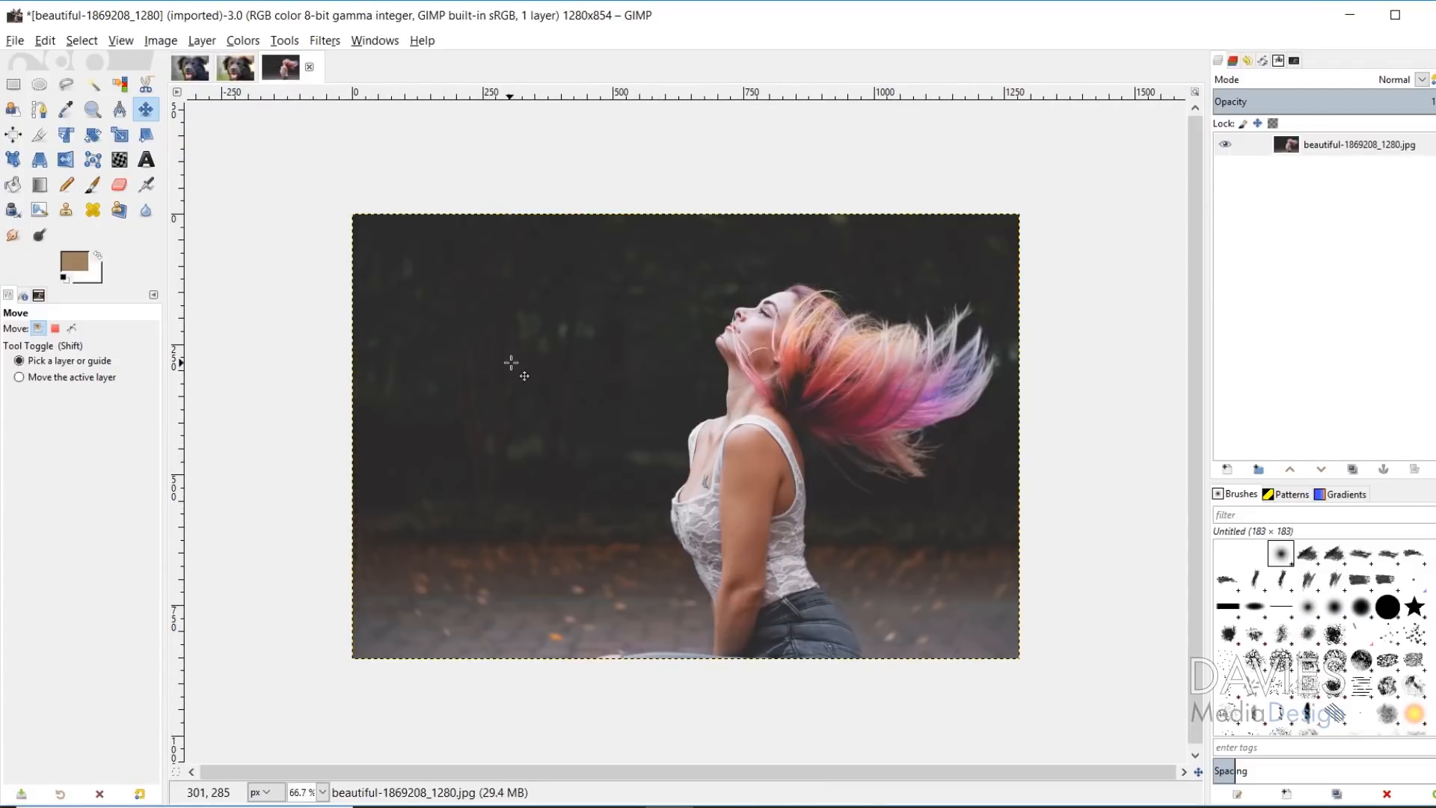
mouse_move(486, 442)
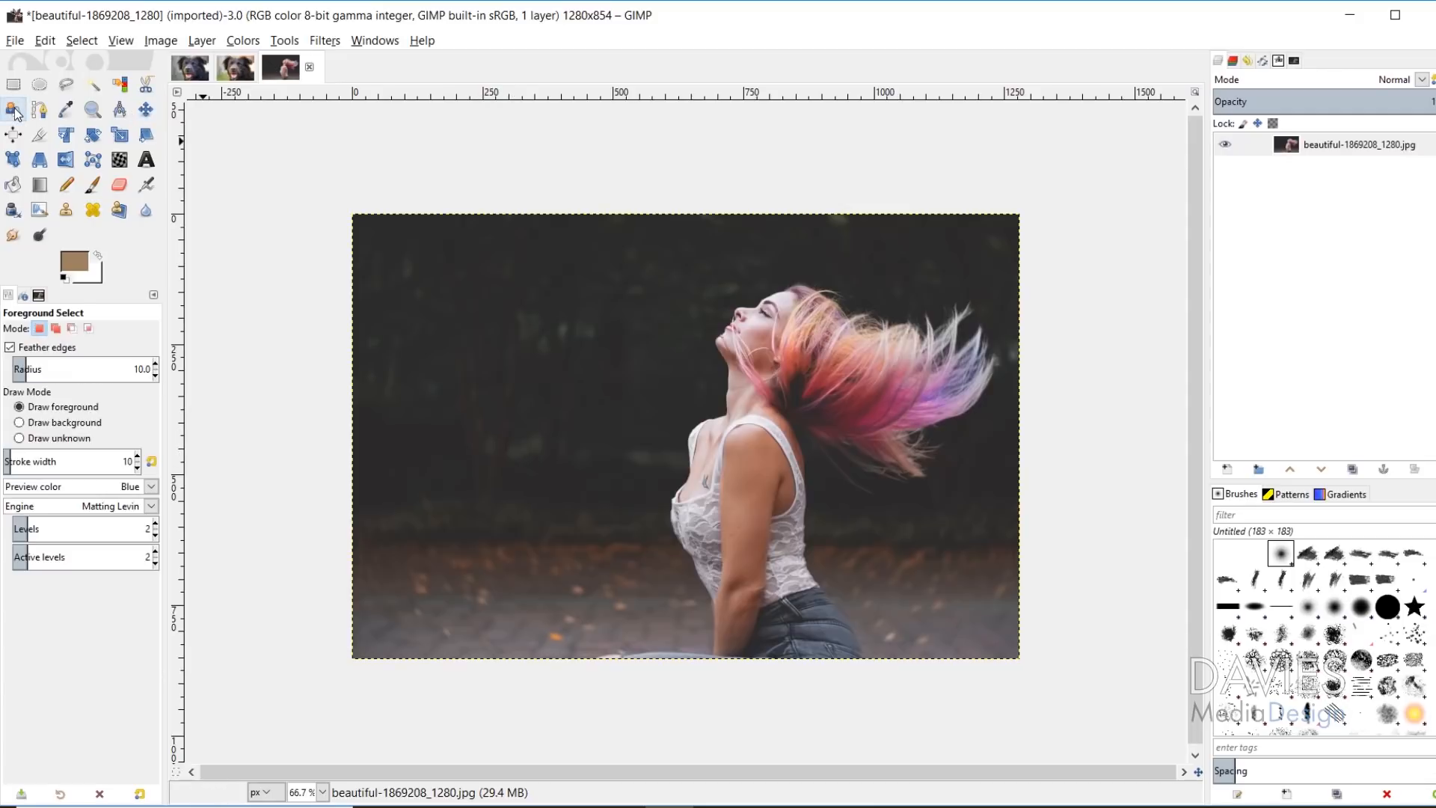
mouse_move(15, 110)
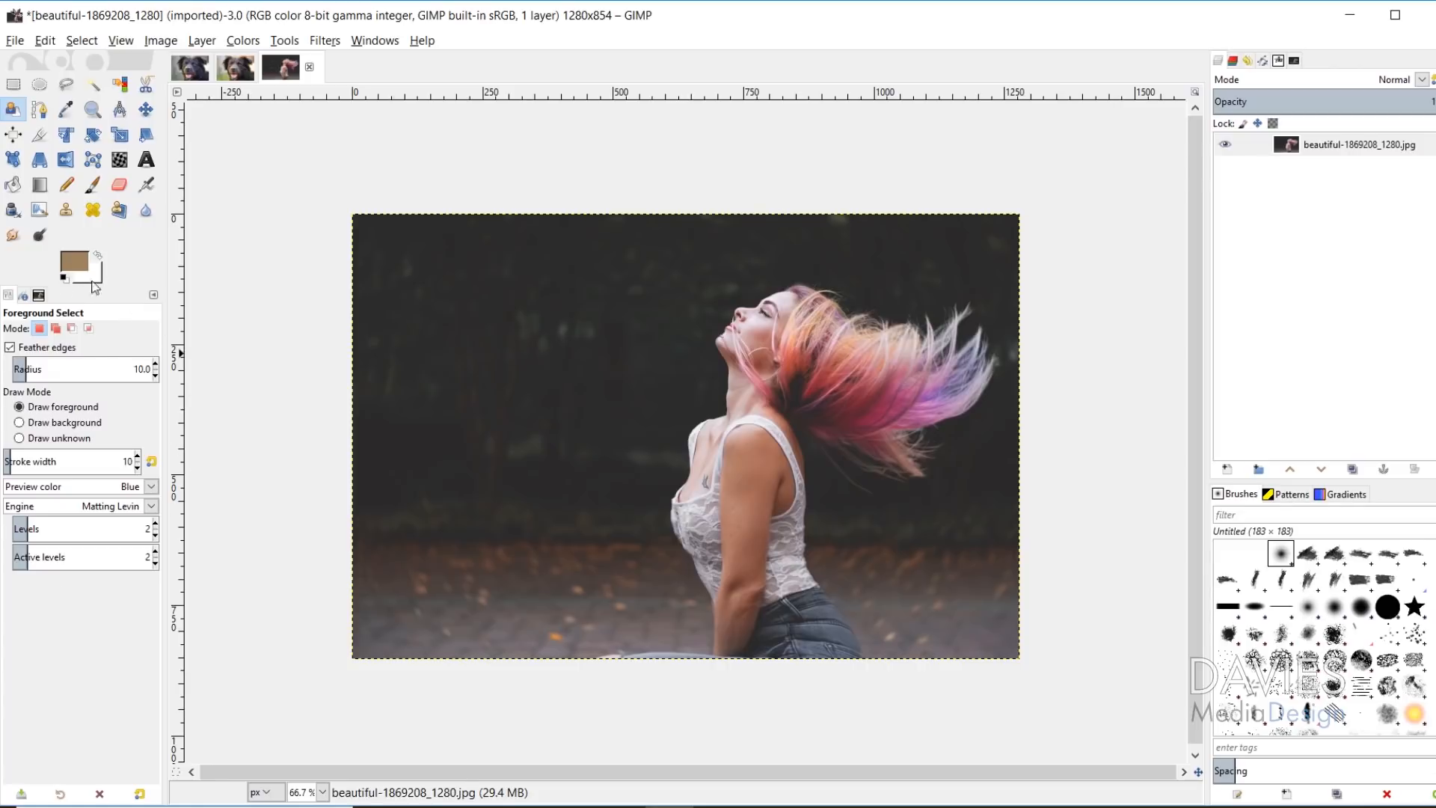
mouse_move(103, 291)
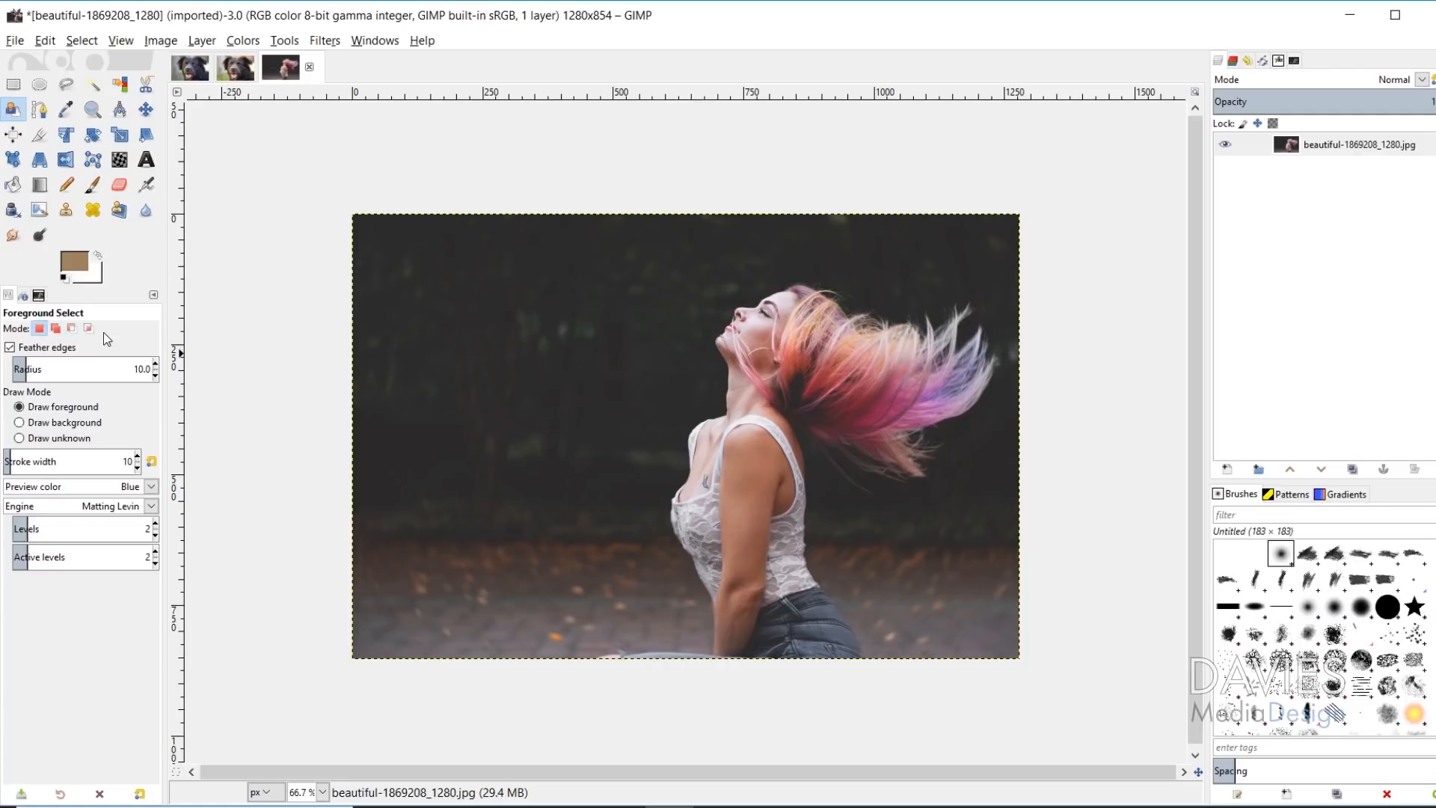
mouse_move(56, 330)
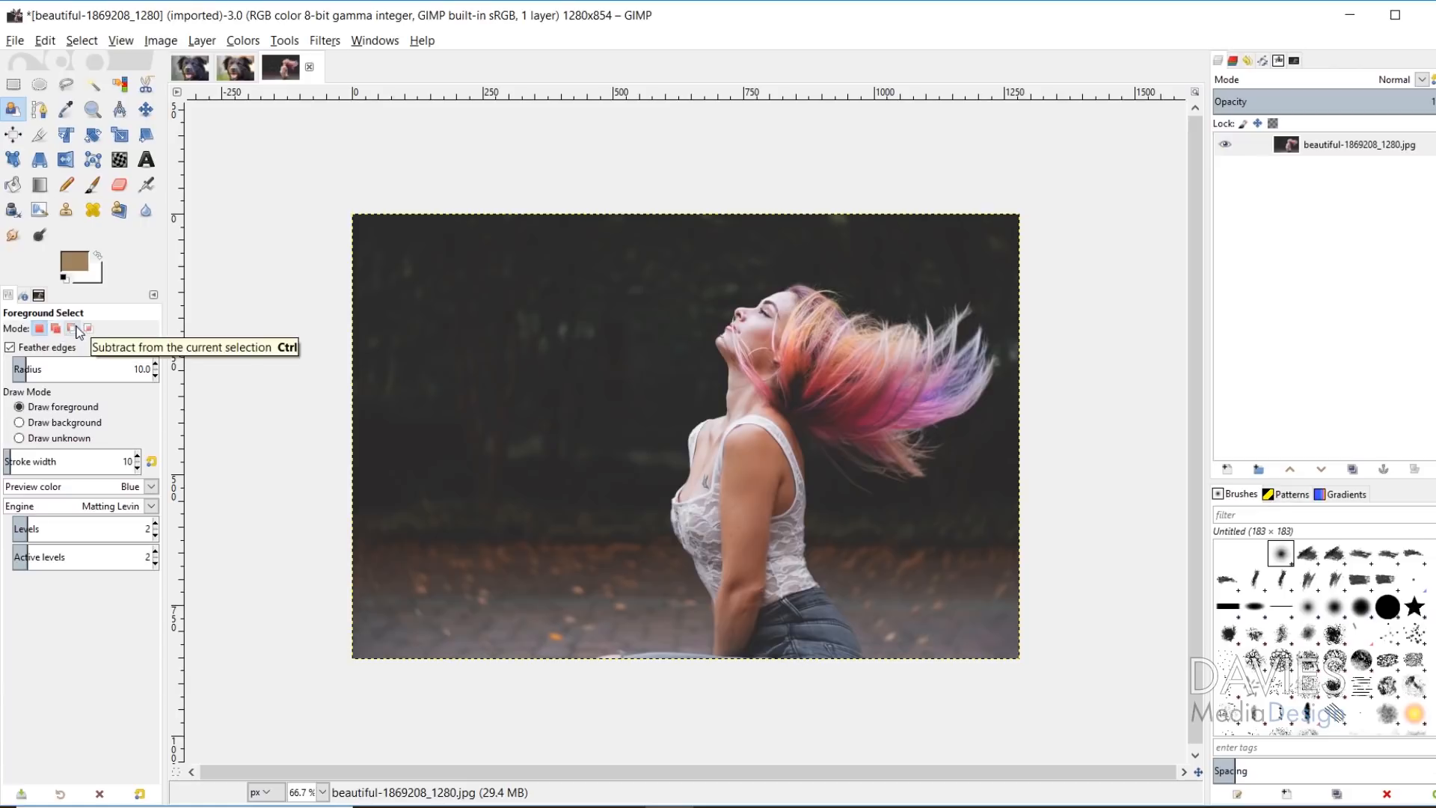
mouse_move(87, 327)
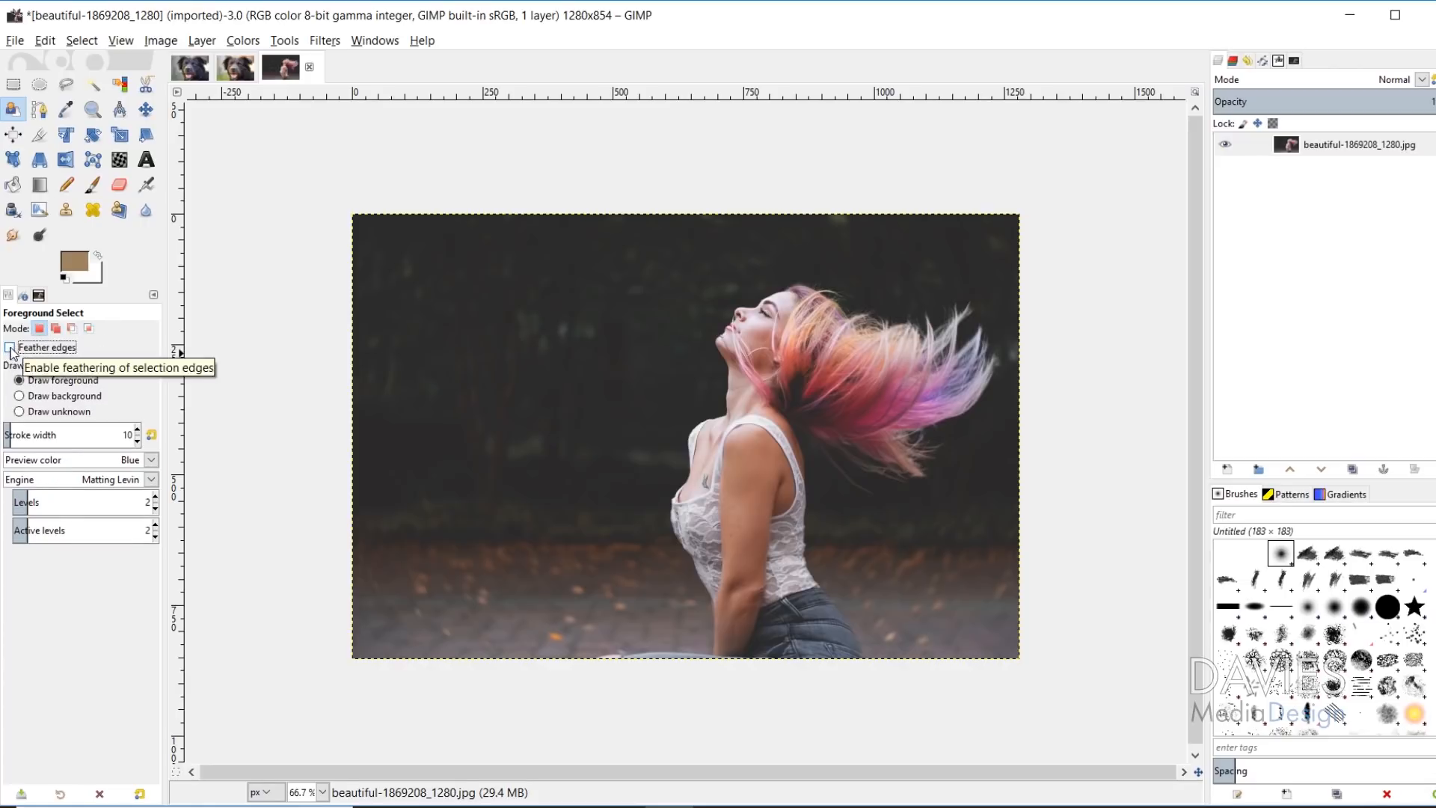
click(9, 347)
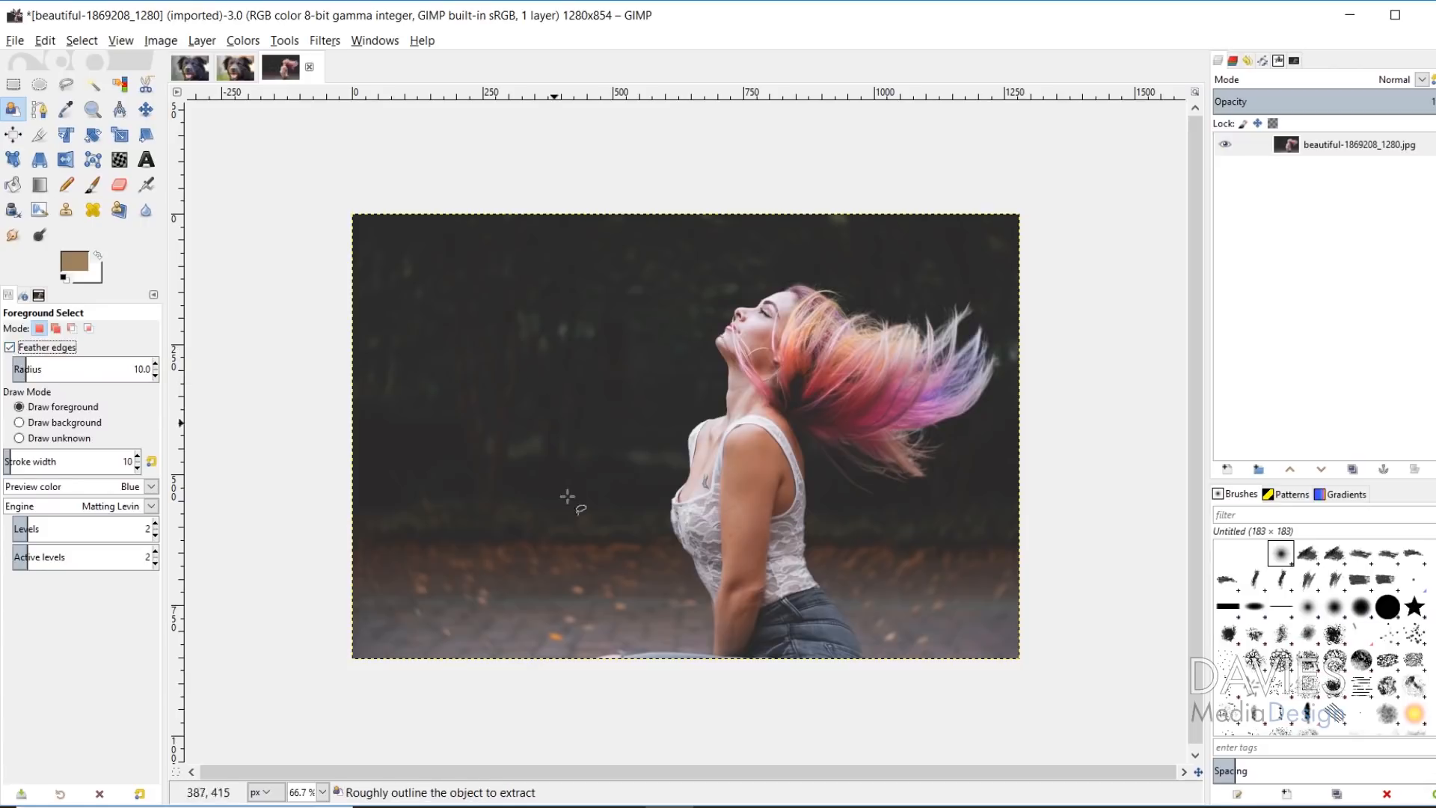
mouse_move(710, 614)
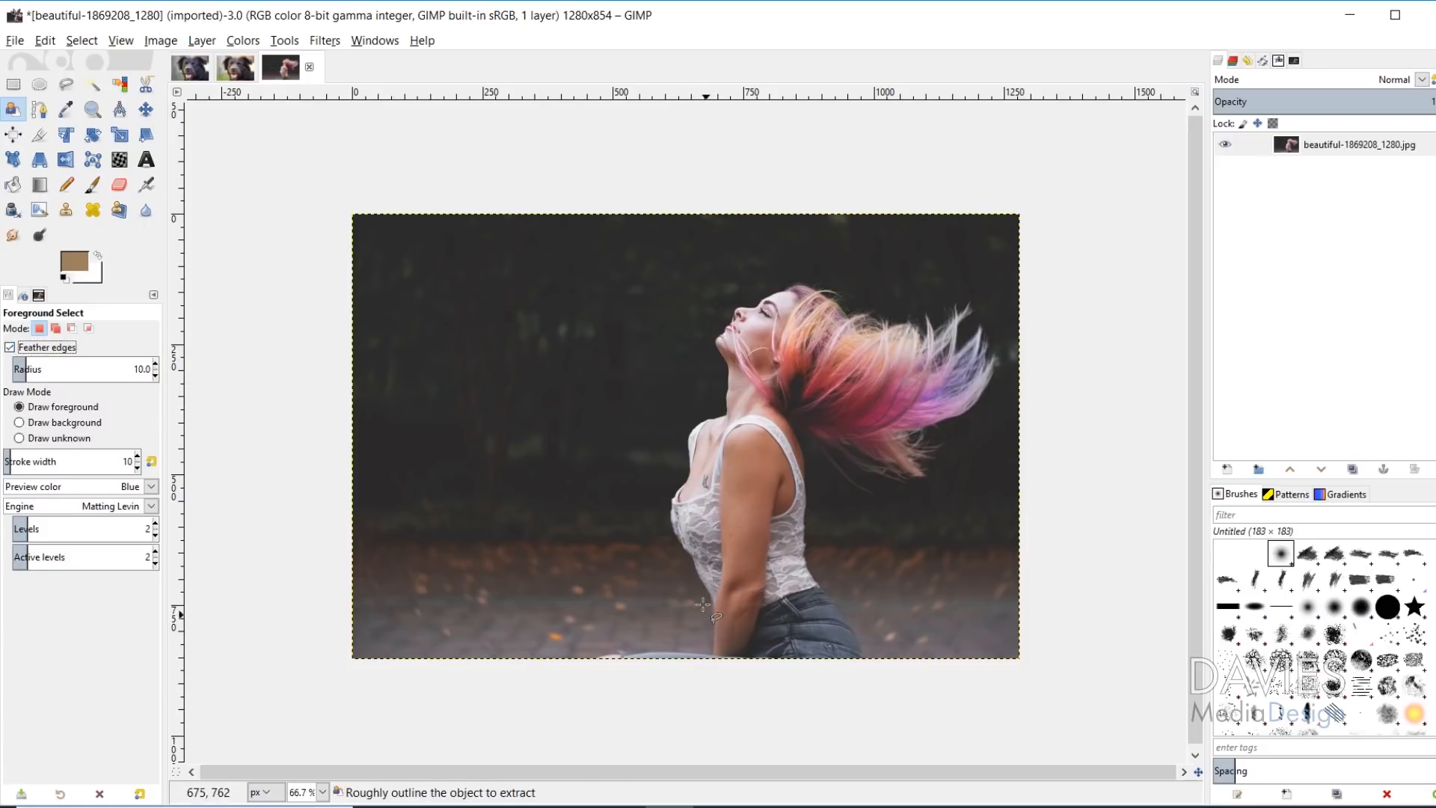
mouse_move(472, 413)
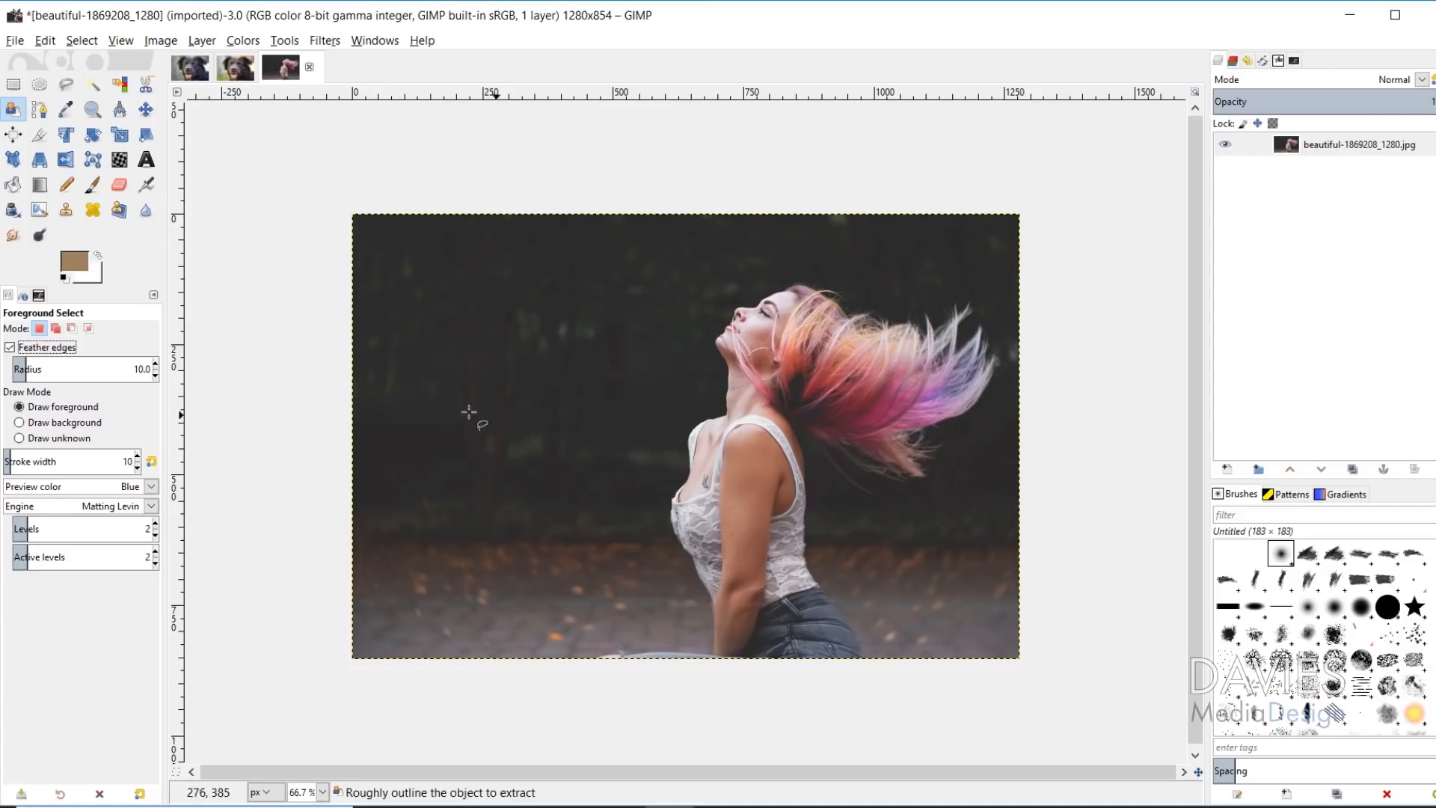
mouse_move(685, 440)
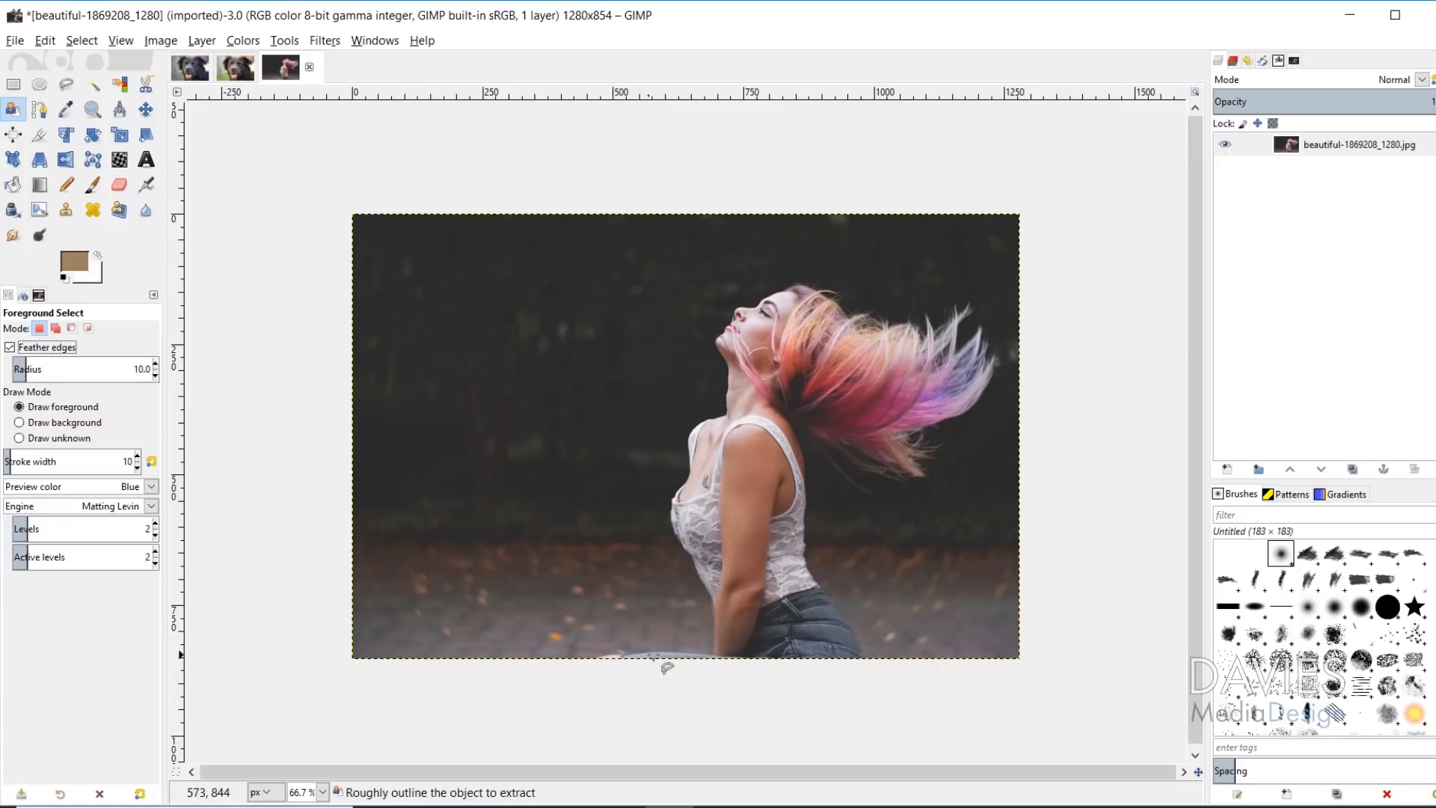
mouse_move(410, 341)
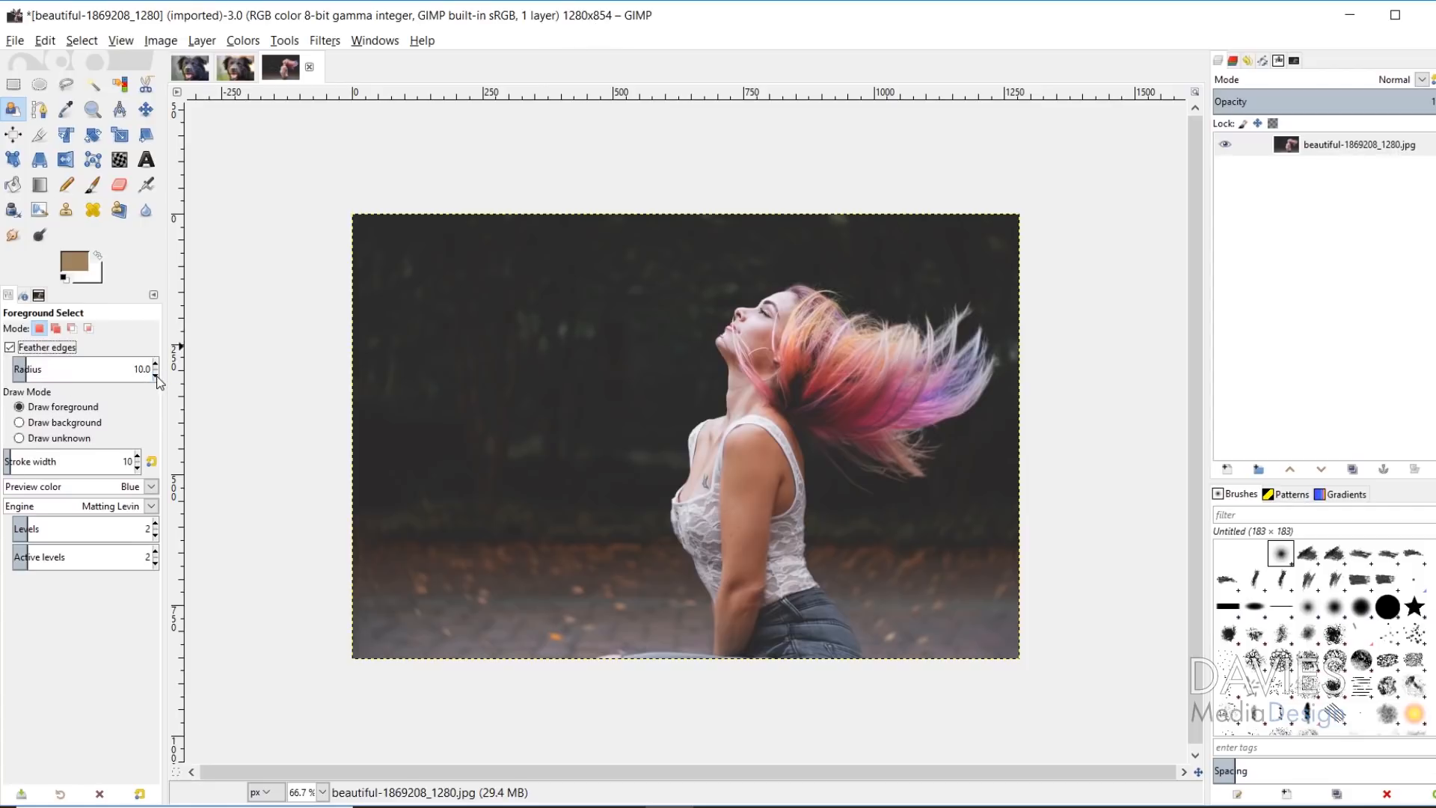
click(155, 374)
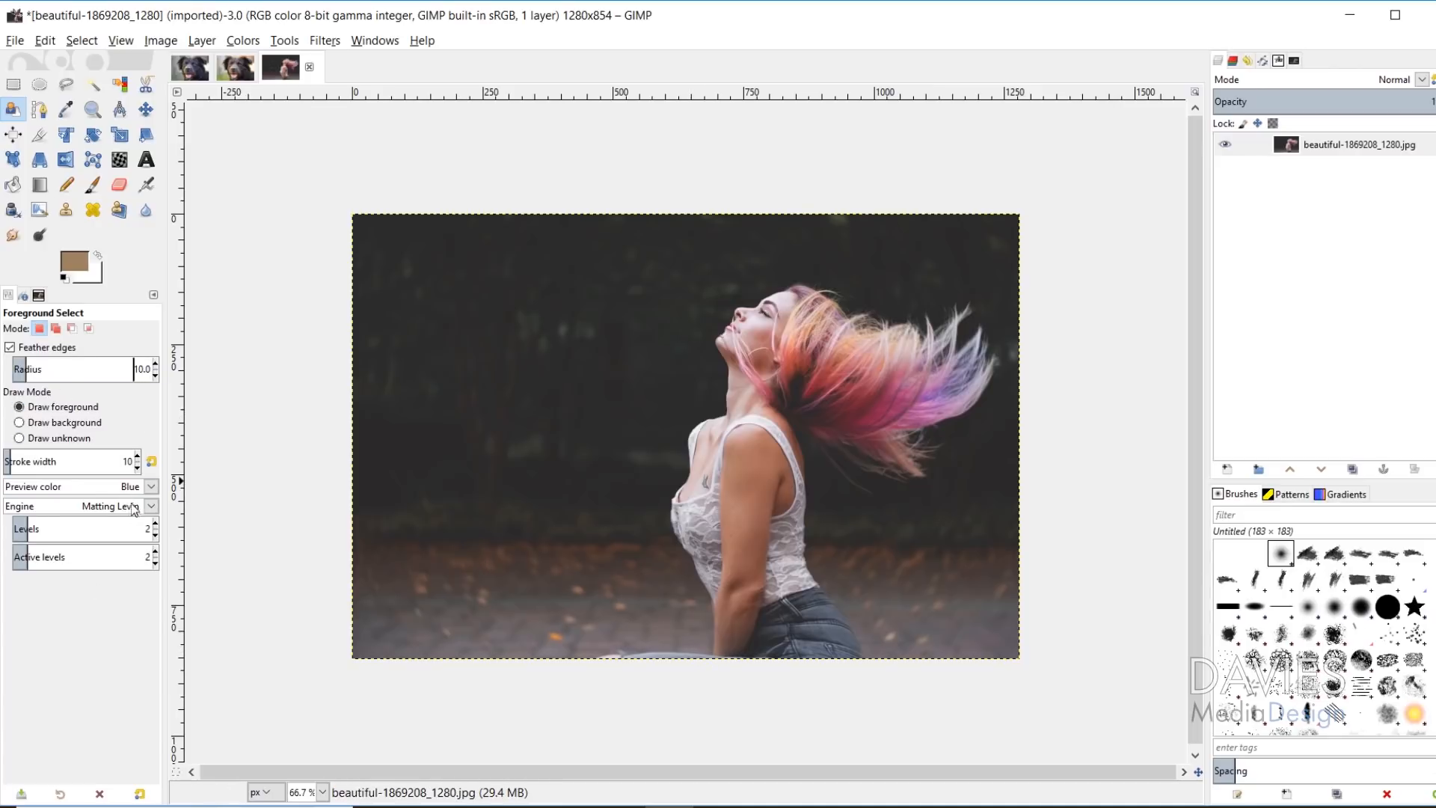
- Switch the matting engine to Global, then back to Matting Levin
click(149, 505)
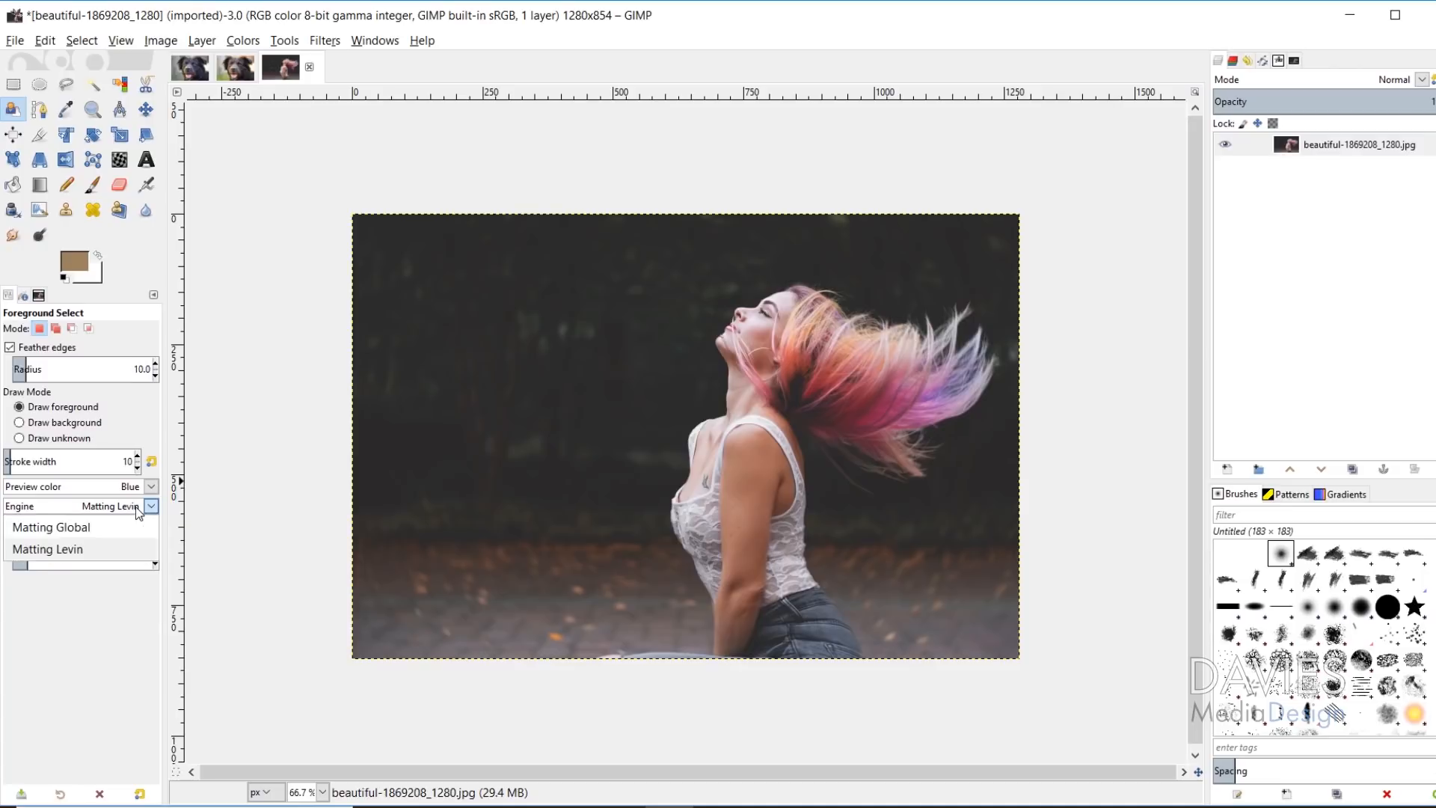
mouse_move(135, 510)
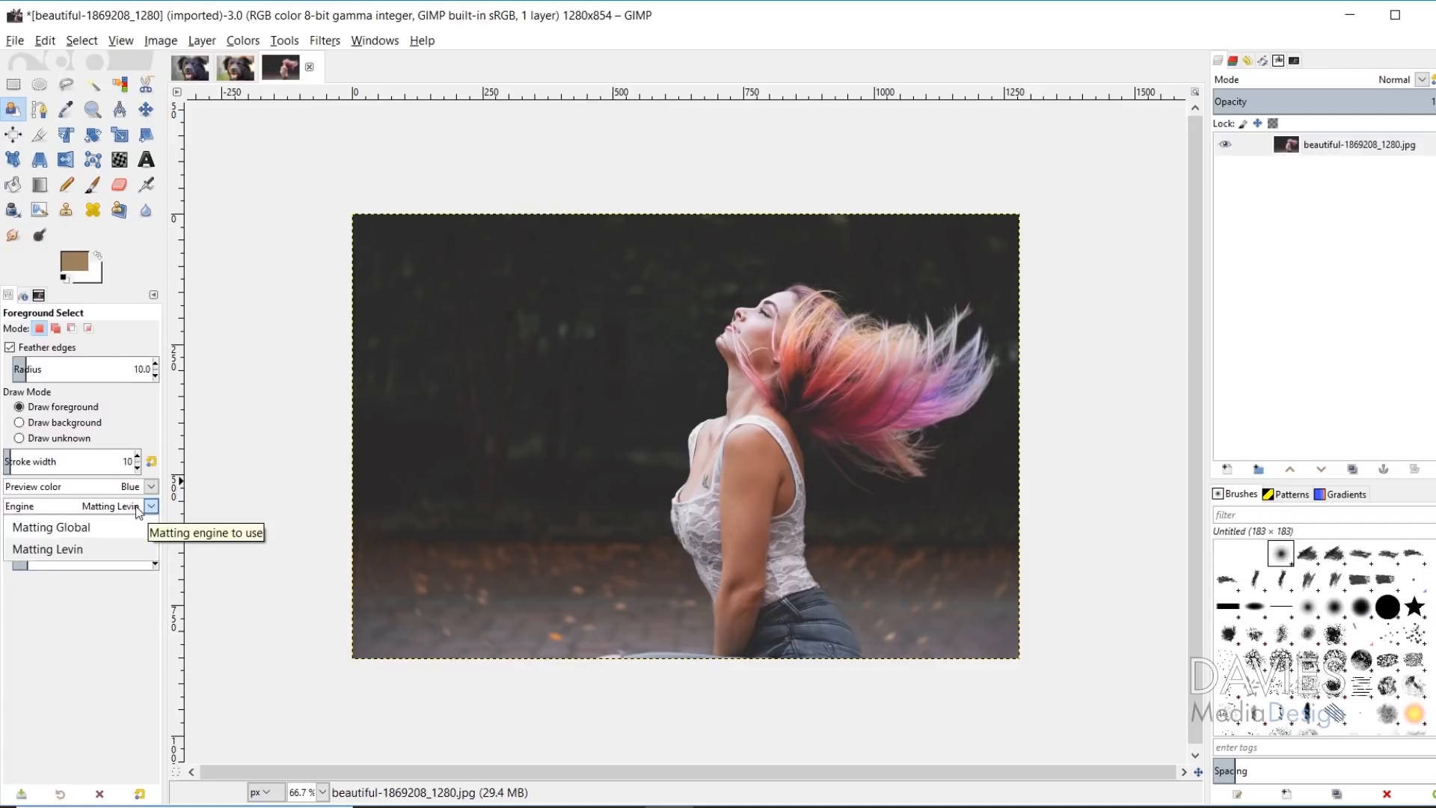
mouse_move(138, 511)
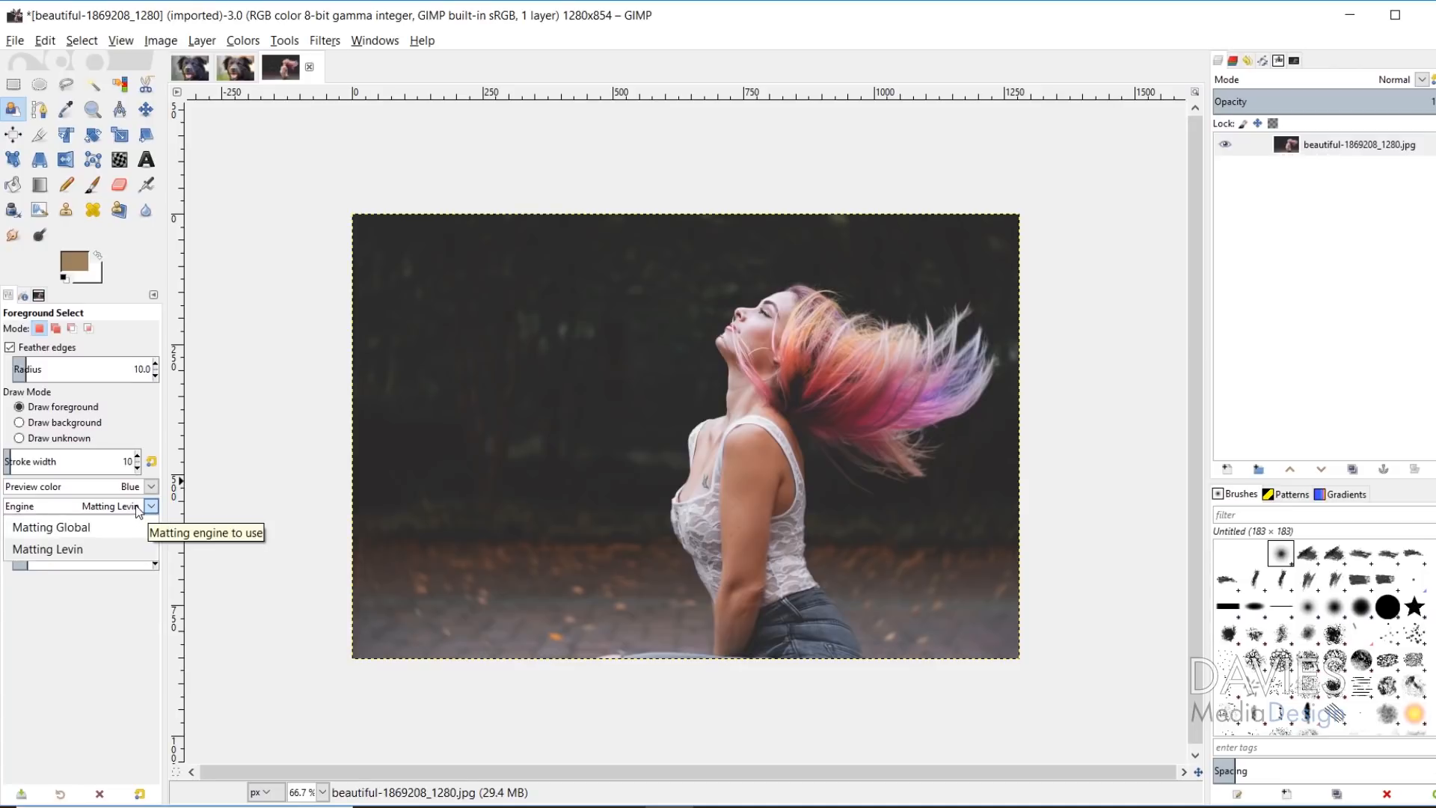
mouse_move(16, 469)
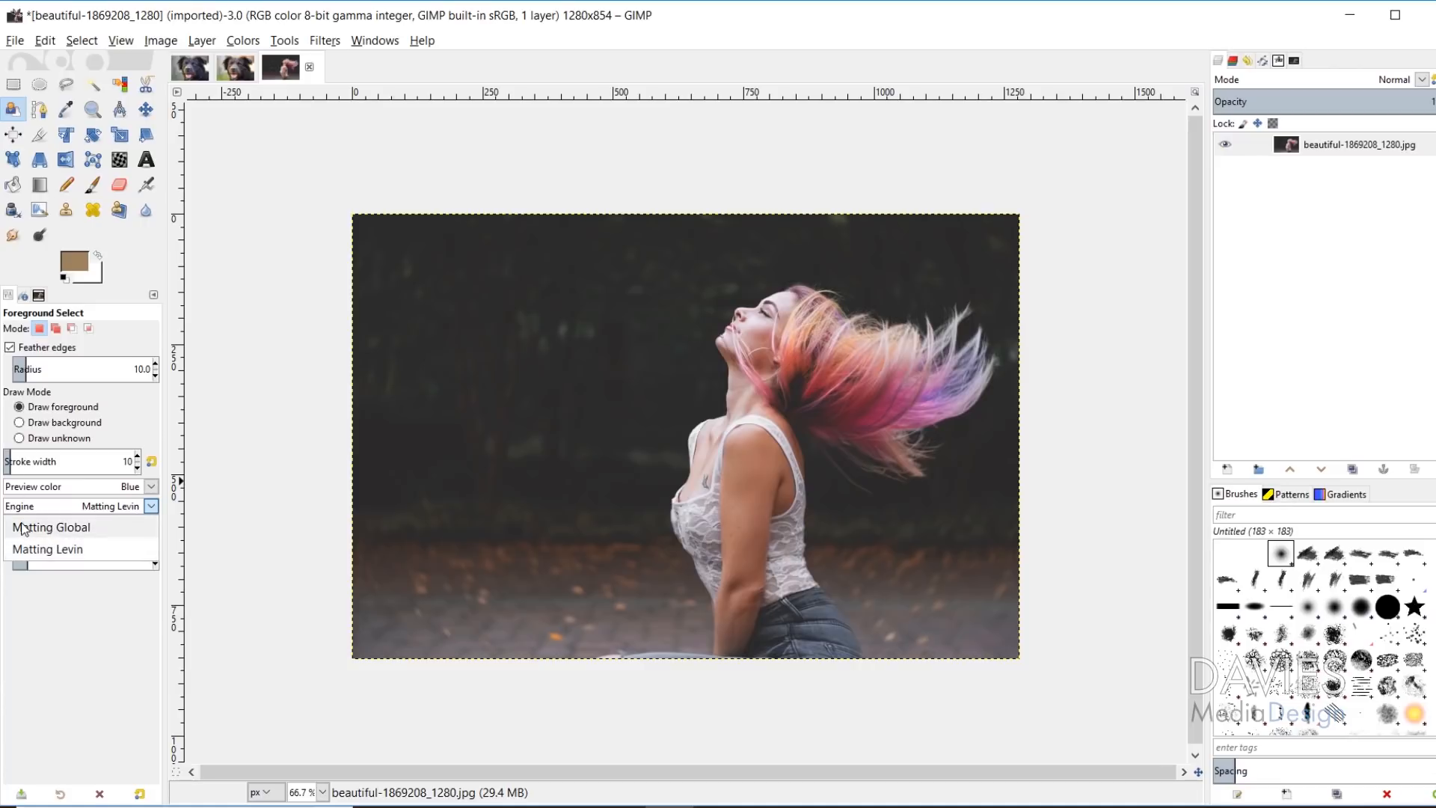
mouse_move(476, 370)
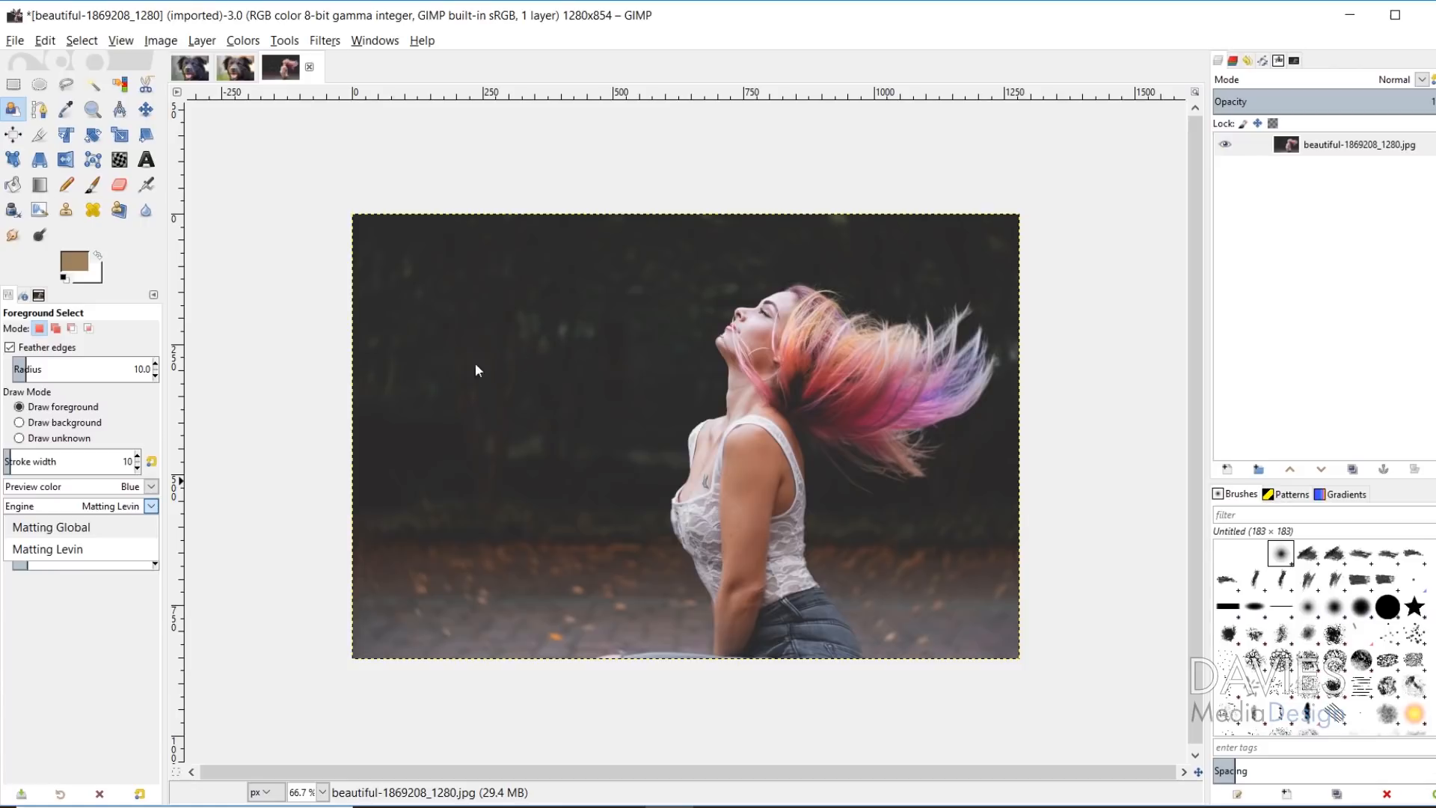
mouse_move(739, 382)
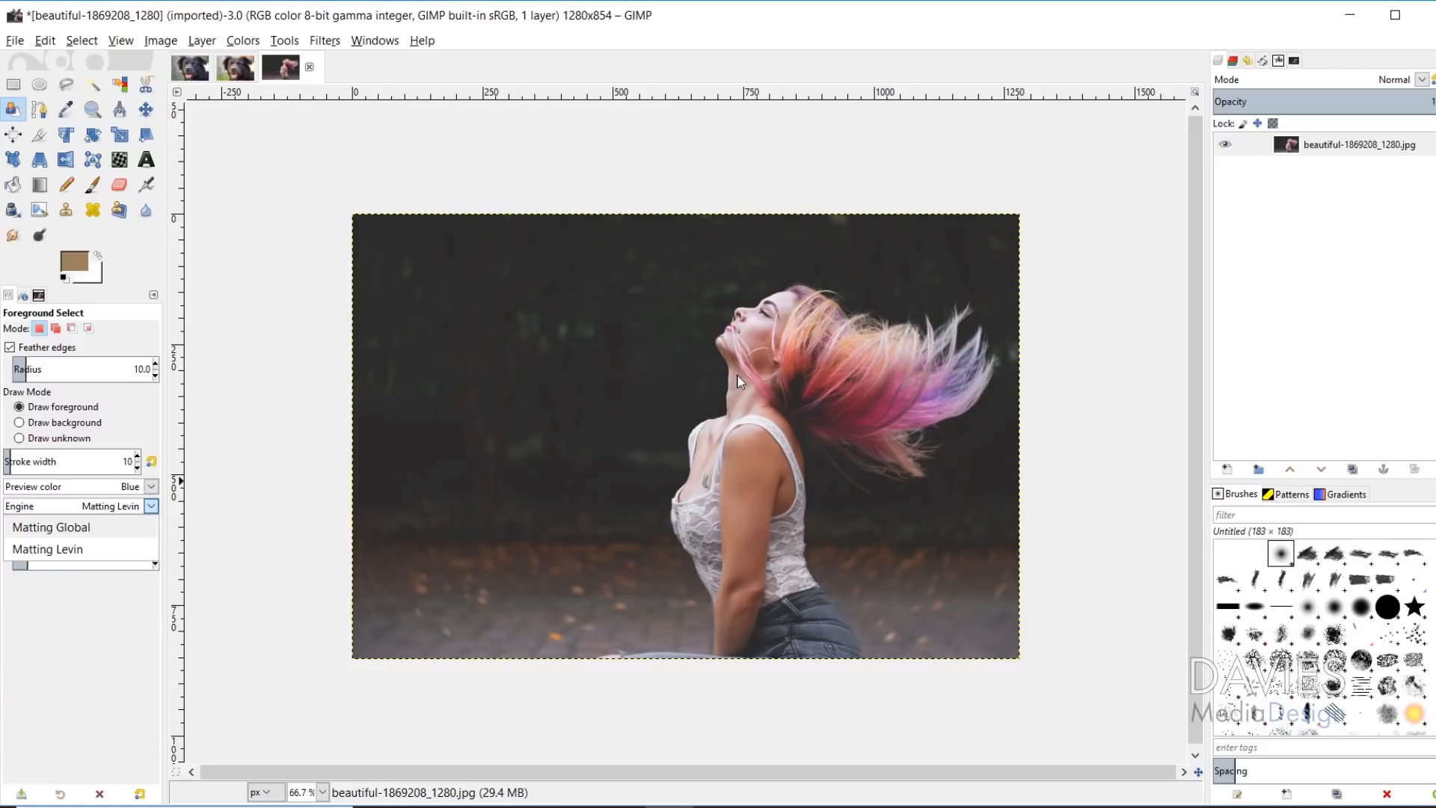
mouse_move(673, 416)
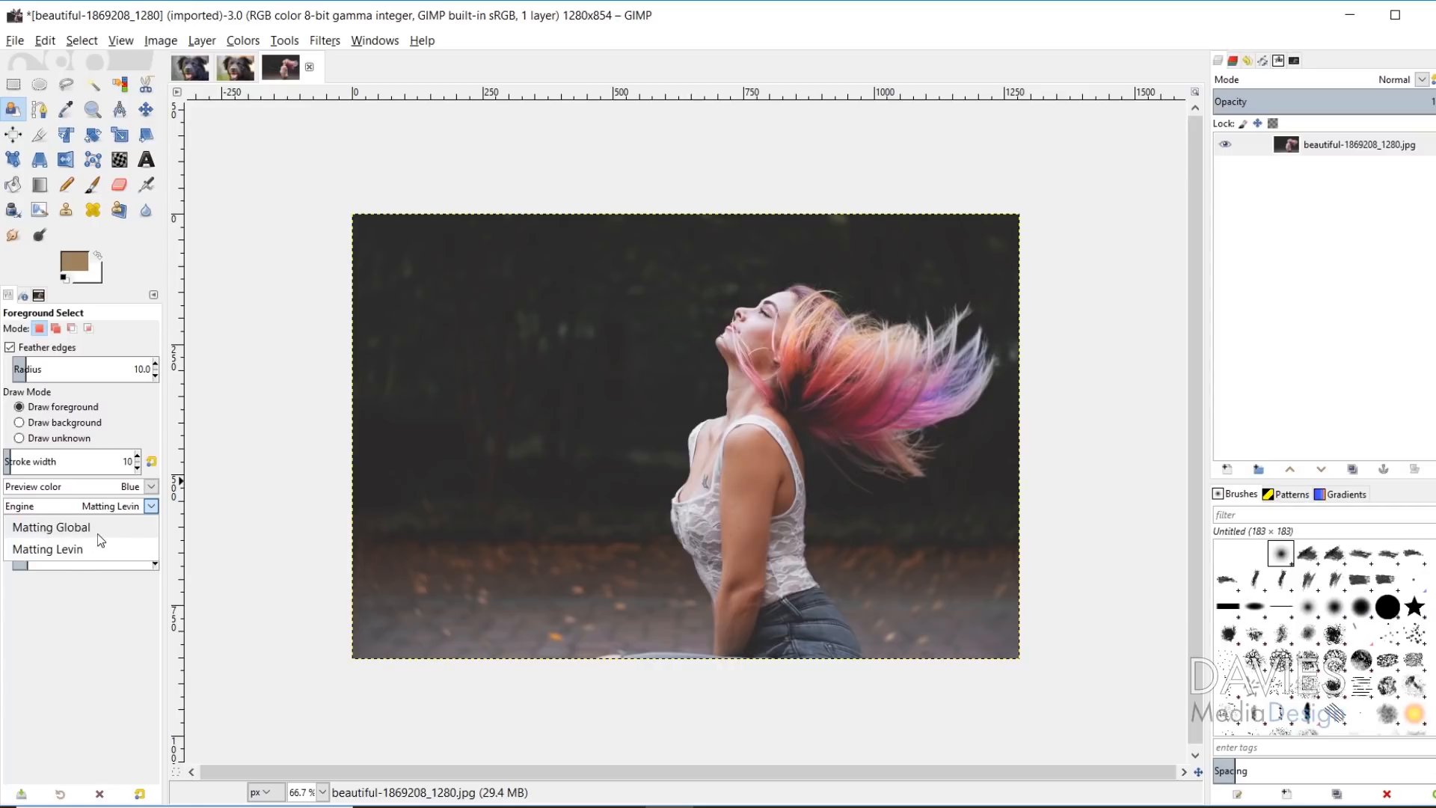
mouse_move(103, 533)
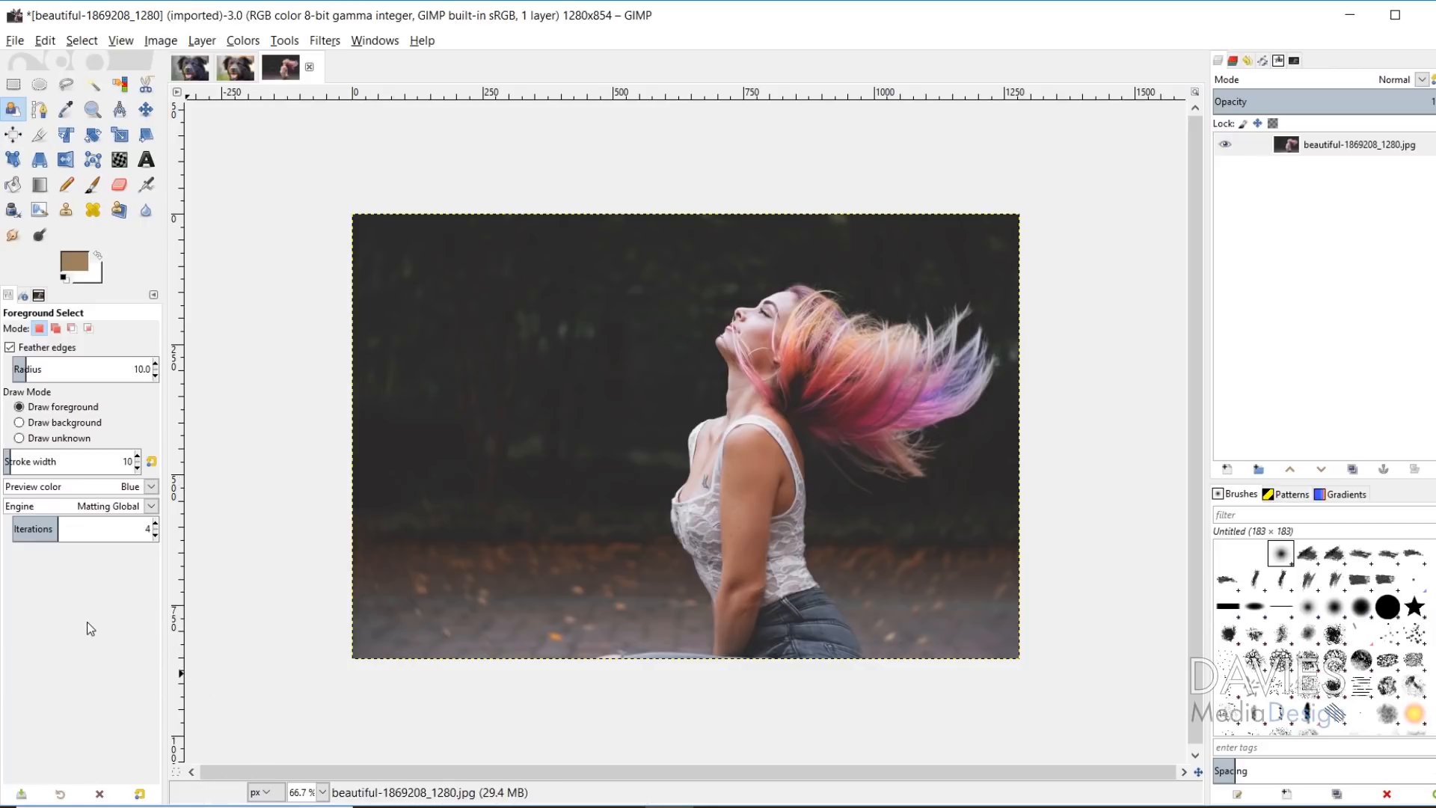
mouse_move(550, 366)
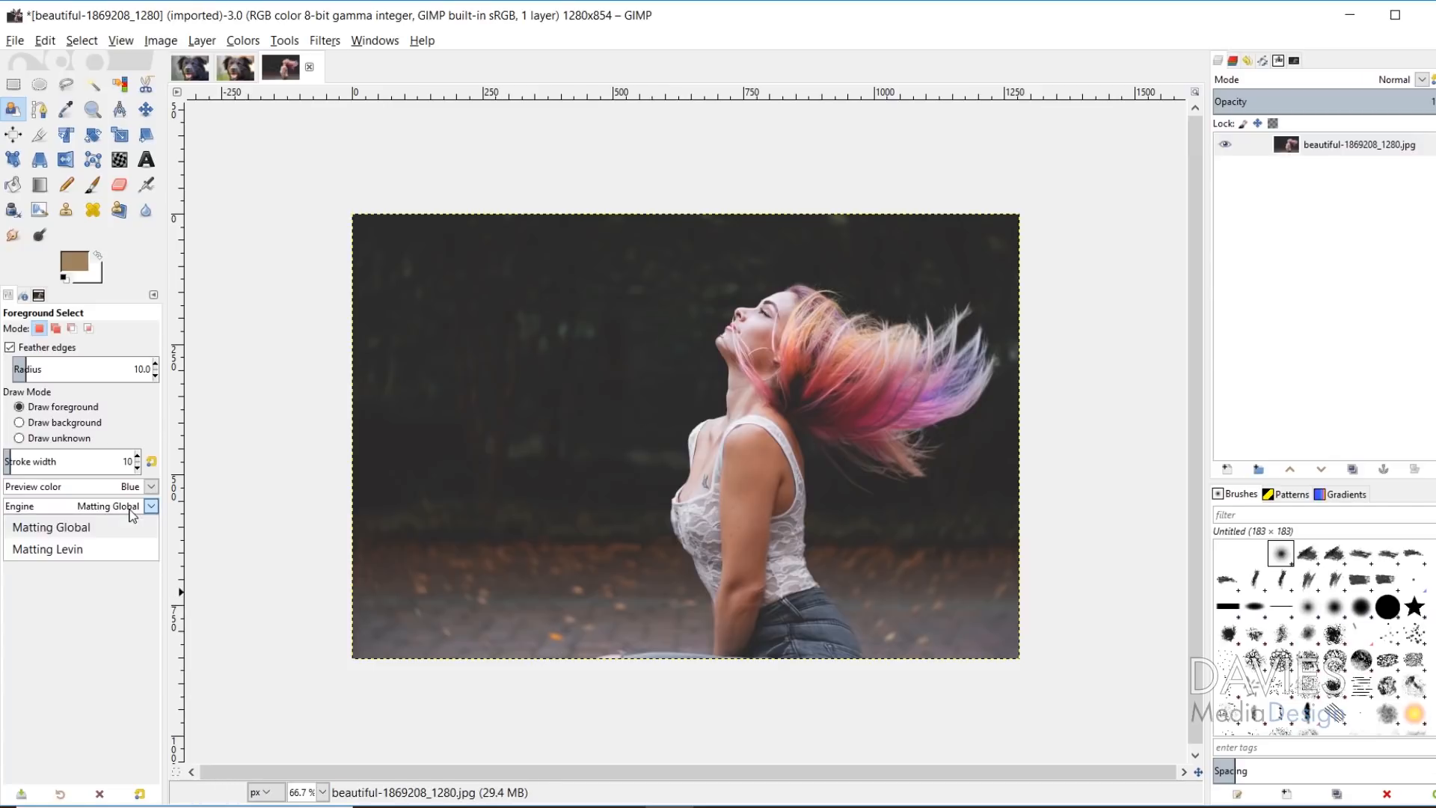
click(48, 548)
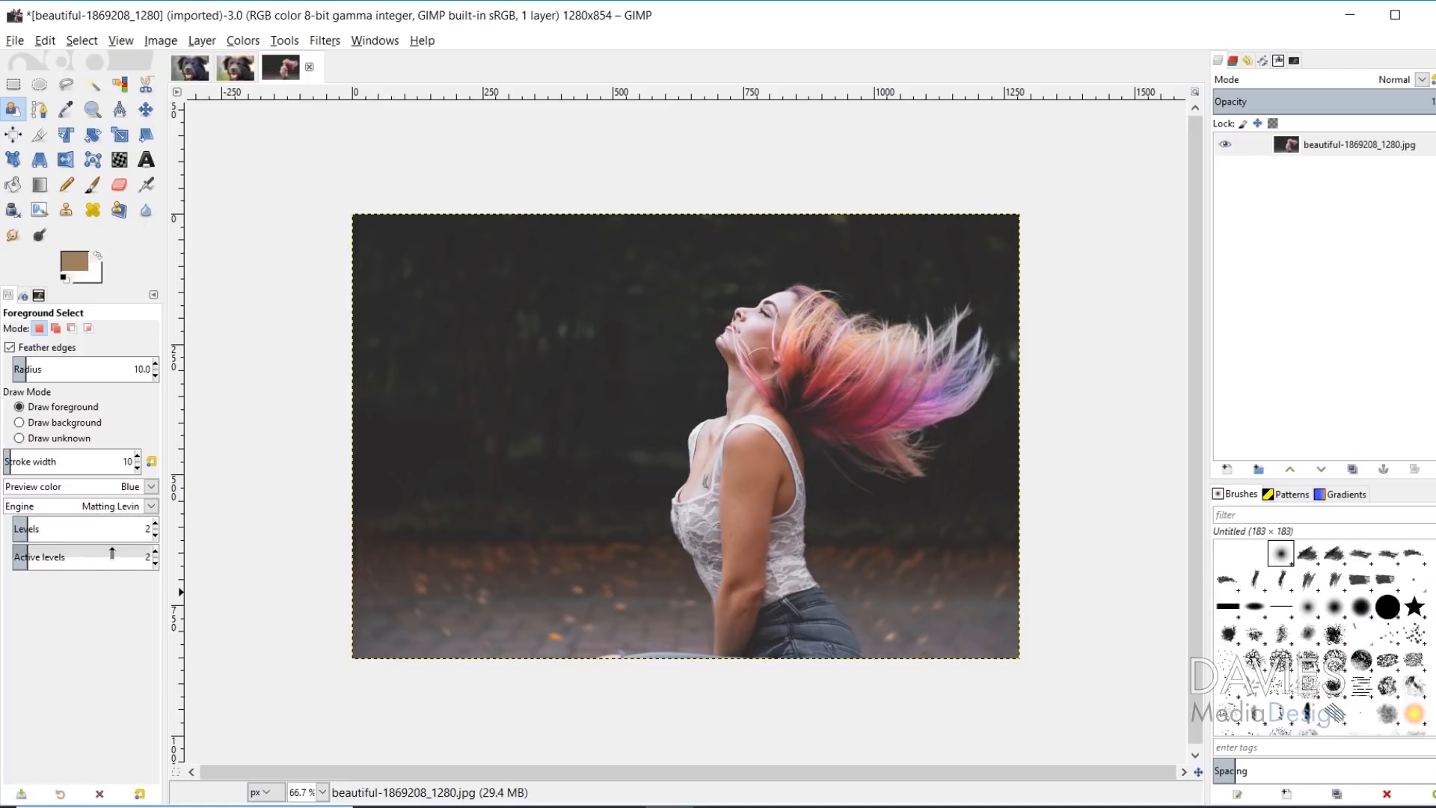
mouse_move(105, 529)
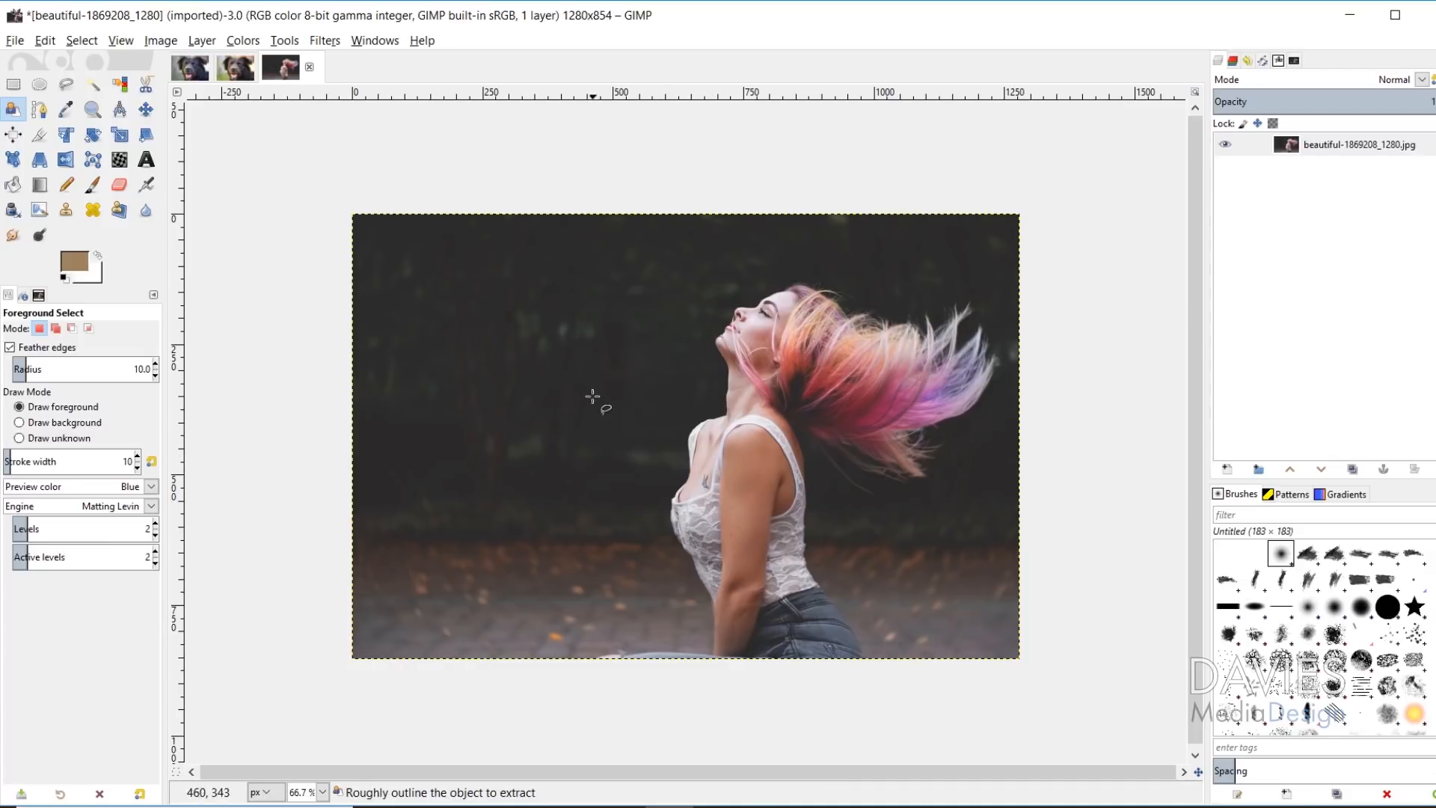
mouse_move(633, 414)
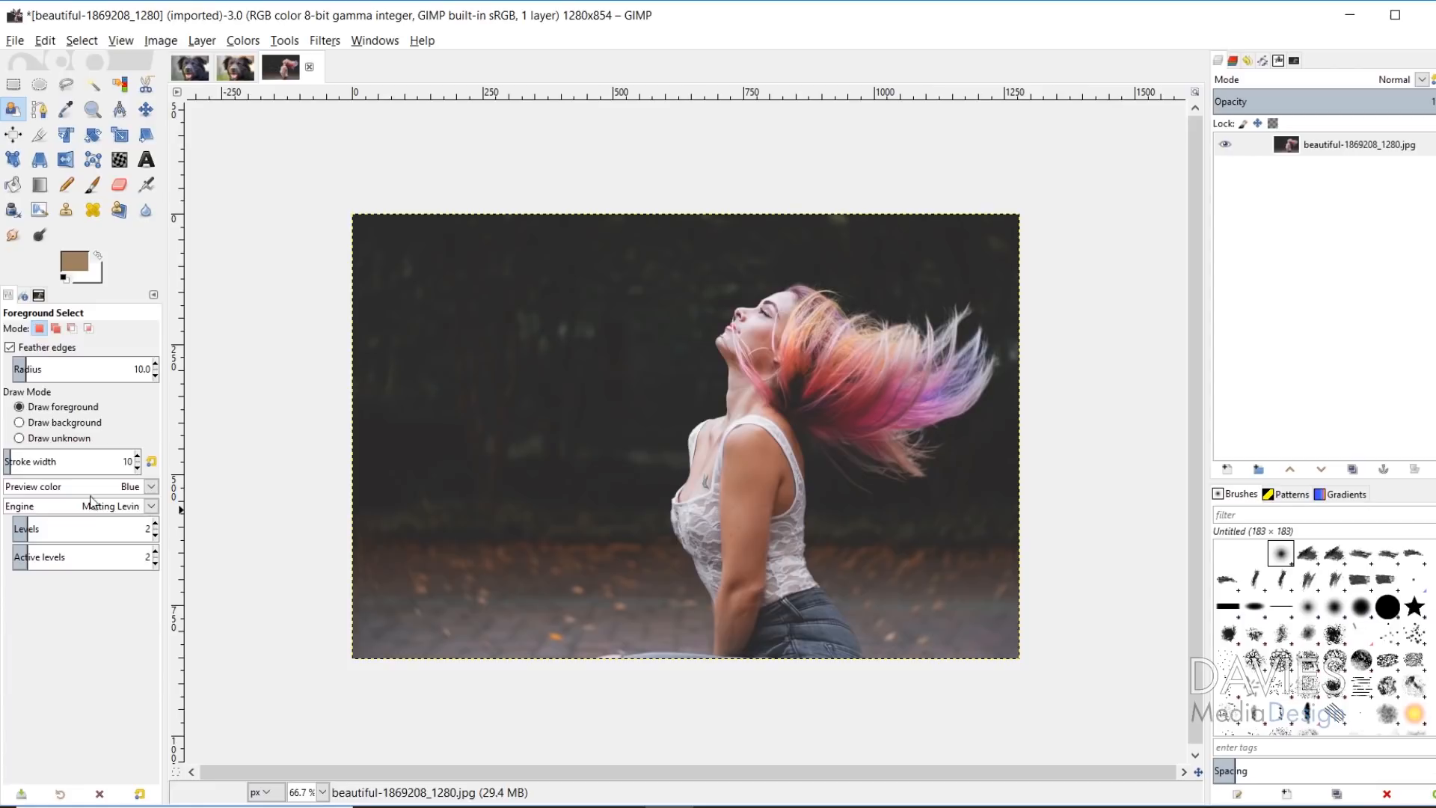
mouse_move(540, 457)
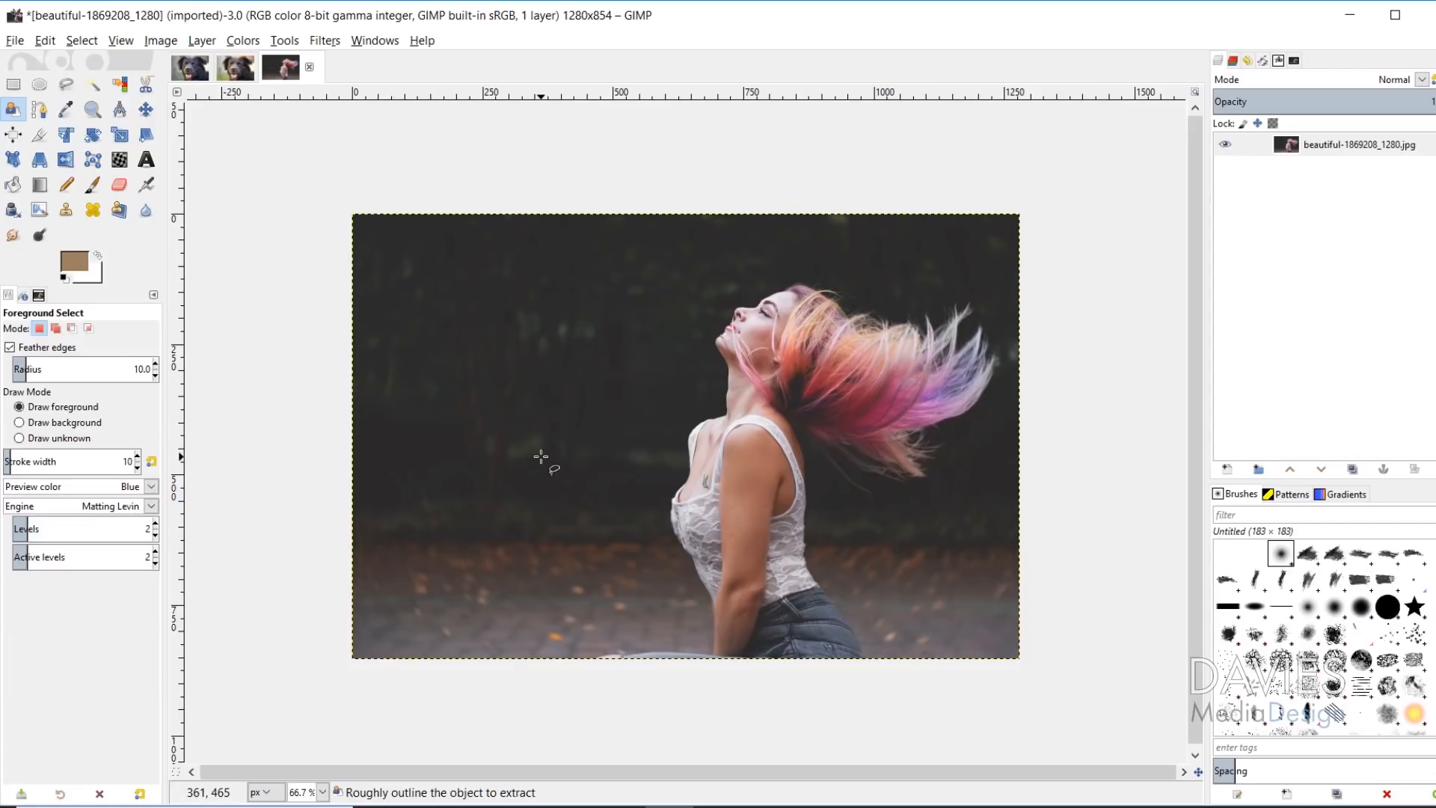
mouse_move(564, 421)
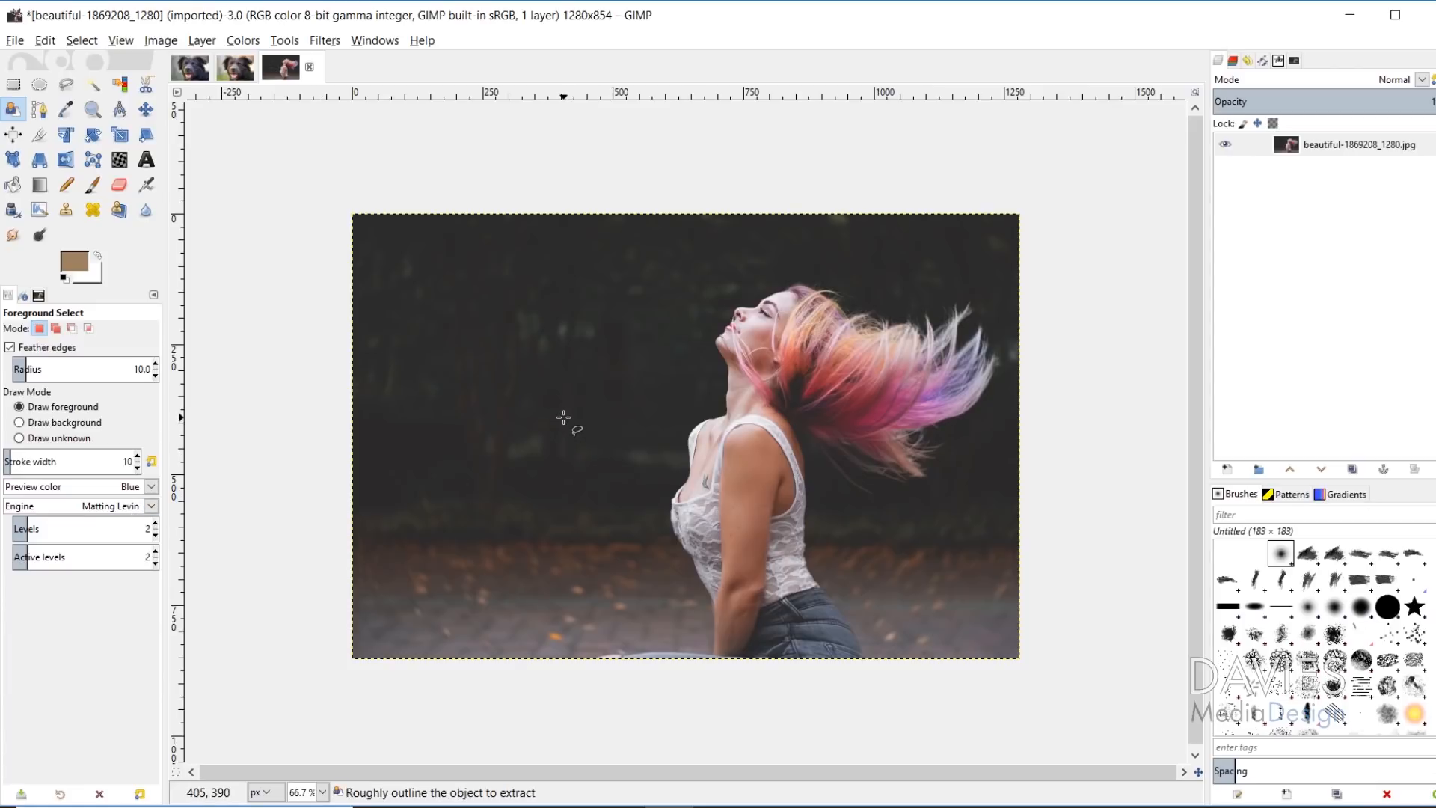
mouse_move(567, 420)
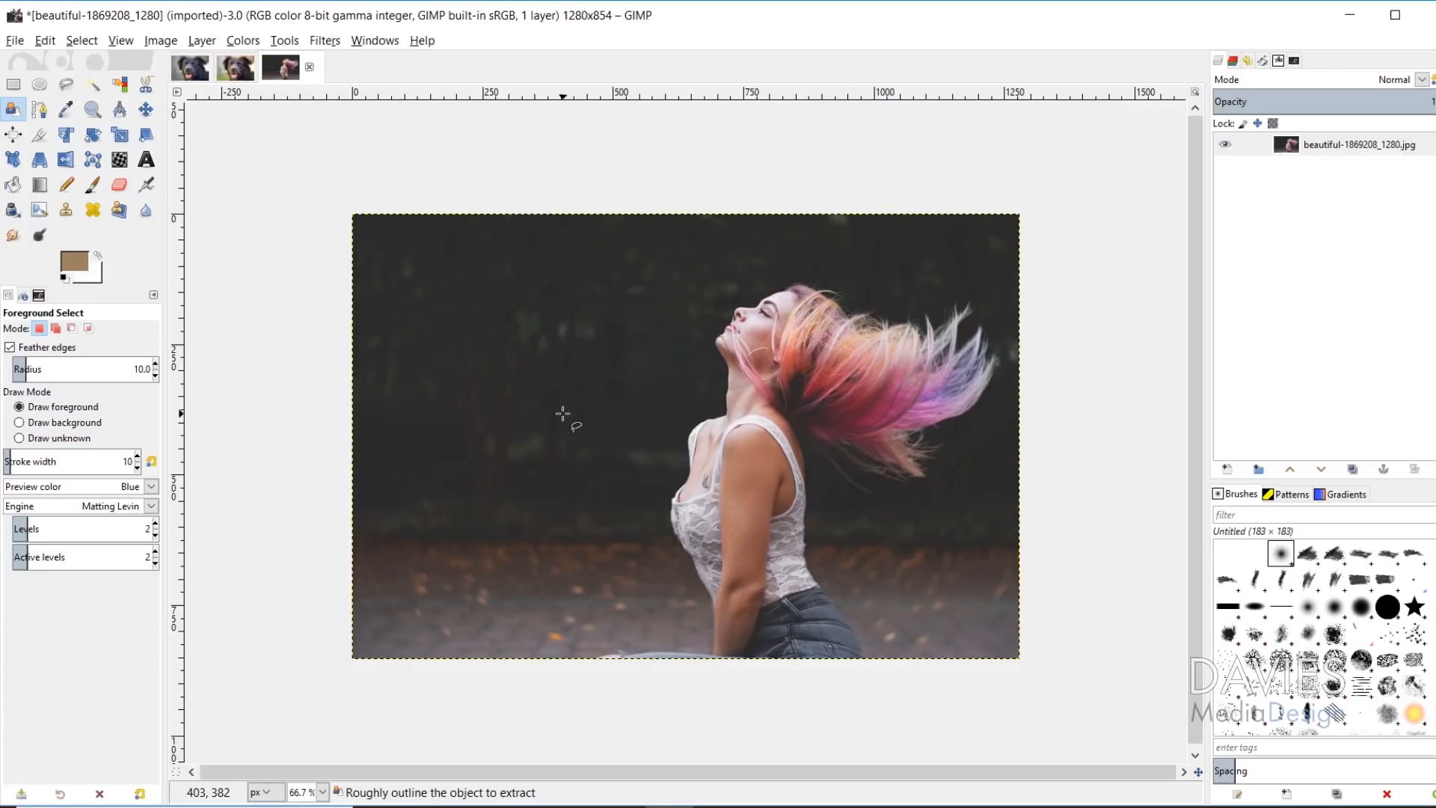
click(66, 83)
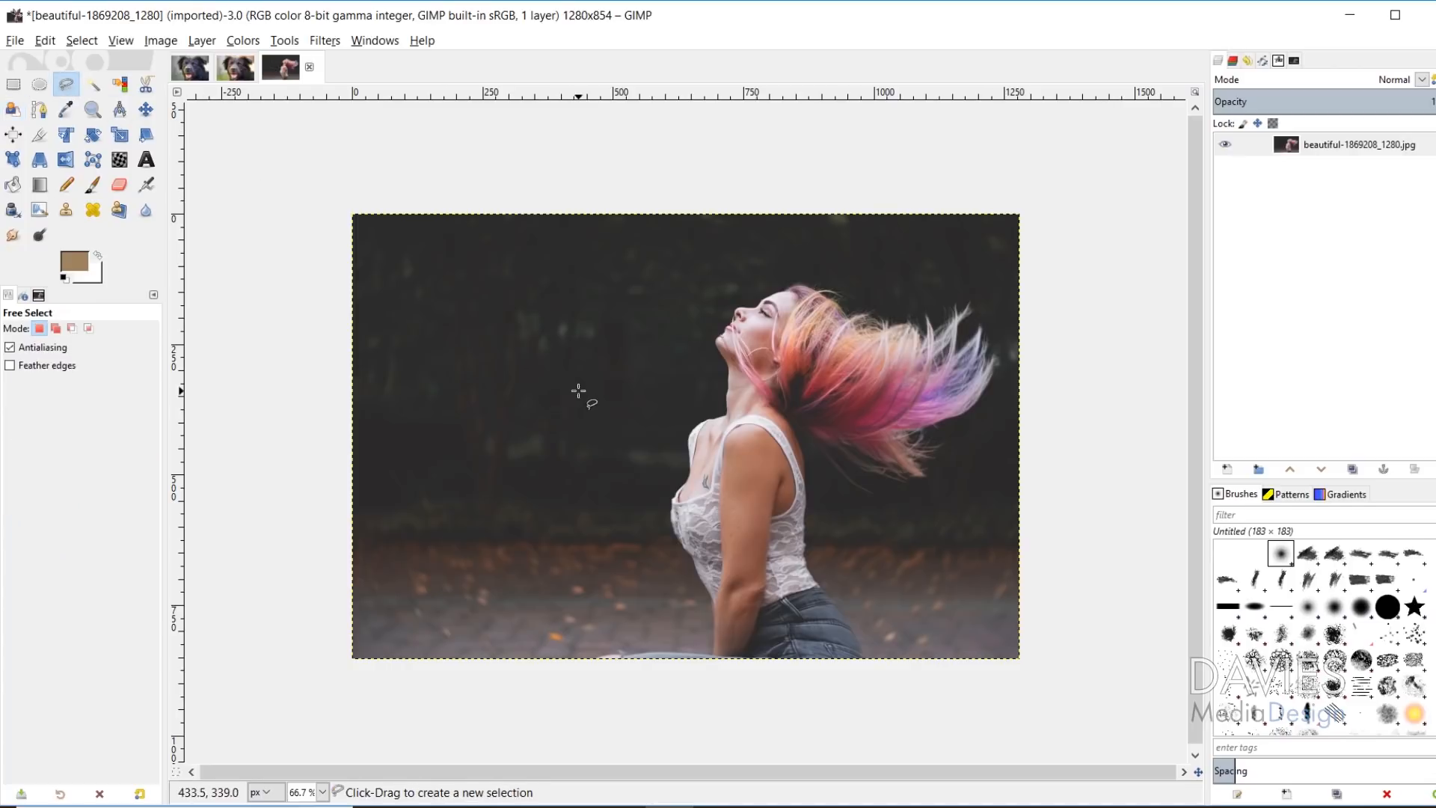
mouse_move(593, 380)
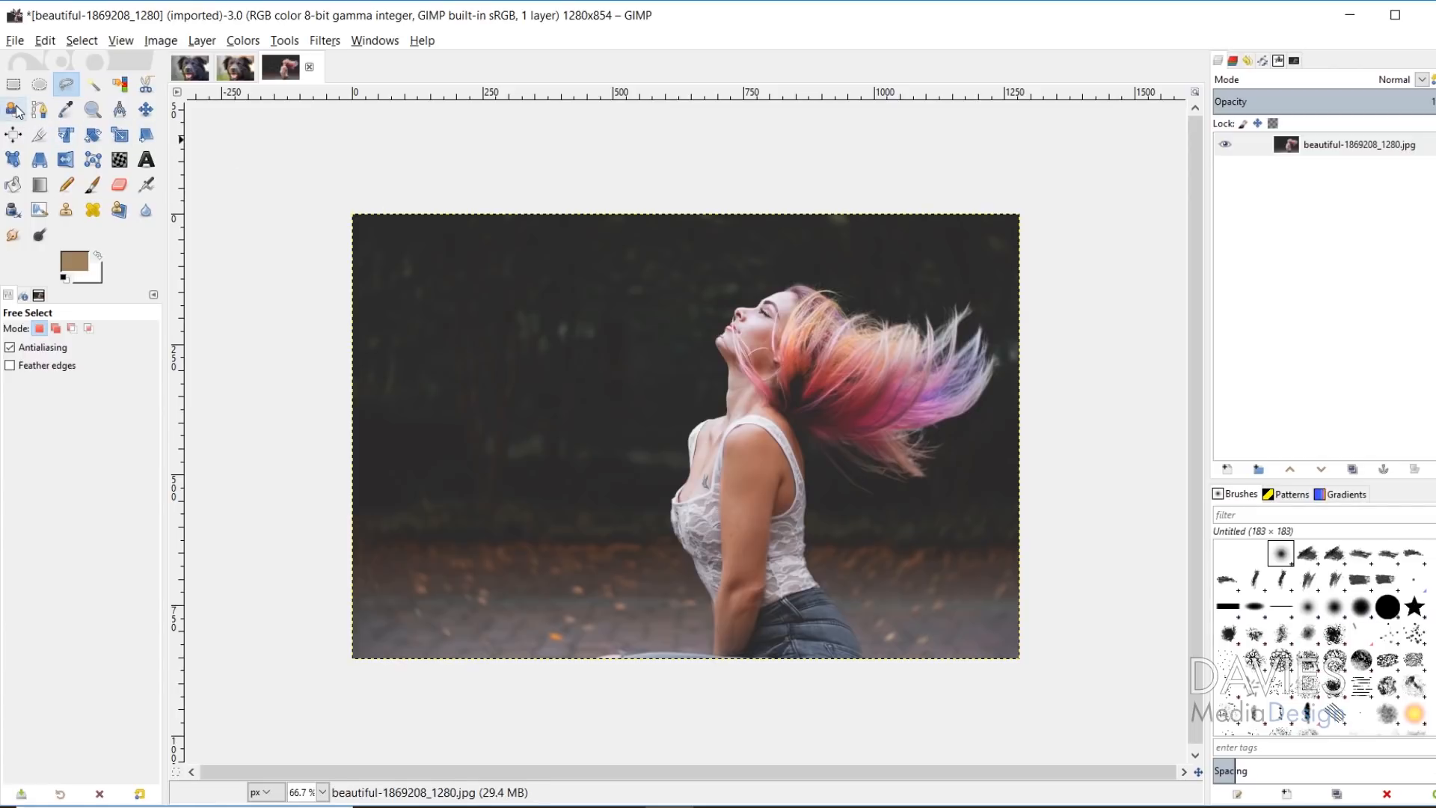
click(13, 110)
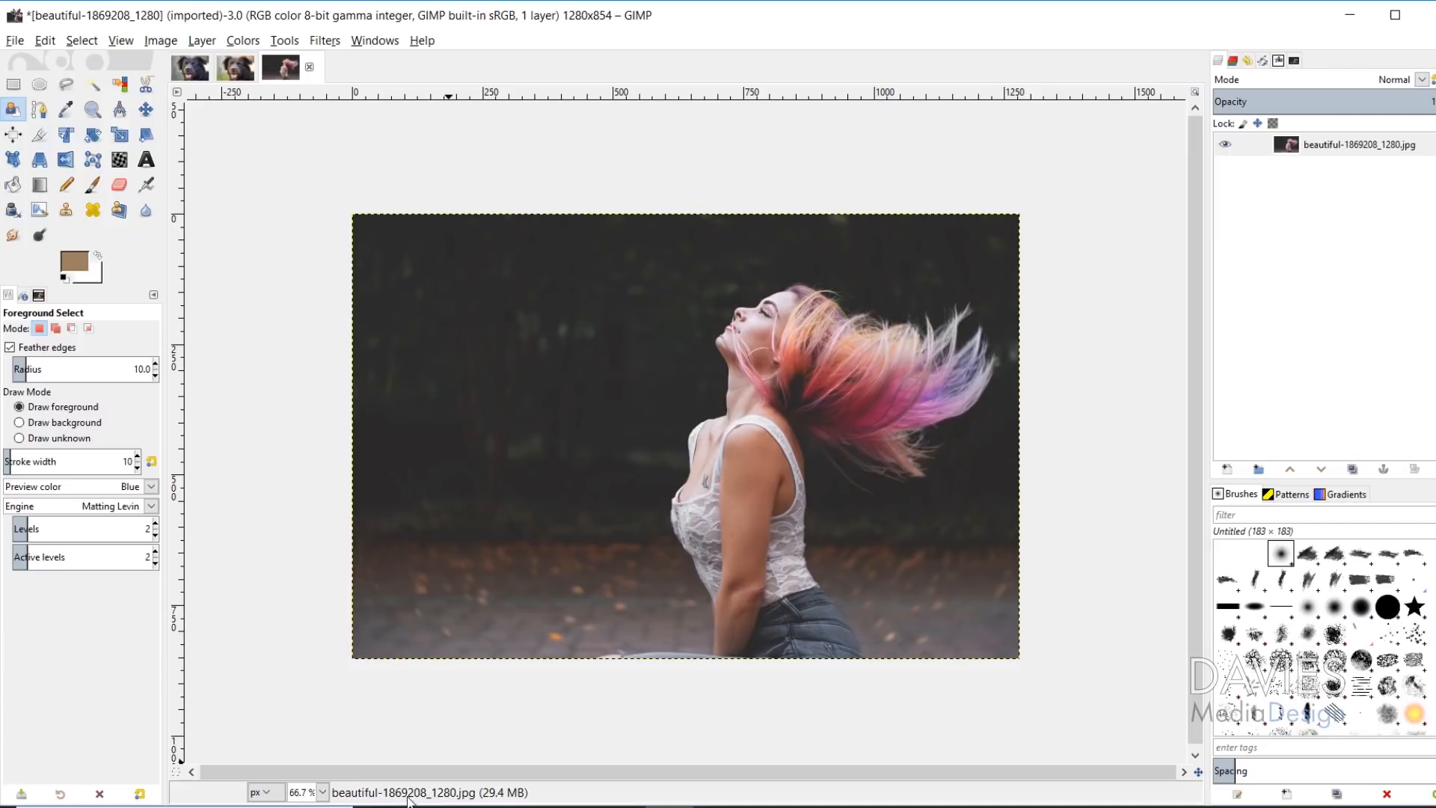
mouse_move(481, 625)
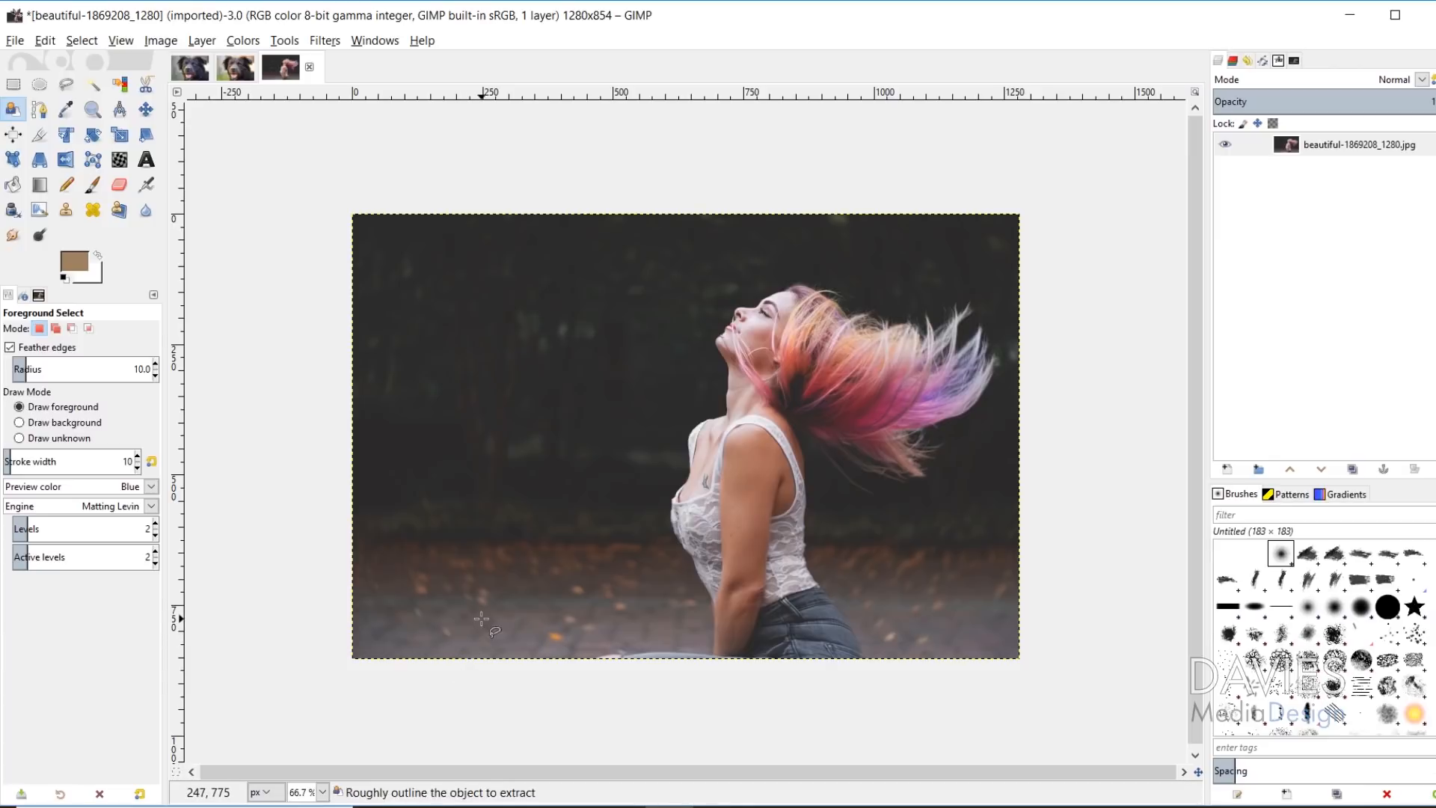
mouse_move(587, 671)
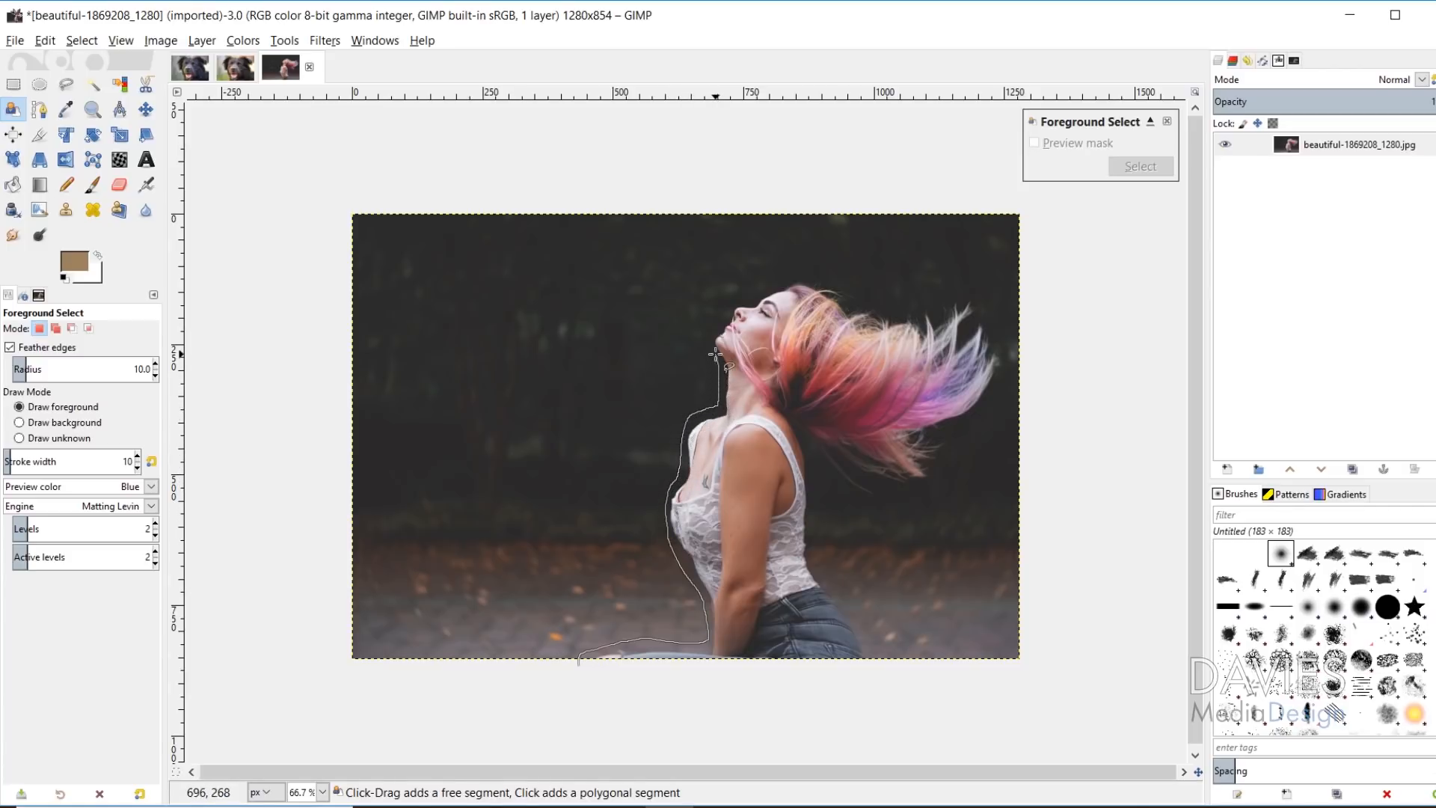
- Trace the outline up to her chin, around her face and hair tips, then under the hair
click(756, 289)
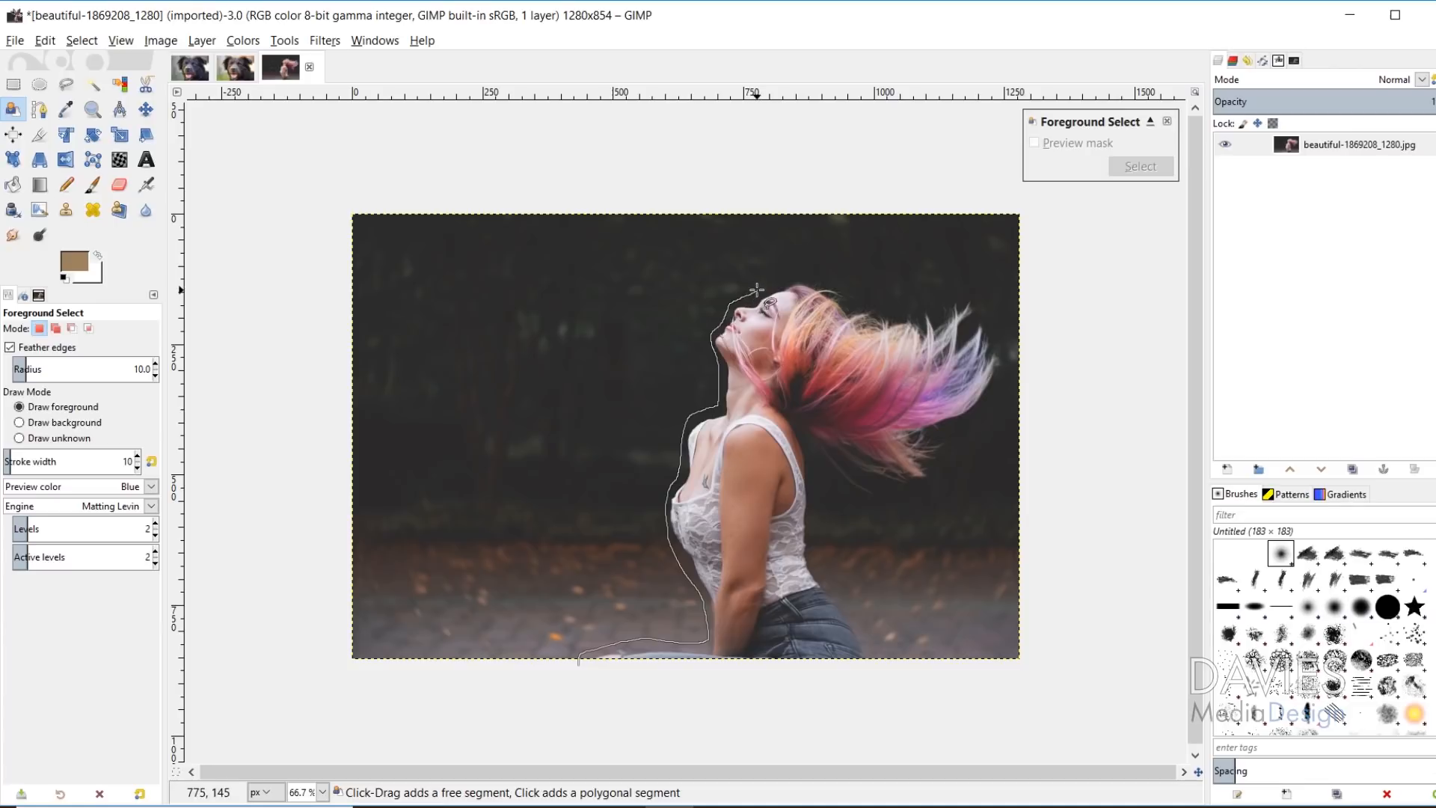
drag(756, 289, 865, 307)
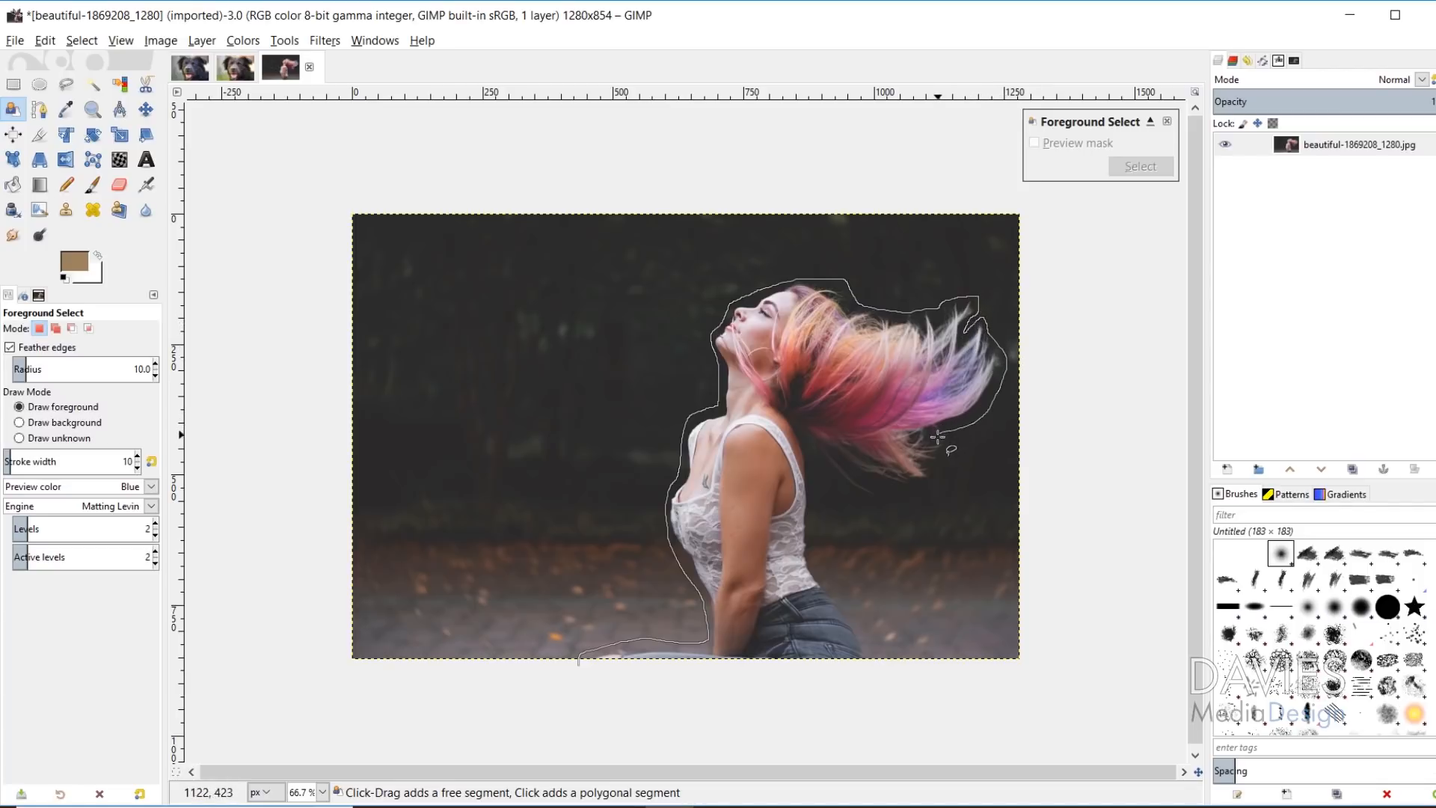
drag(943, 442, 874, 481)
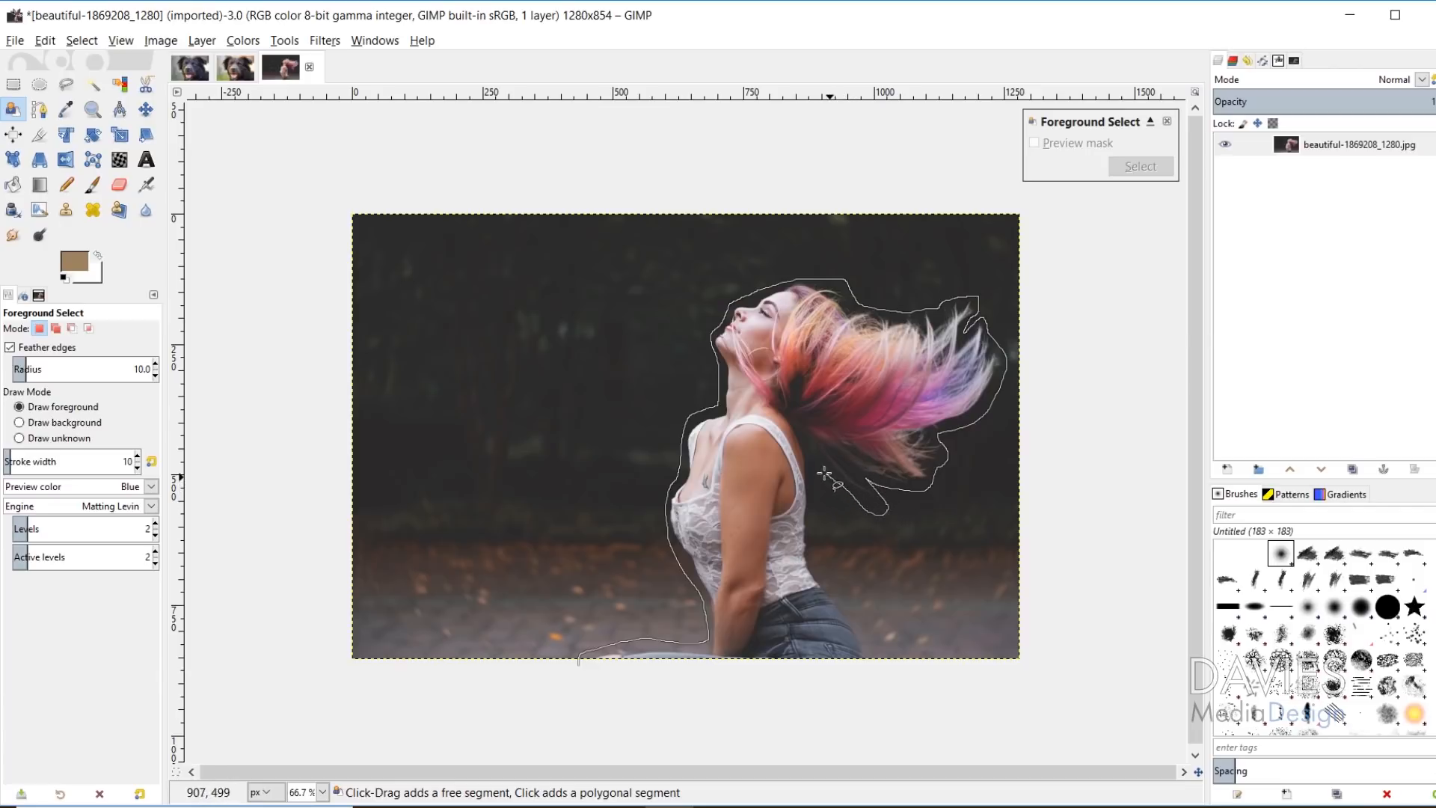
drag(831, 476, 881, 669)
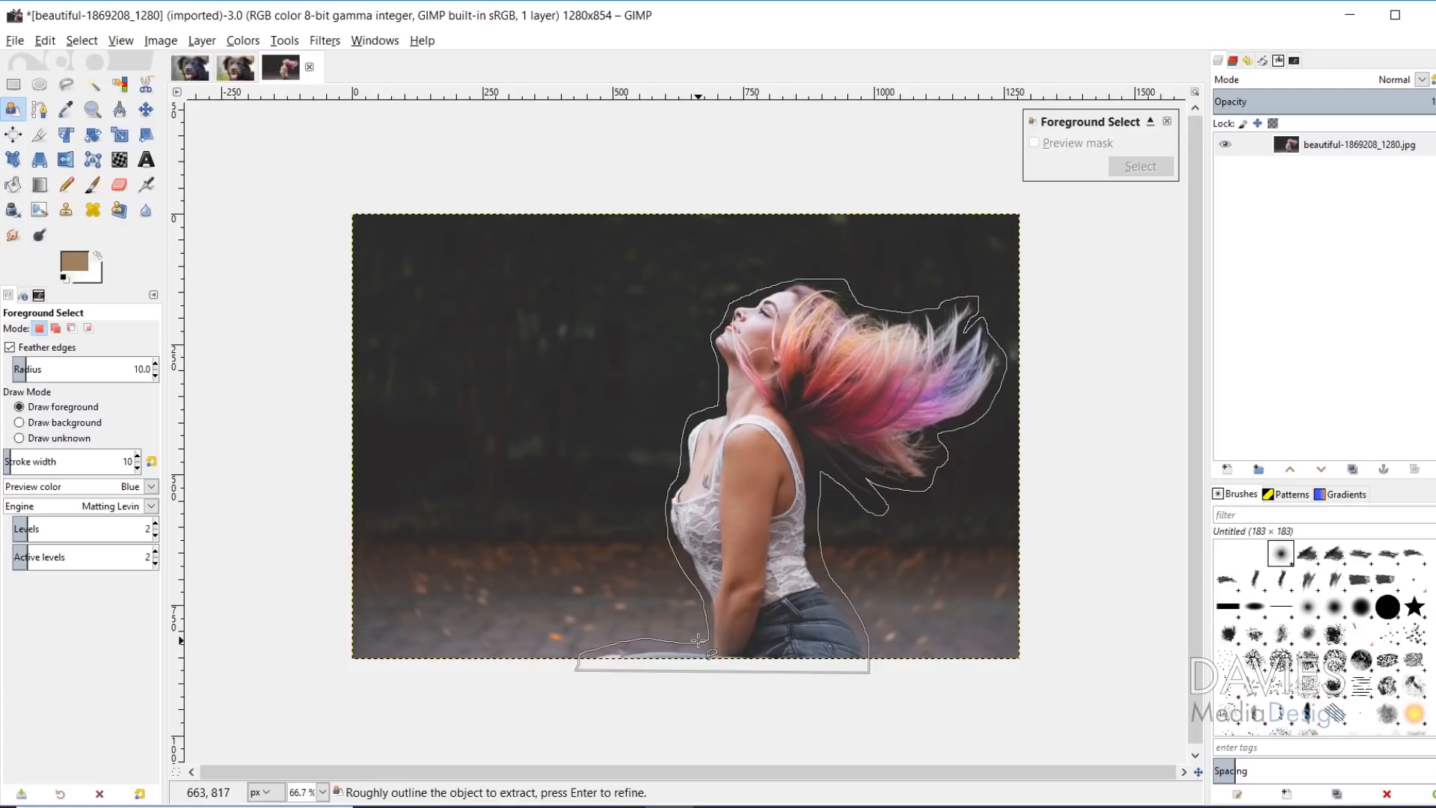
- Confirm the rough outline so the background shows the blue mask overlay
key(Return)
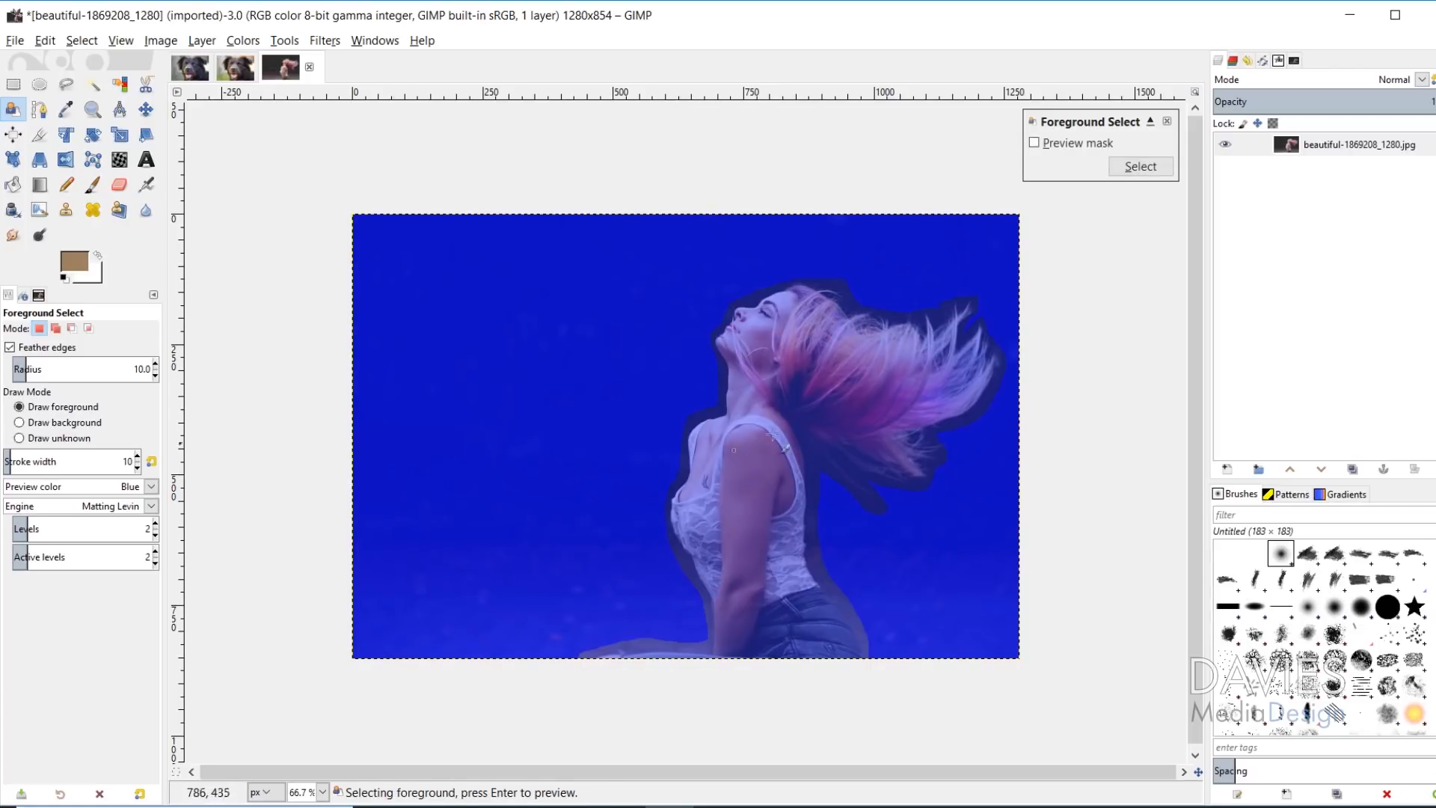
mouse_move(409, 535)
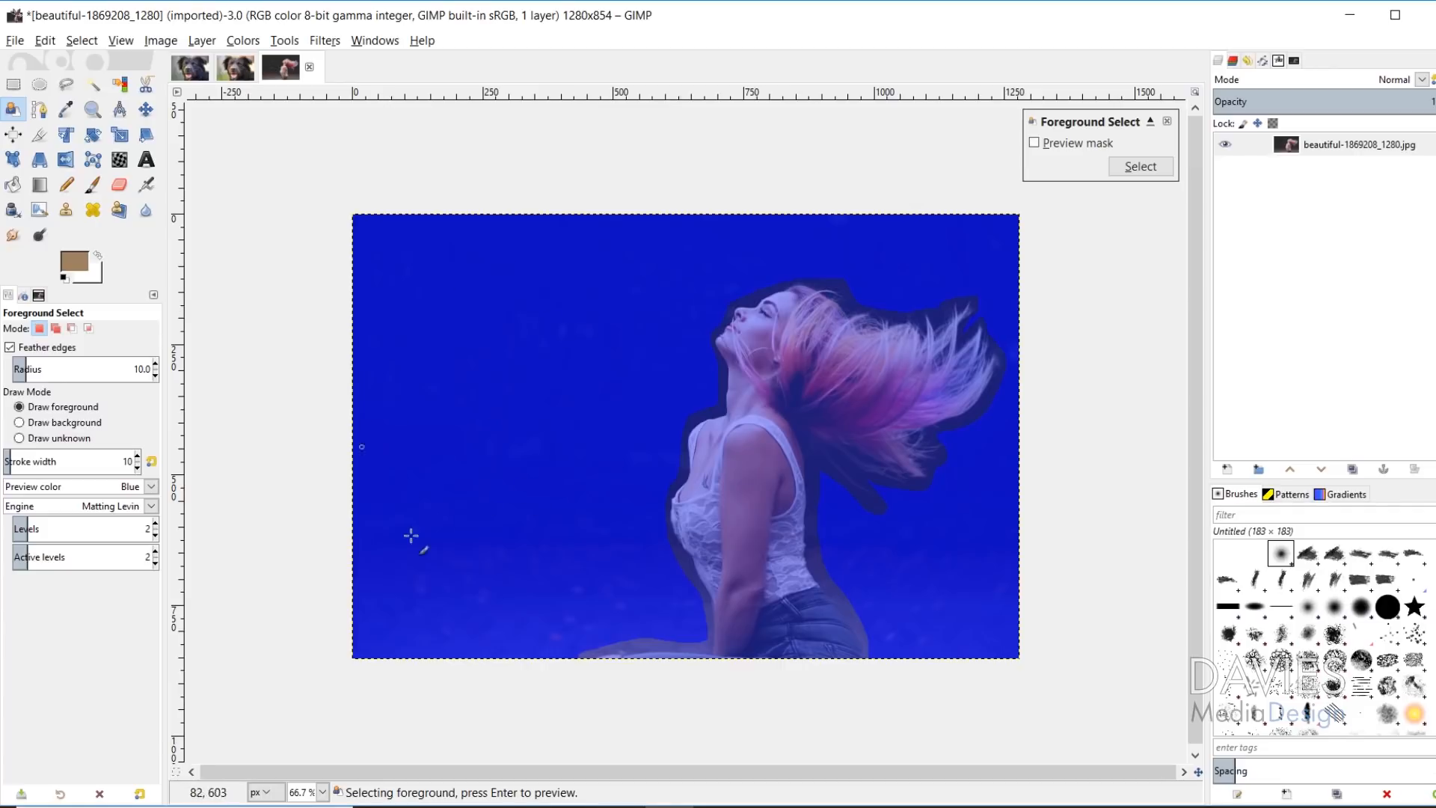
mouse_move(803, 321)
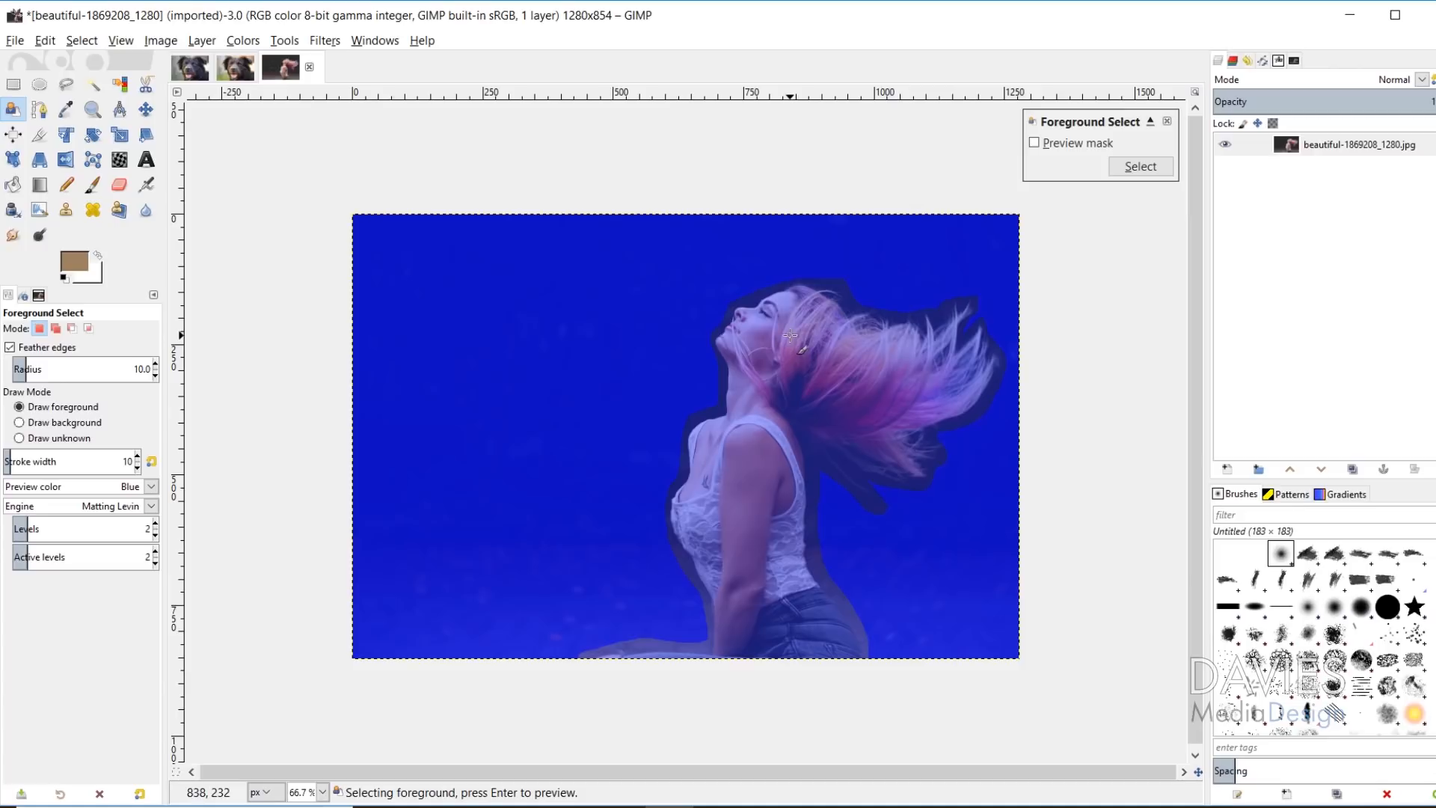
mouse_move(795, 332)
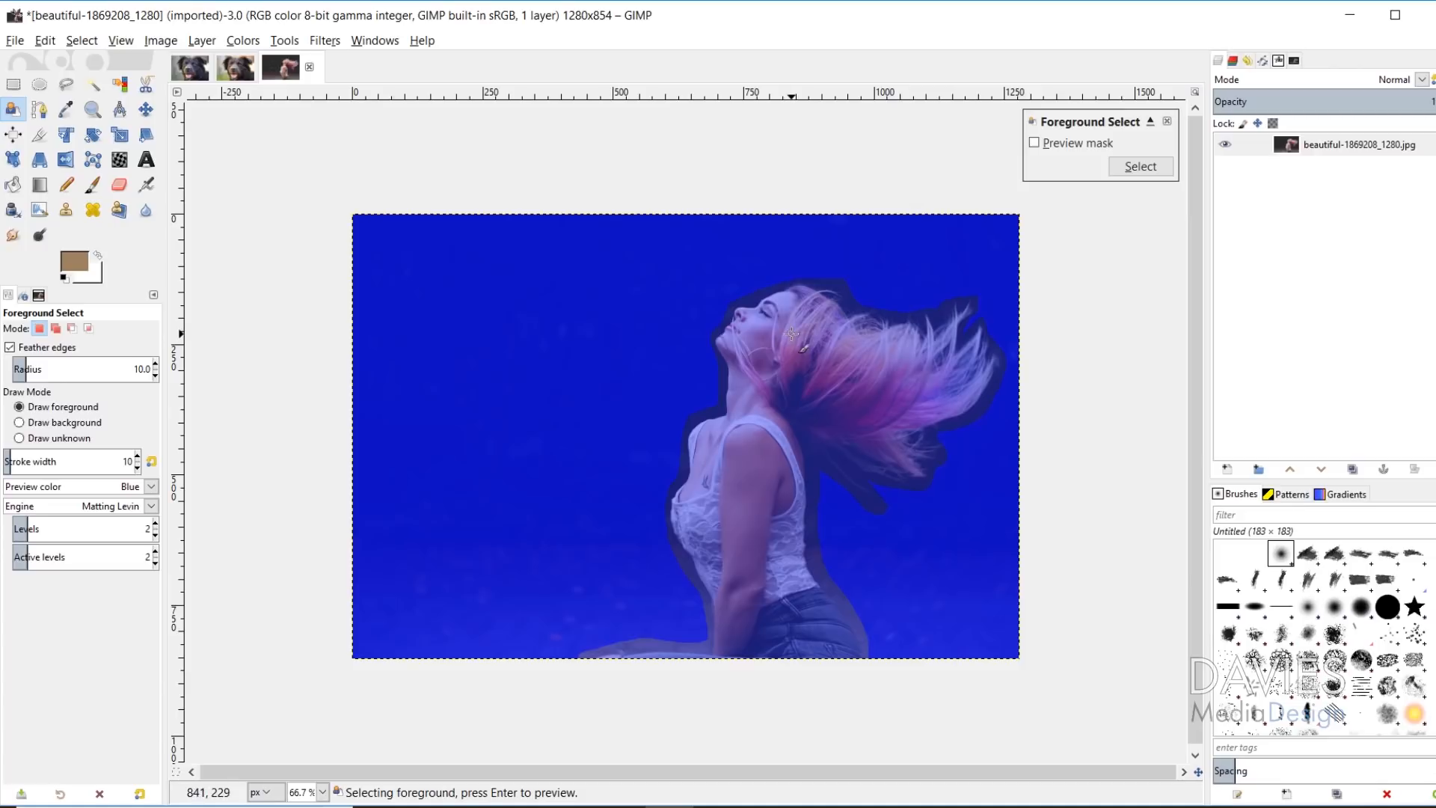
mouse_move(775, 359)
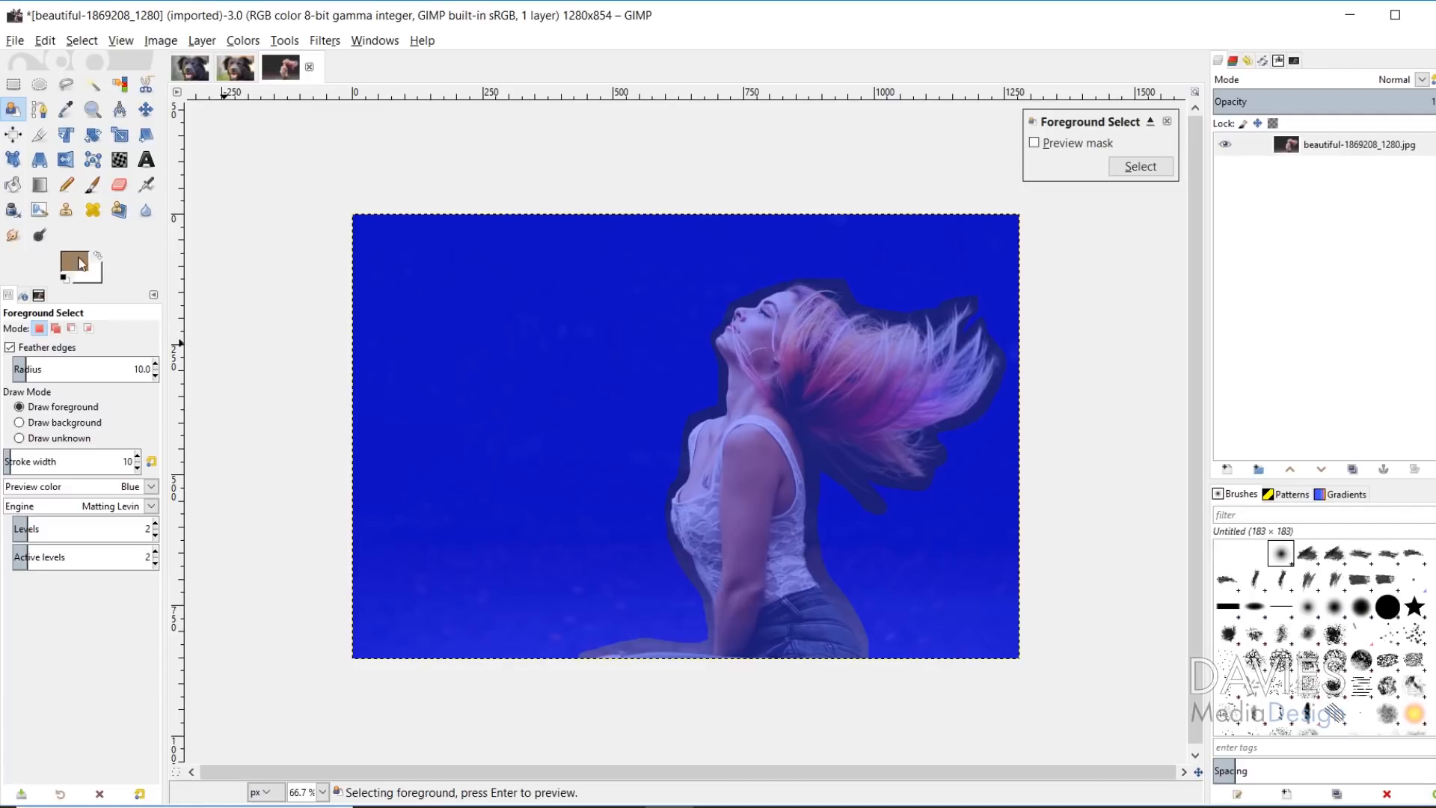
mouse_move(734, 648)
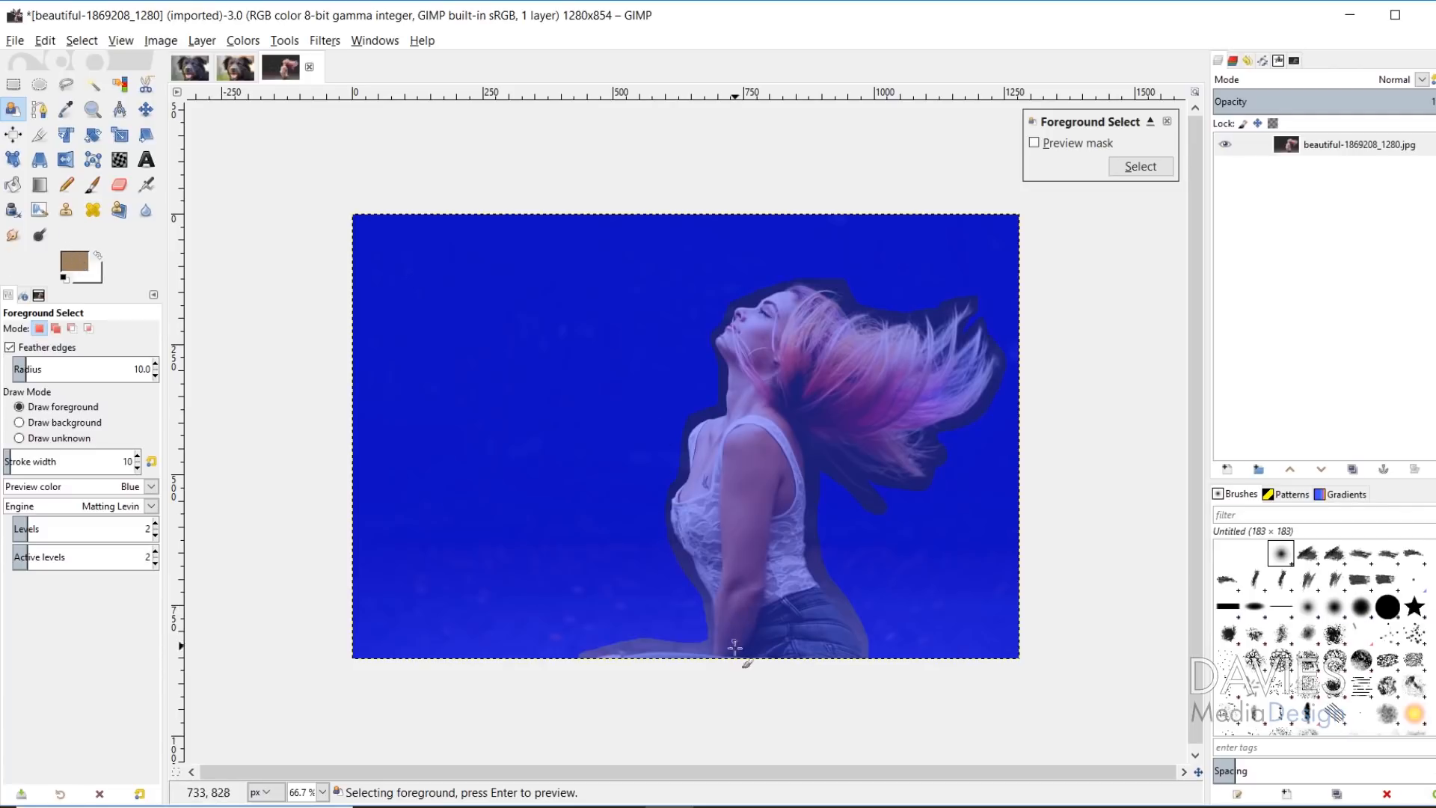
mouse_move(750, 621)
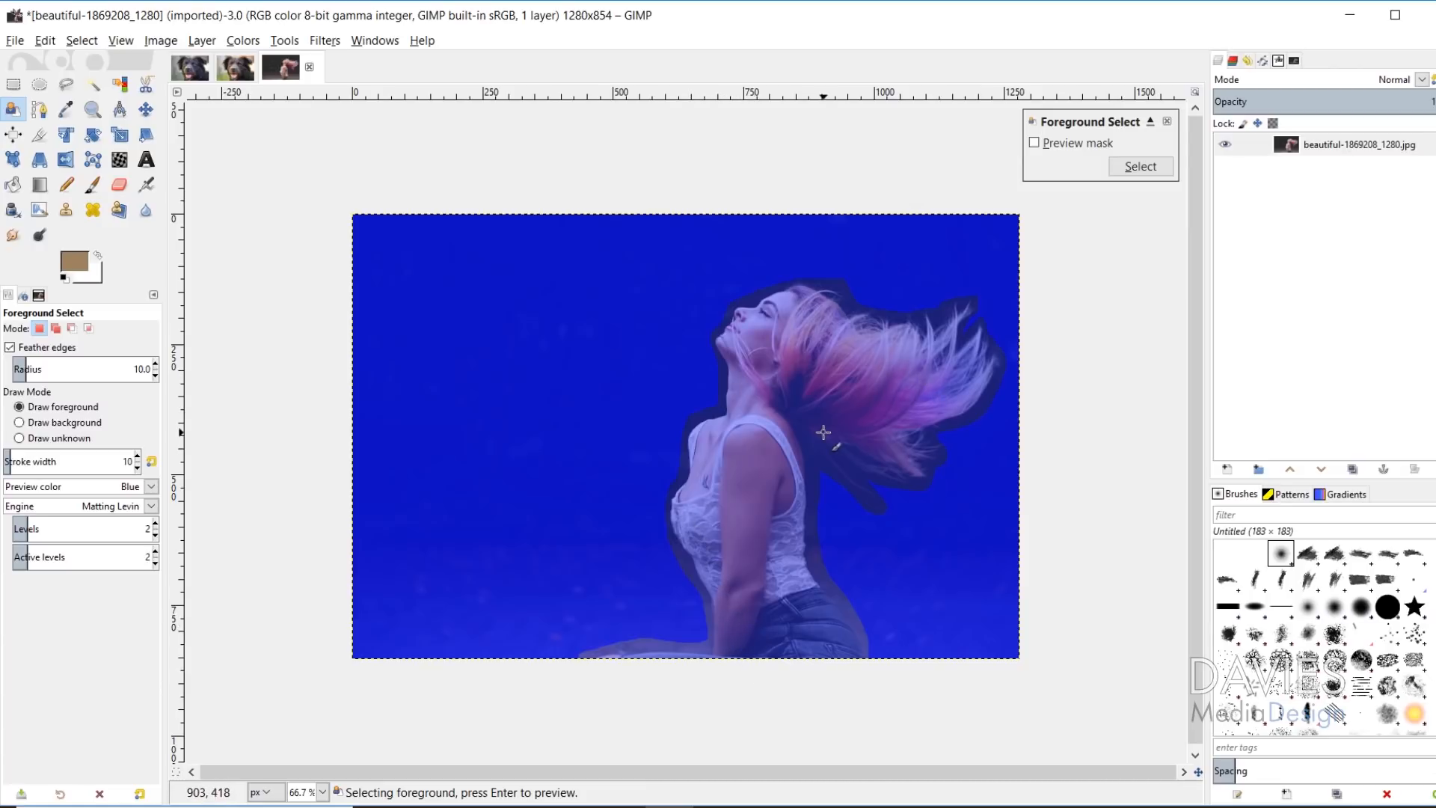
- Widen the stroke to 26 and paint foreground strokes over her body, face, hair and jeans
drag(68, 461, 133, 461)
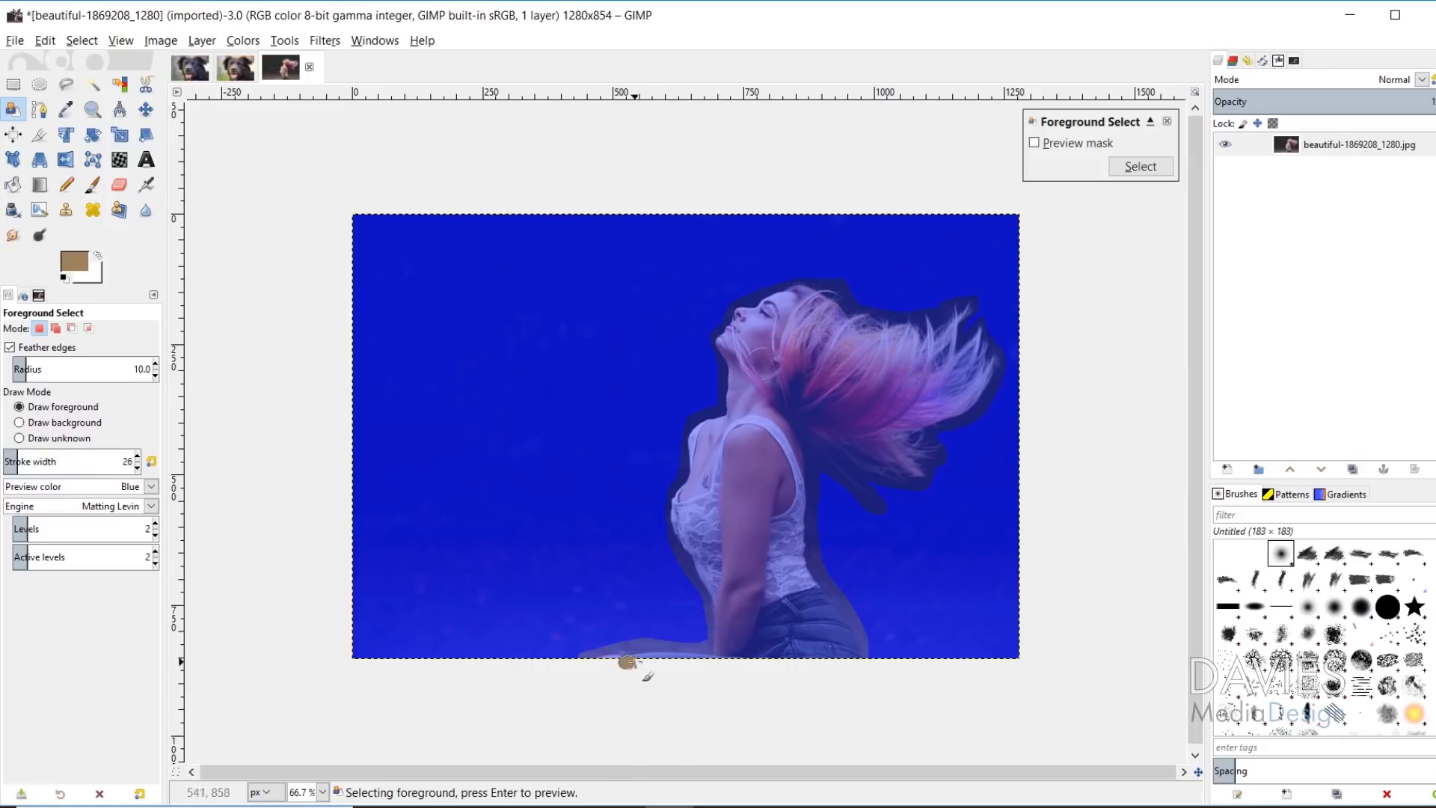
drag(632, 664, 698, 526)
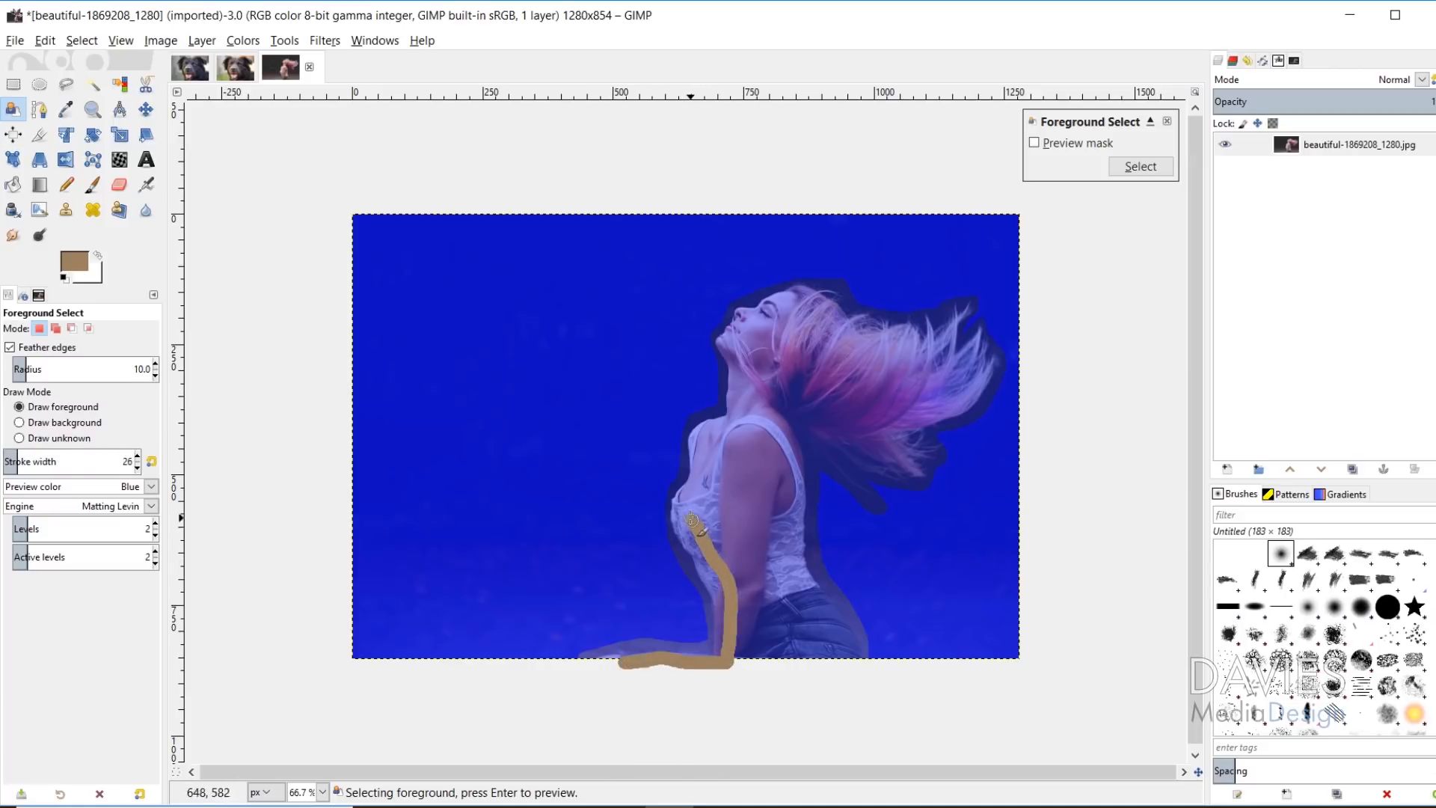
drag(701, 527, 758, 323)
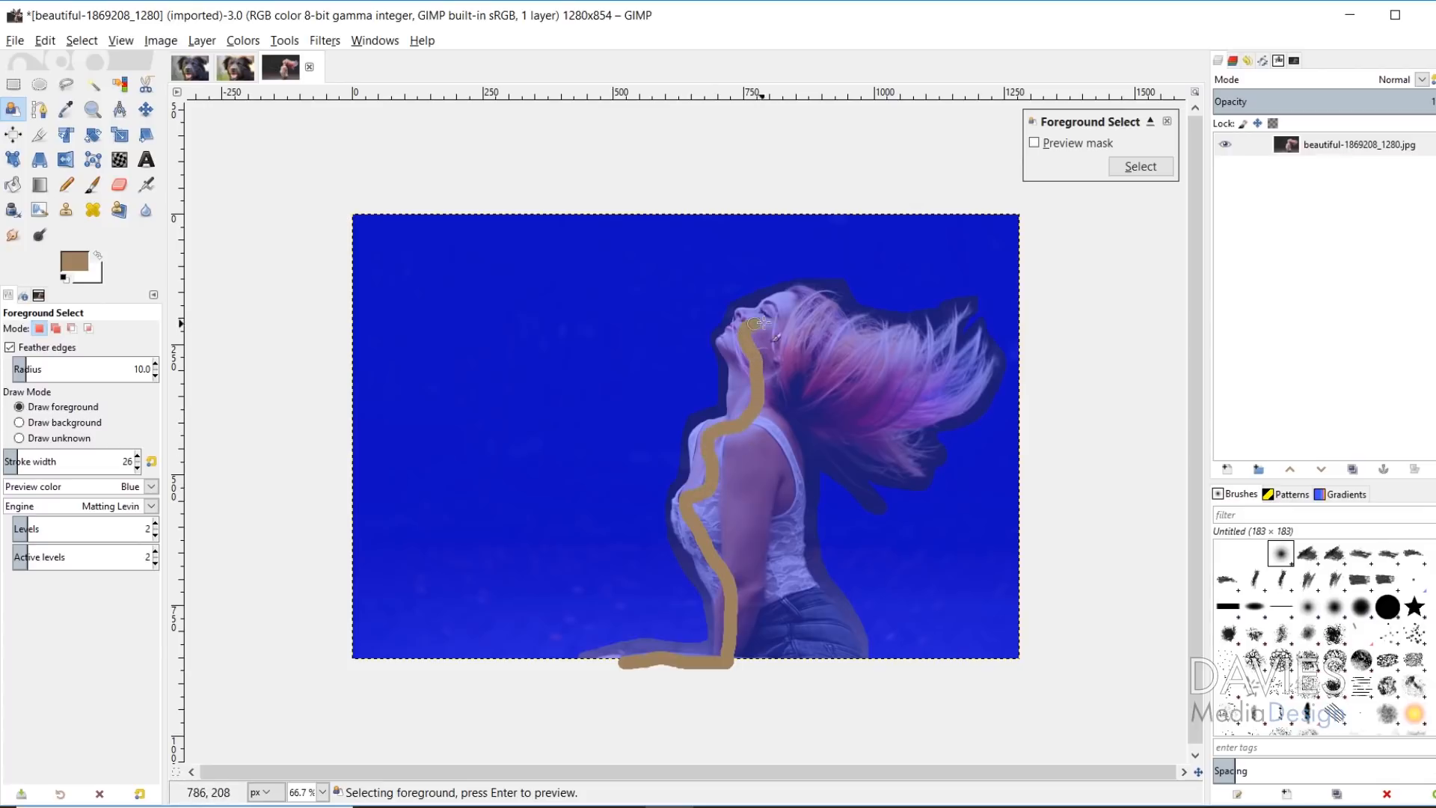
drag(756, 325, 926, 416)
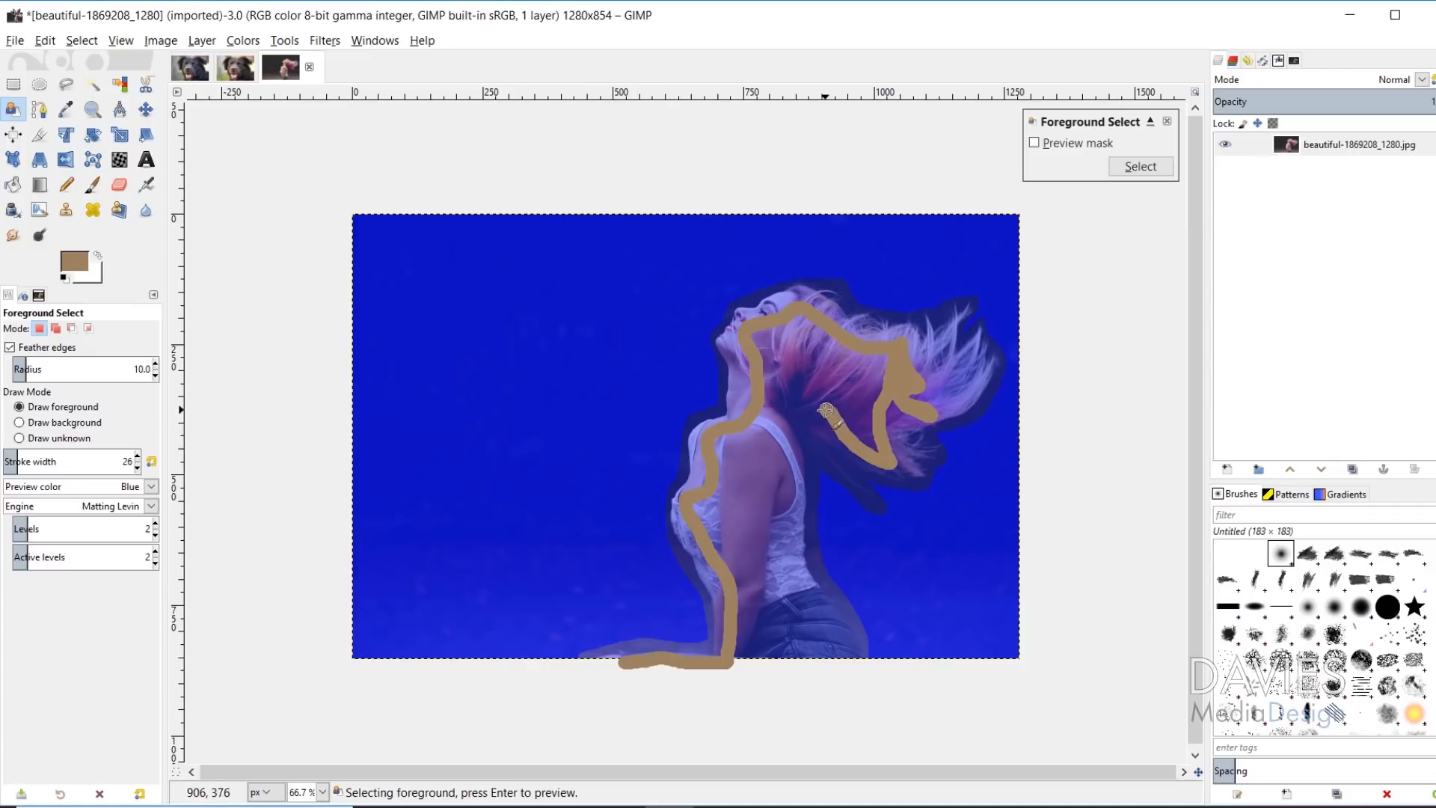
drag(833, 412, 751, 449)
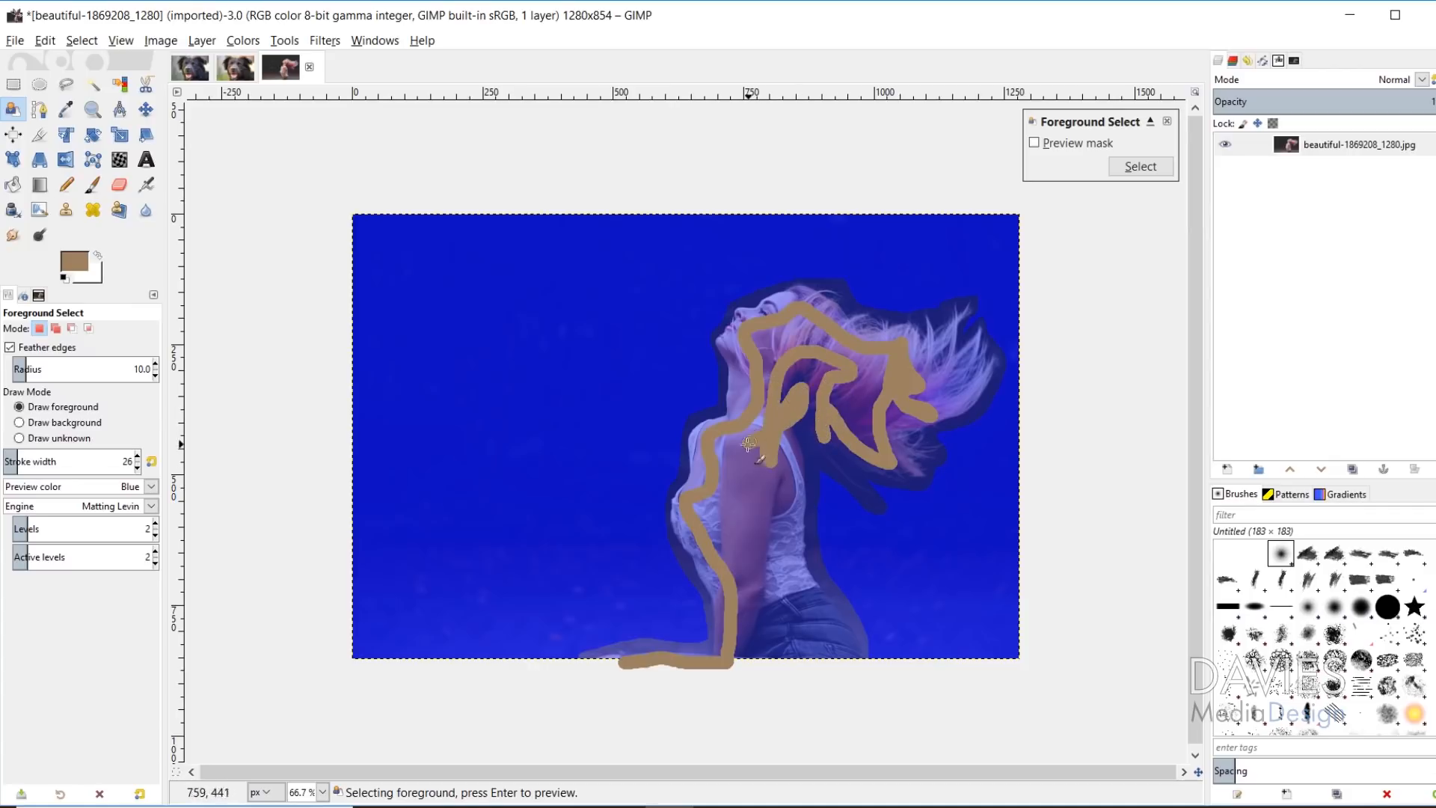
drag(748, 446, 796, 499)
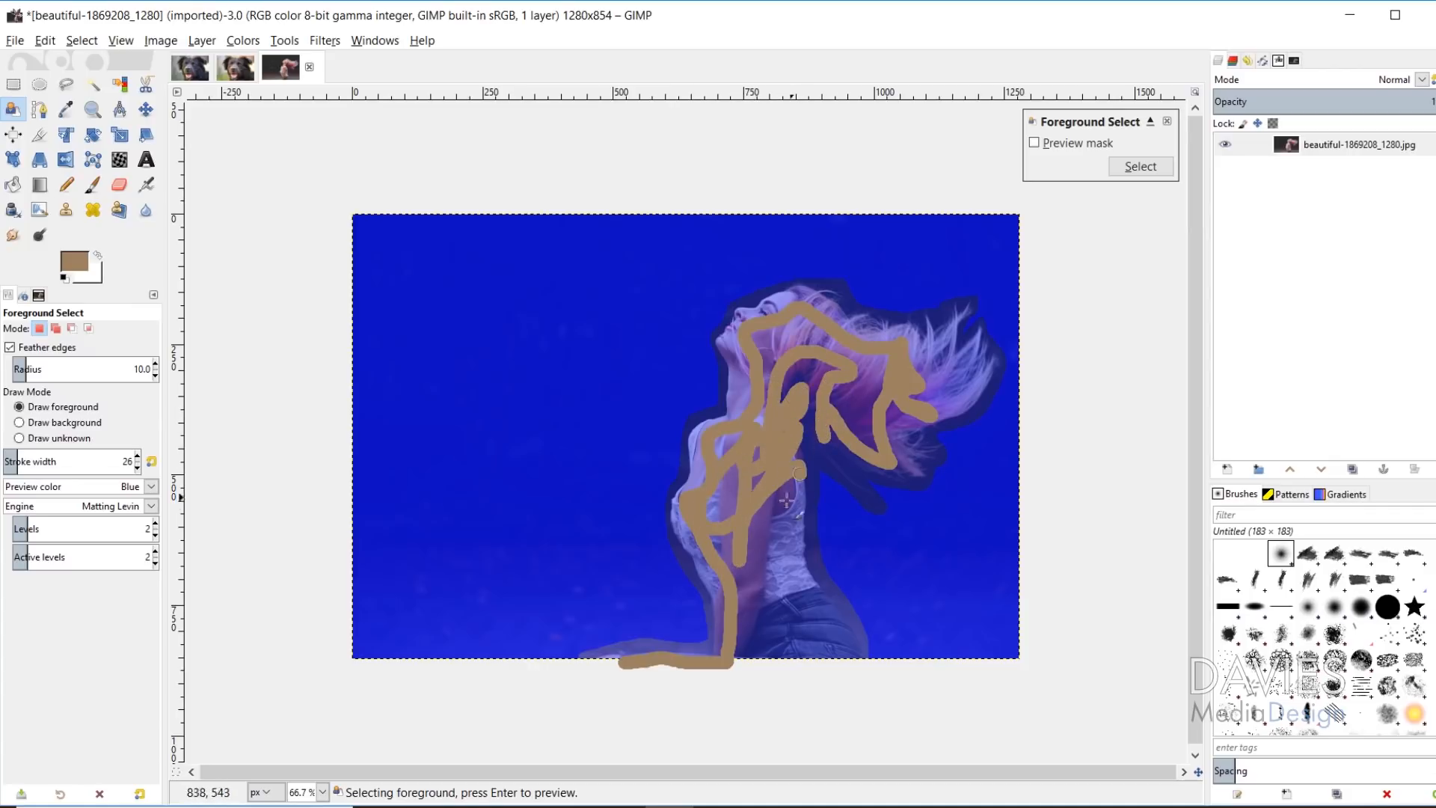
drag(796, 495, 815, 664)
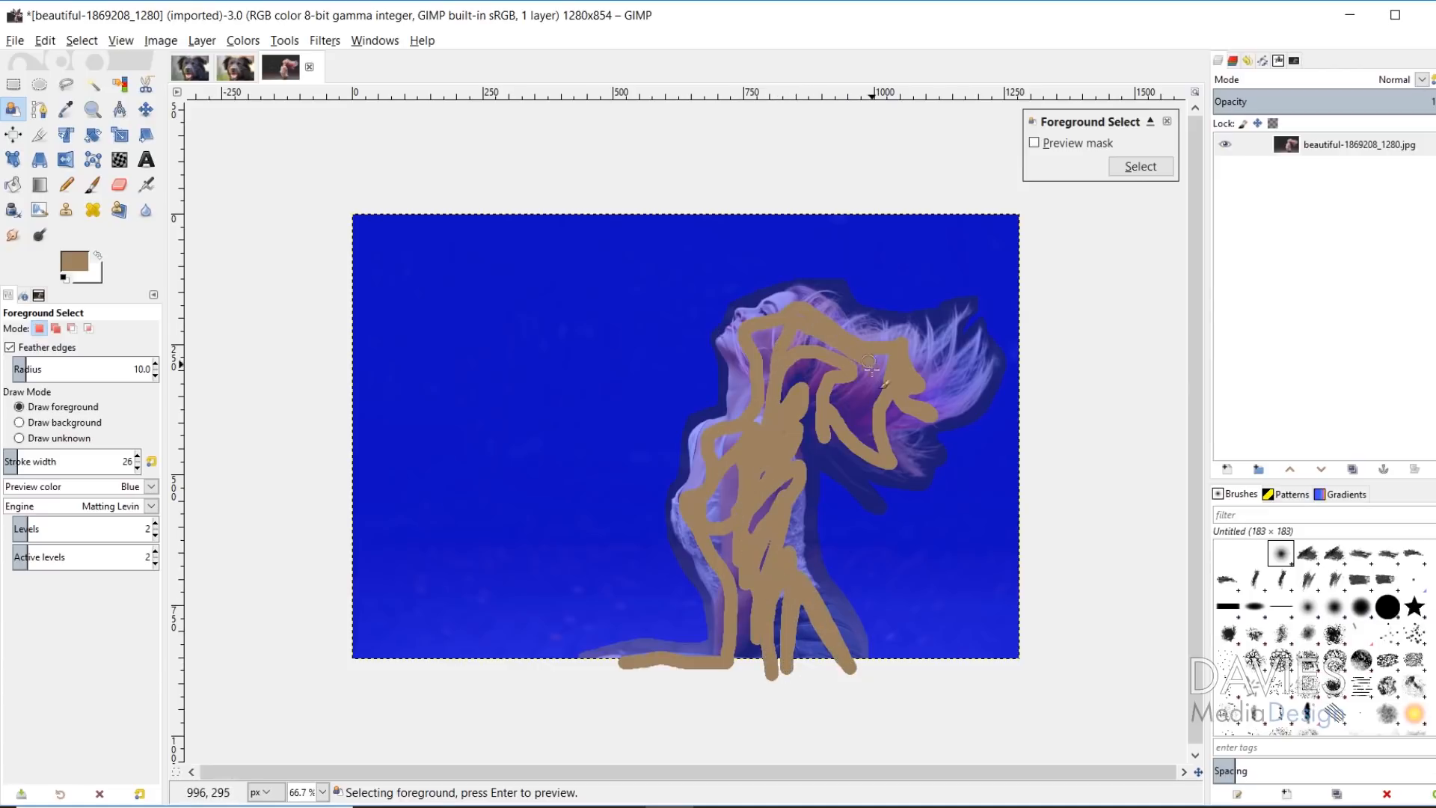
drag(866, 362, 751, 449)
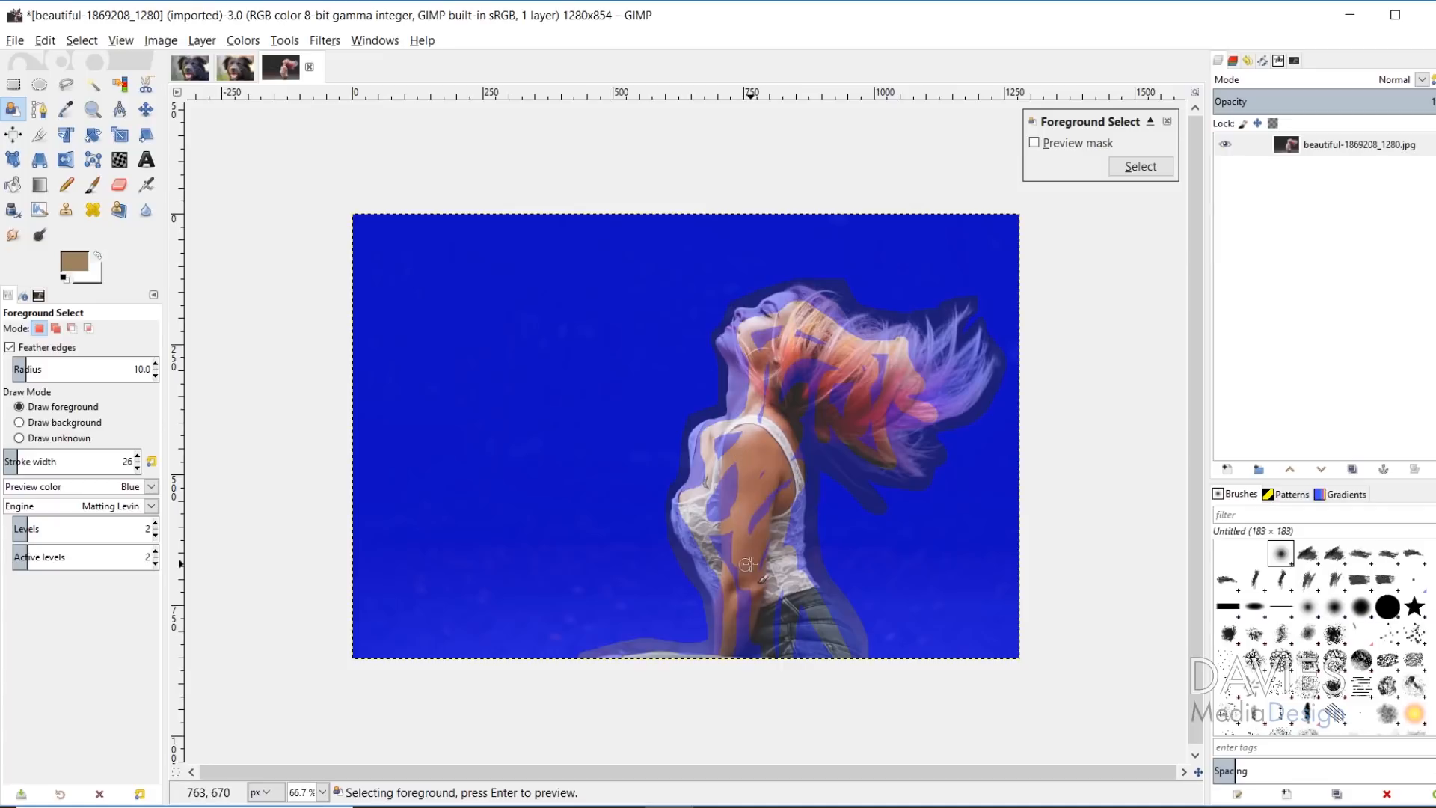
mouse_move(953, 330)
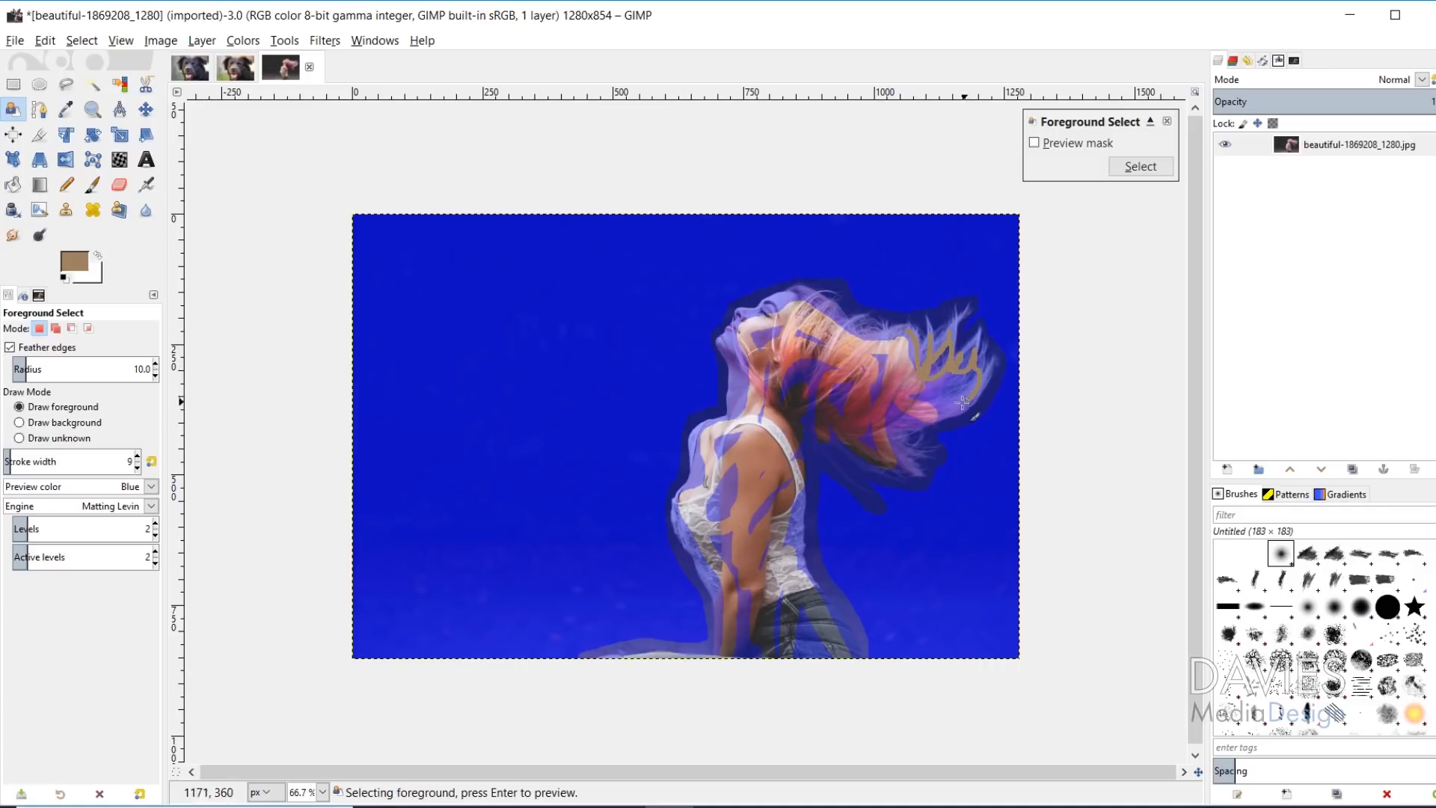
- Paint foreground over thin hair strands and her body edge, briefly toggling Draw background
drag(962, 403, 925, 407)
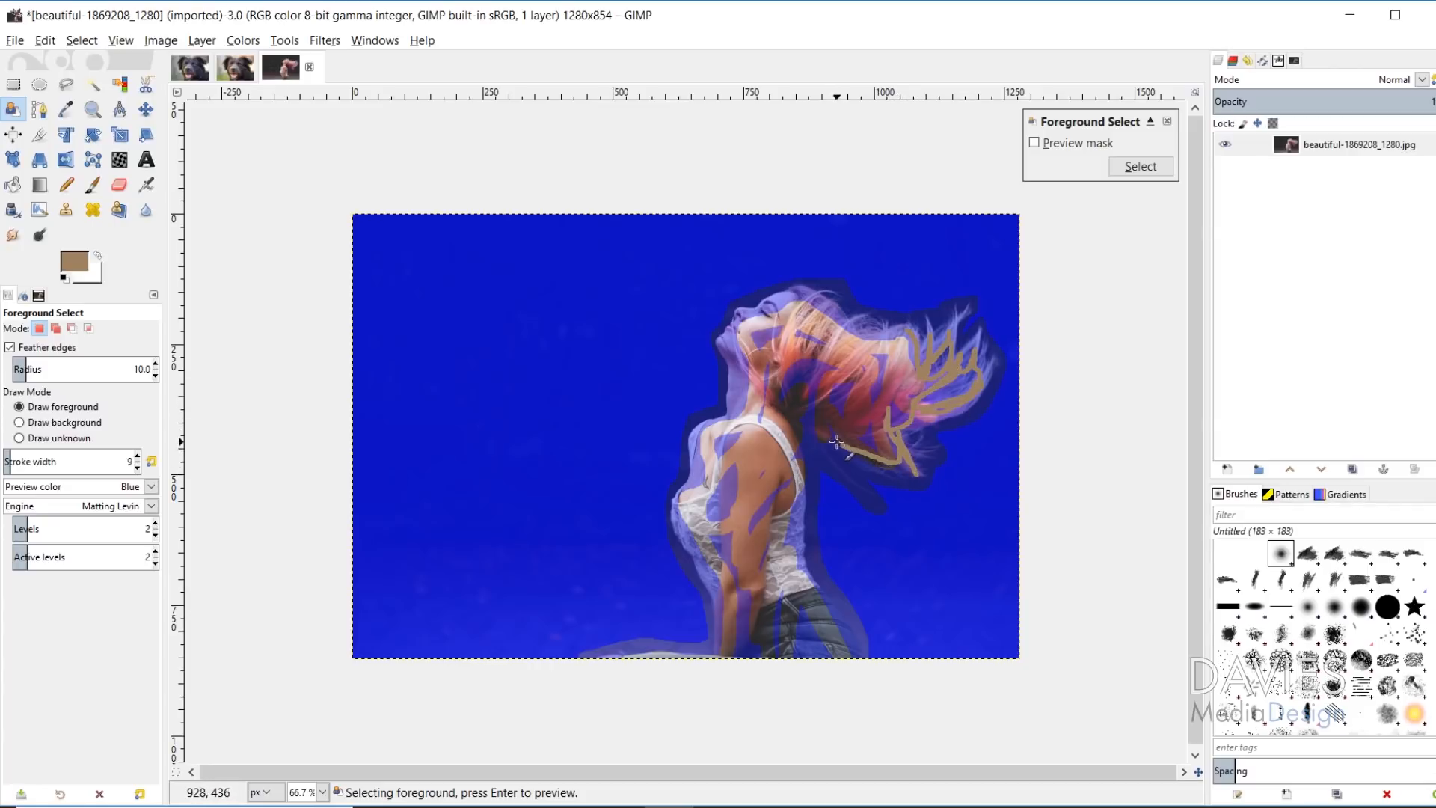
drag(838, 445, 719, 577)
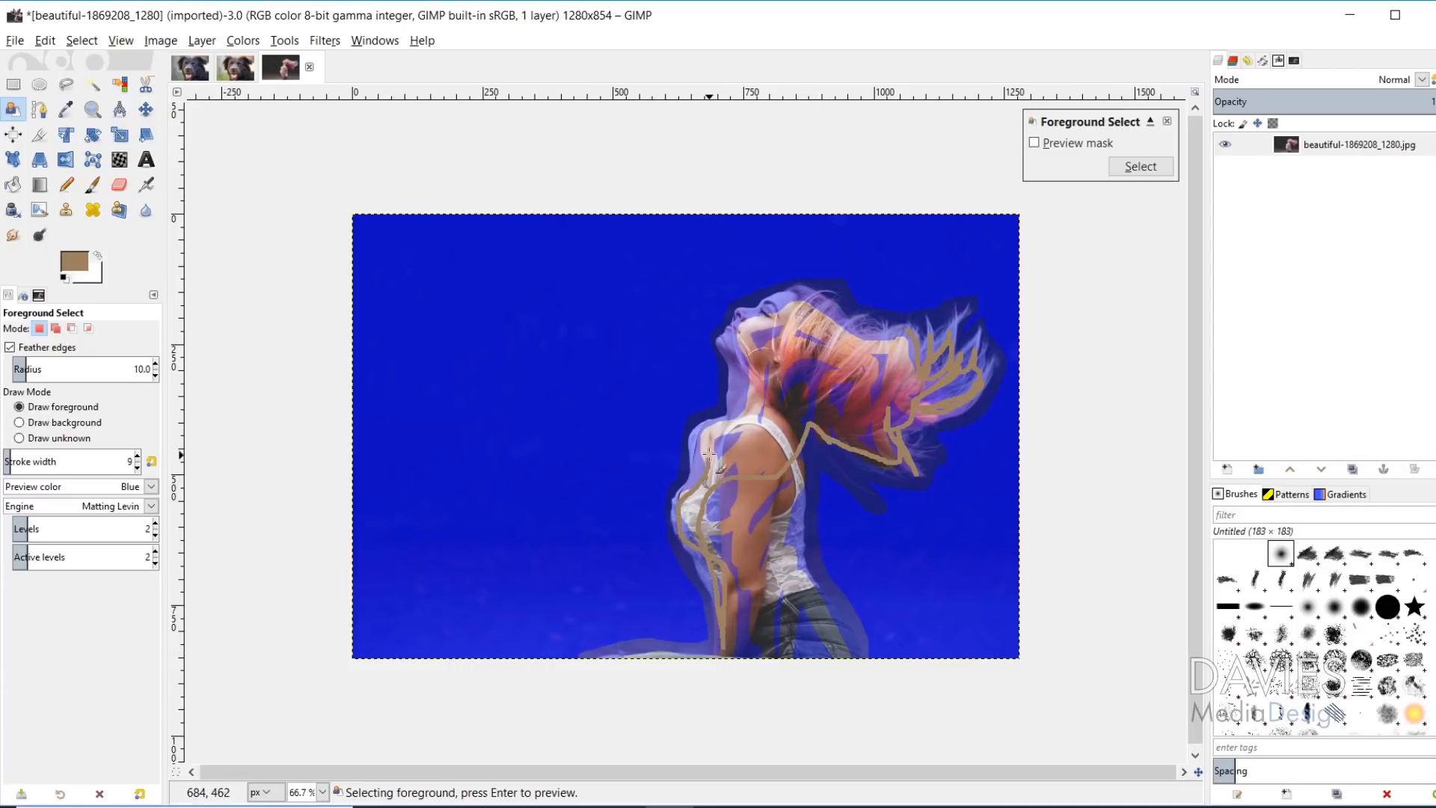
drag(710, 456, 733, 517)
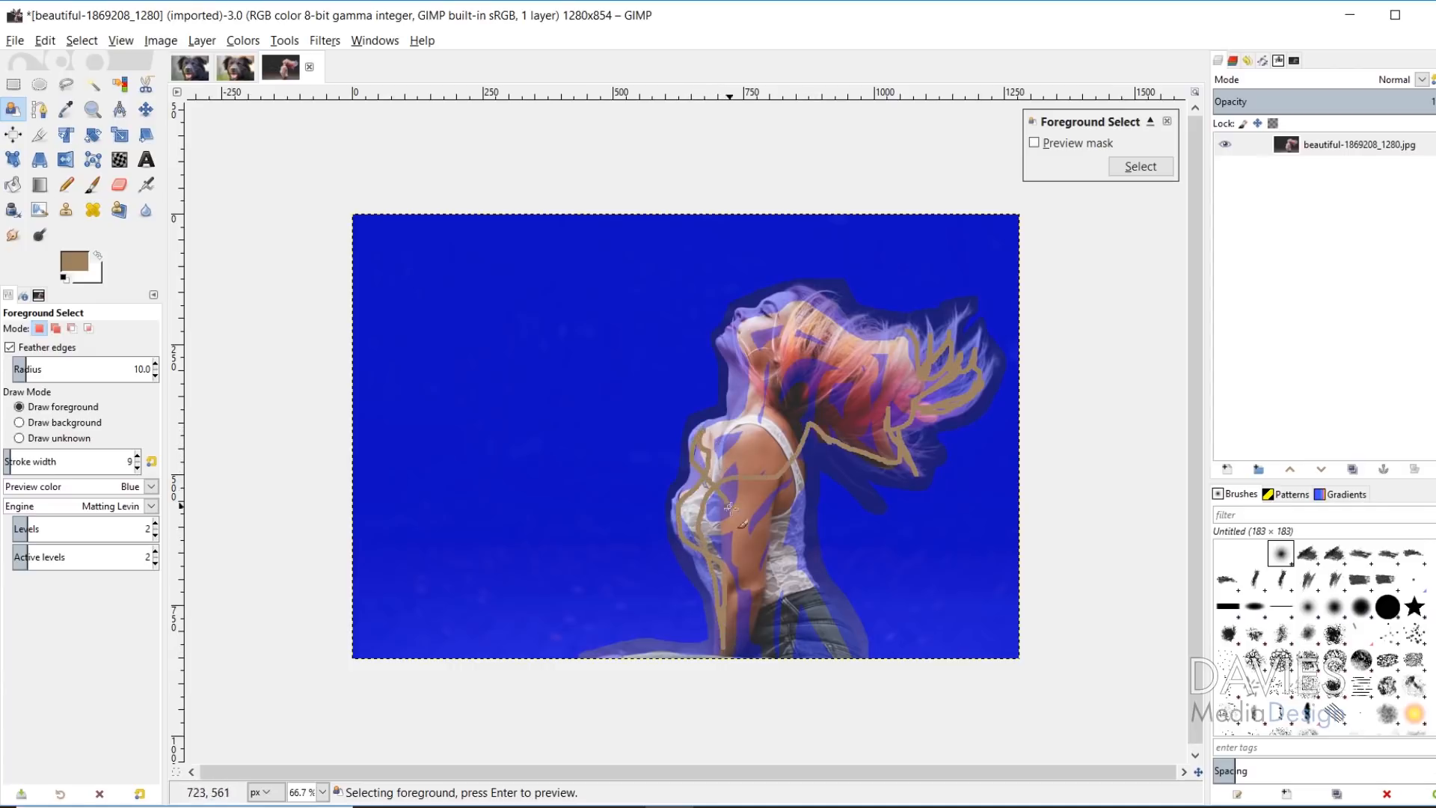
drag(733, 509, 806, 596)
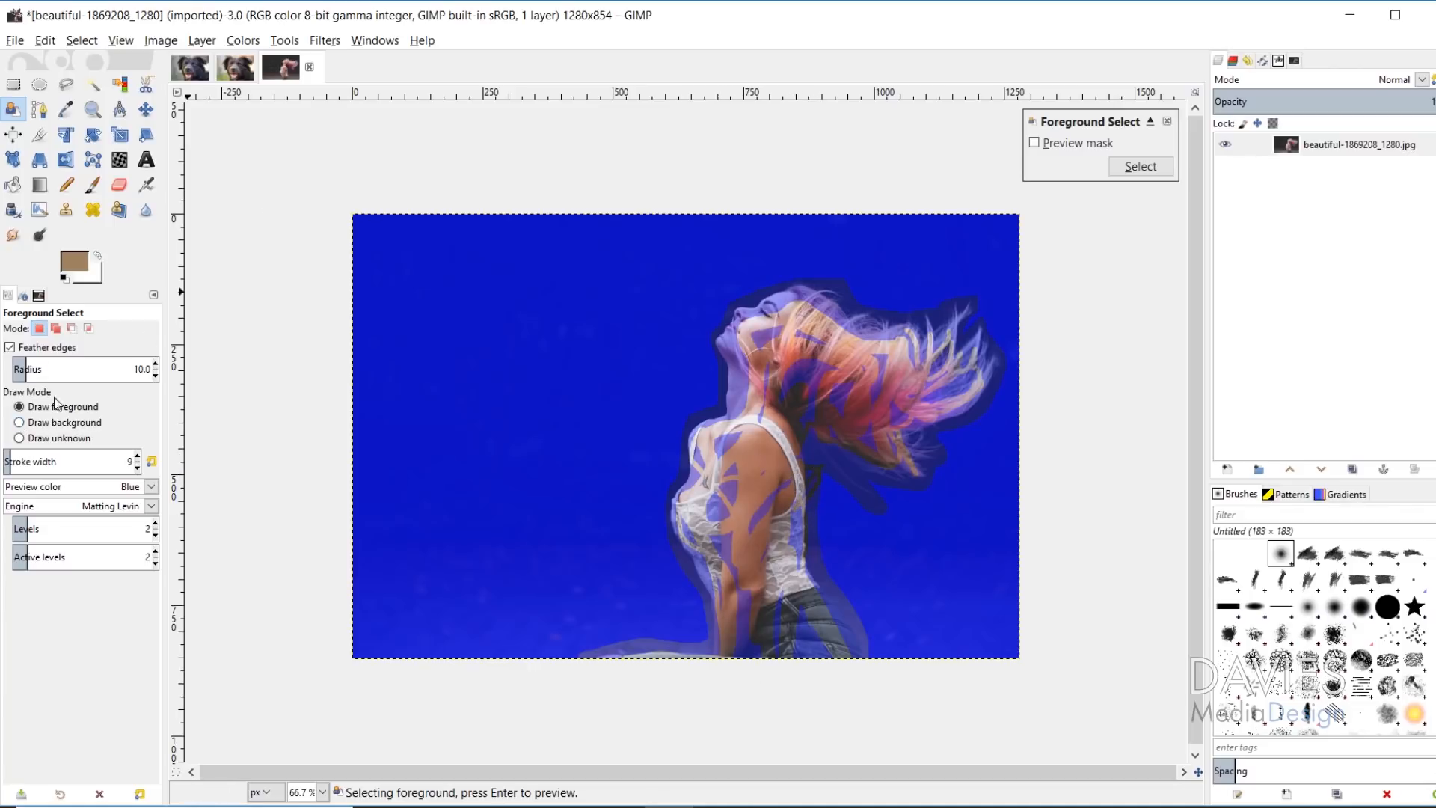
click(18, 422)
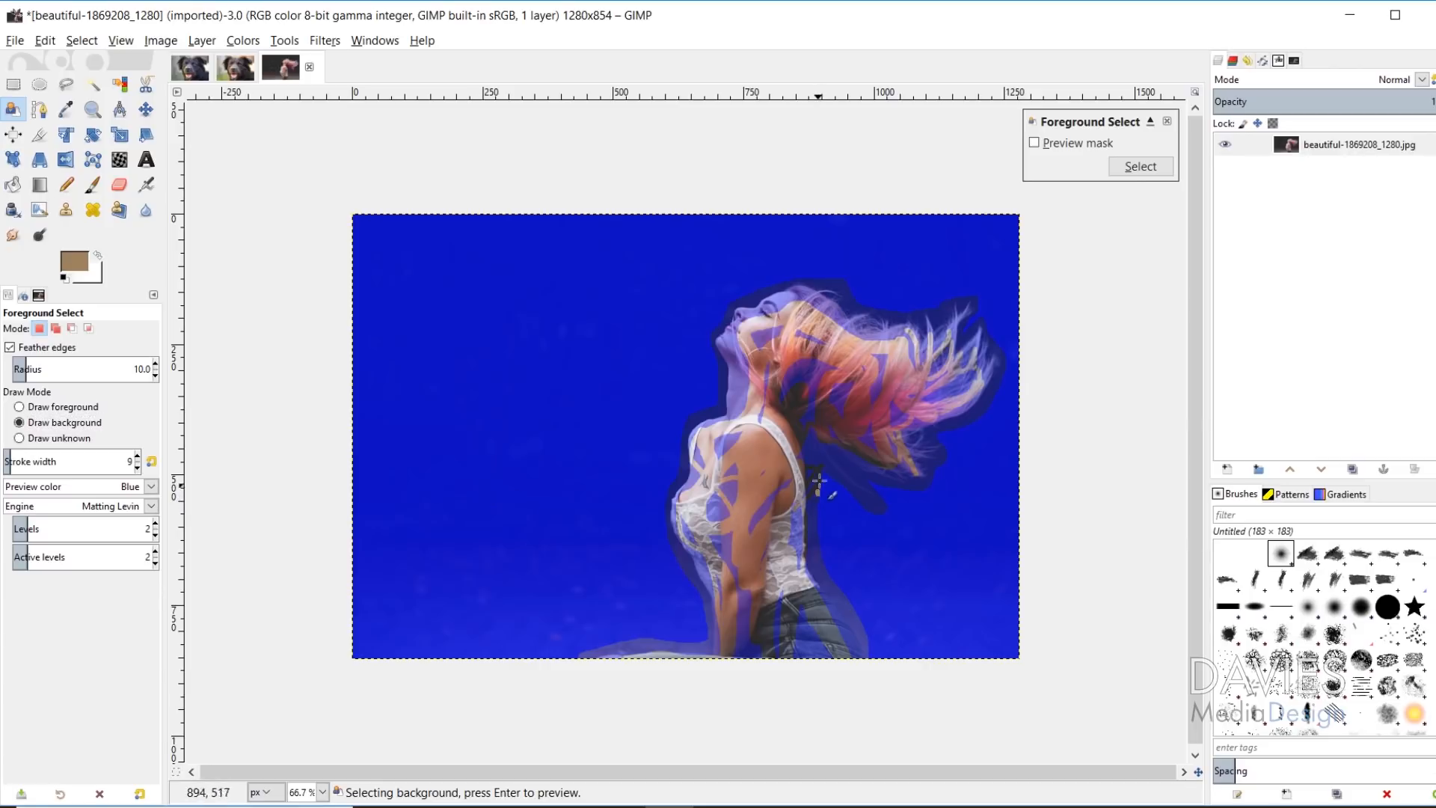
mouse_move(875, 628)
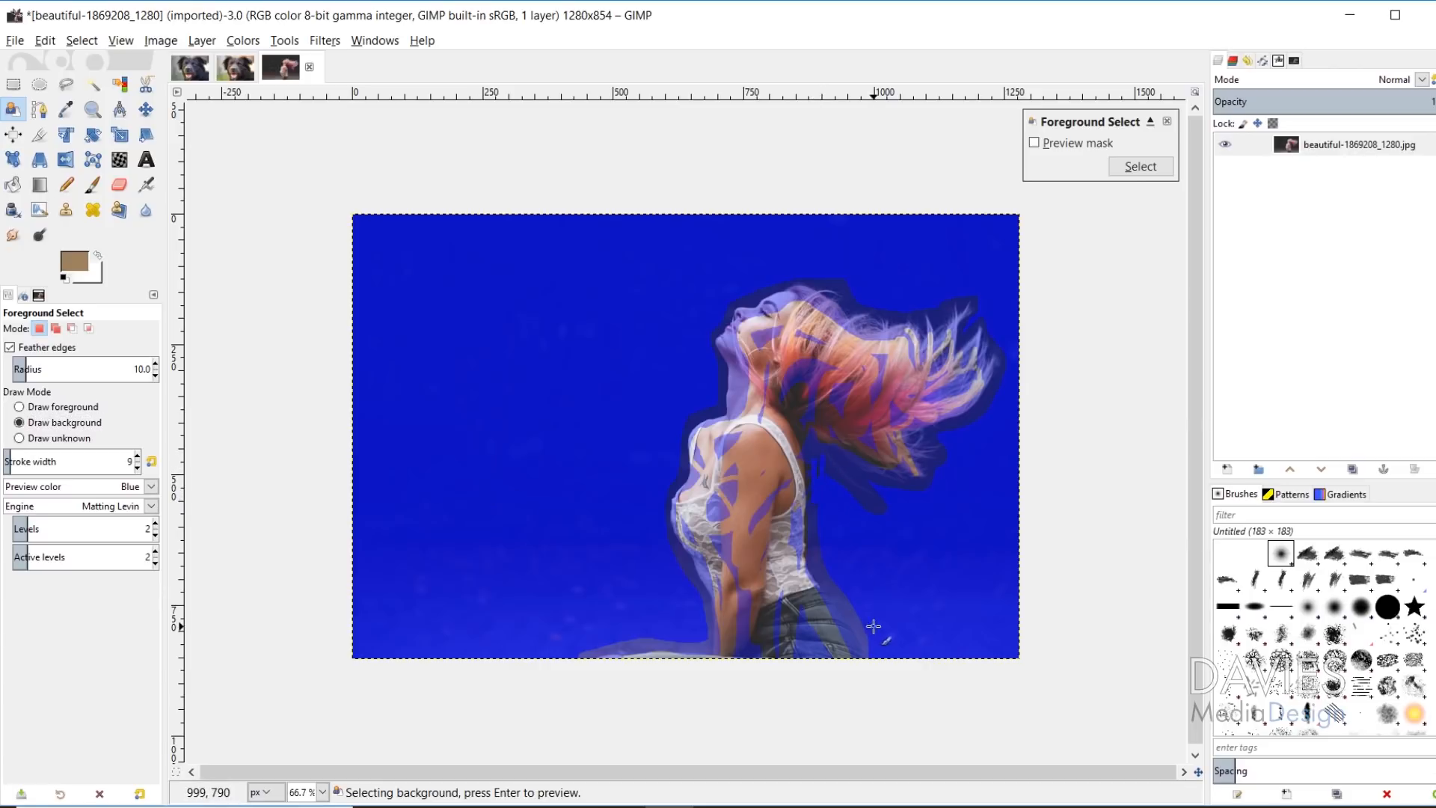
mouse_move(815, 484)
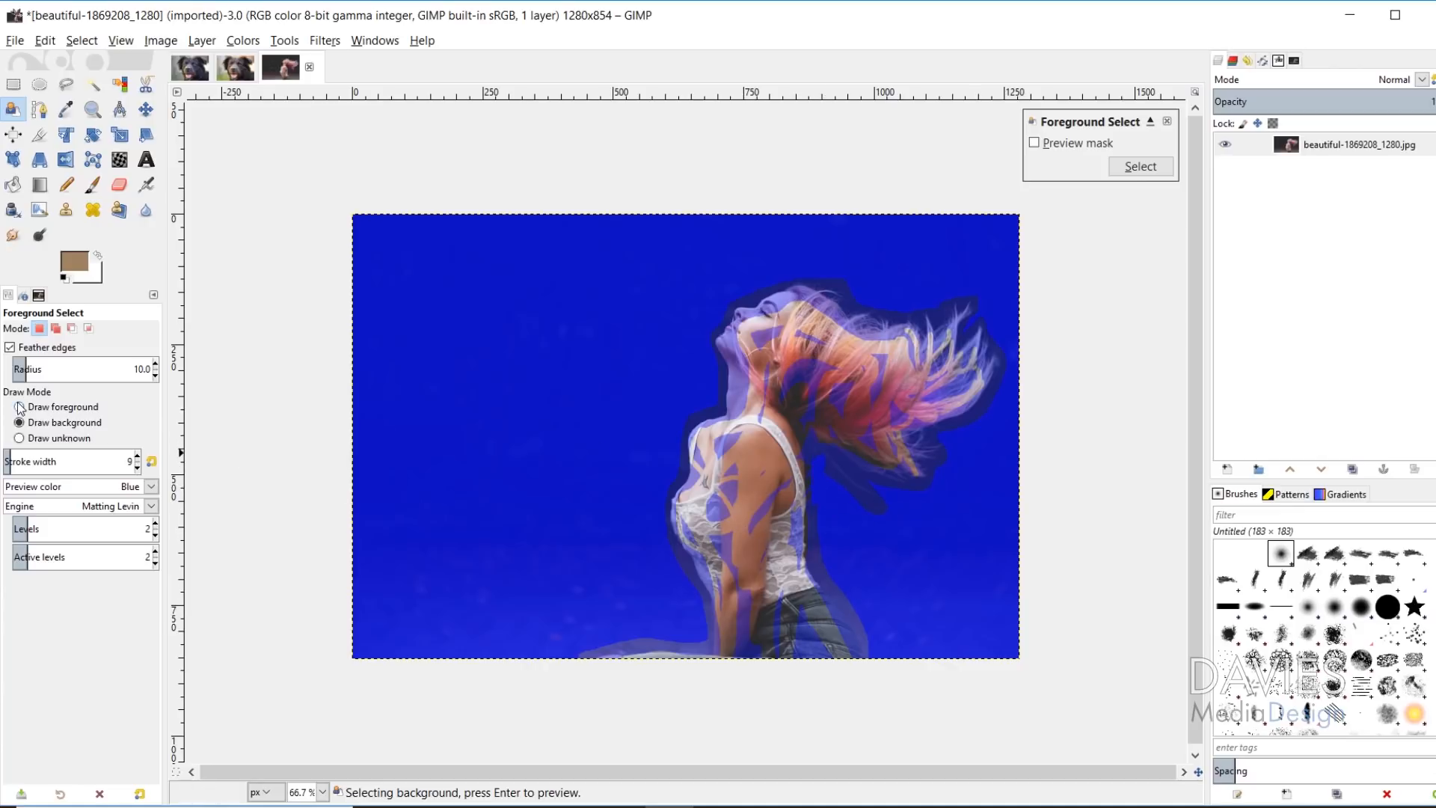
click(19, 407)
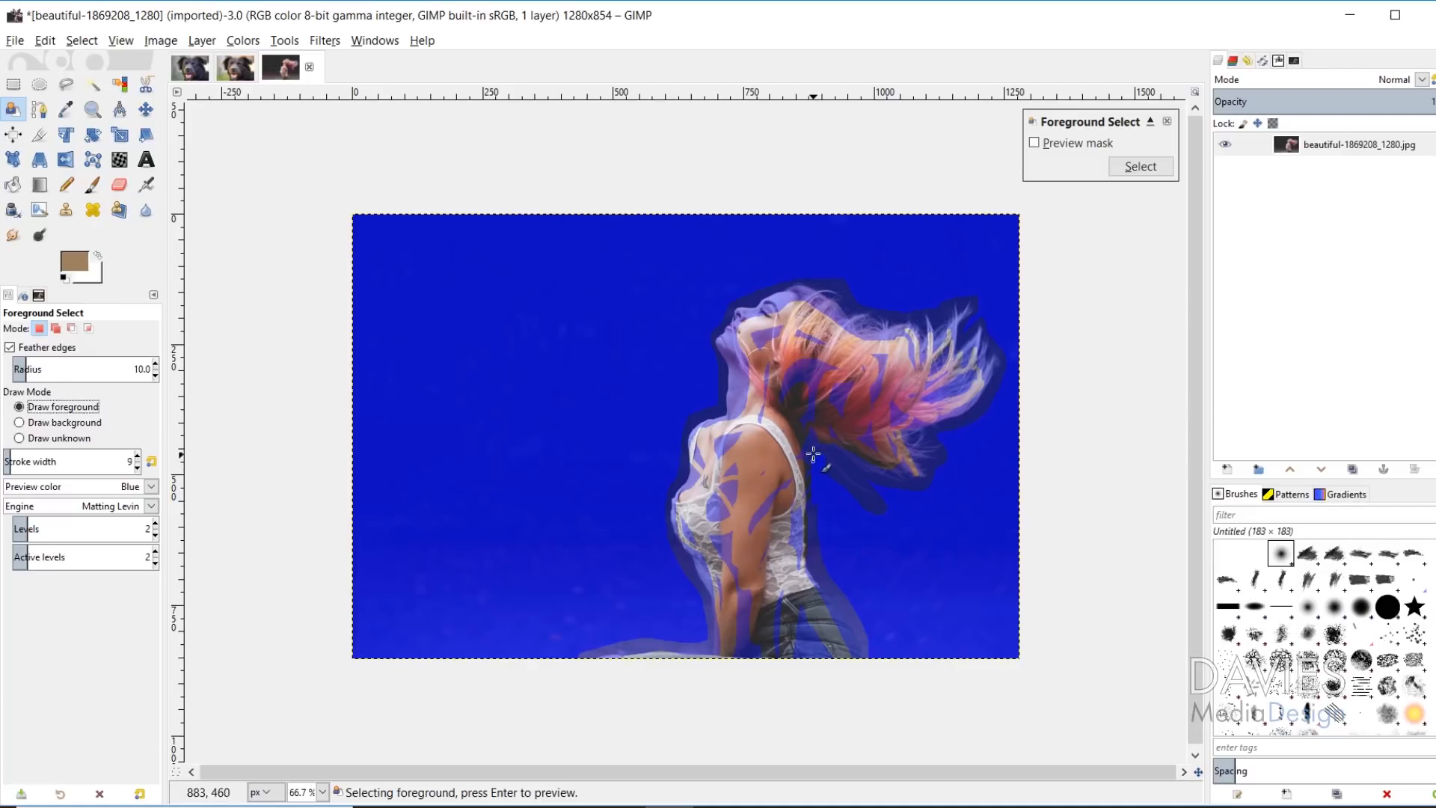
mouse_move(821, 458)
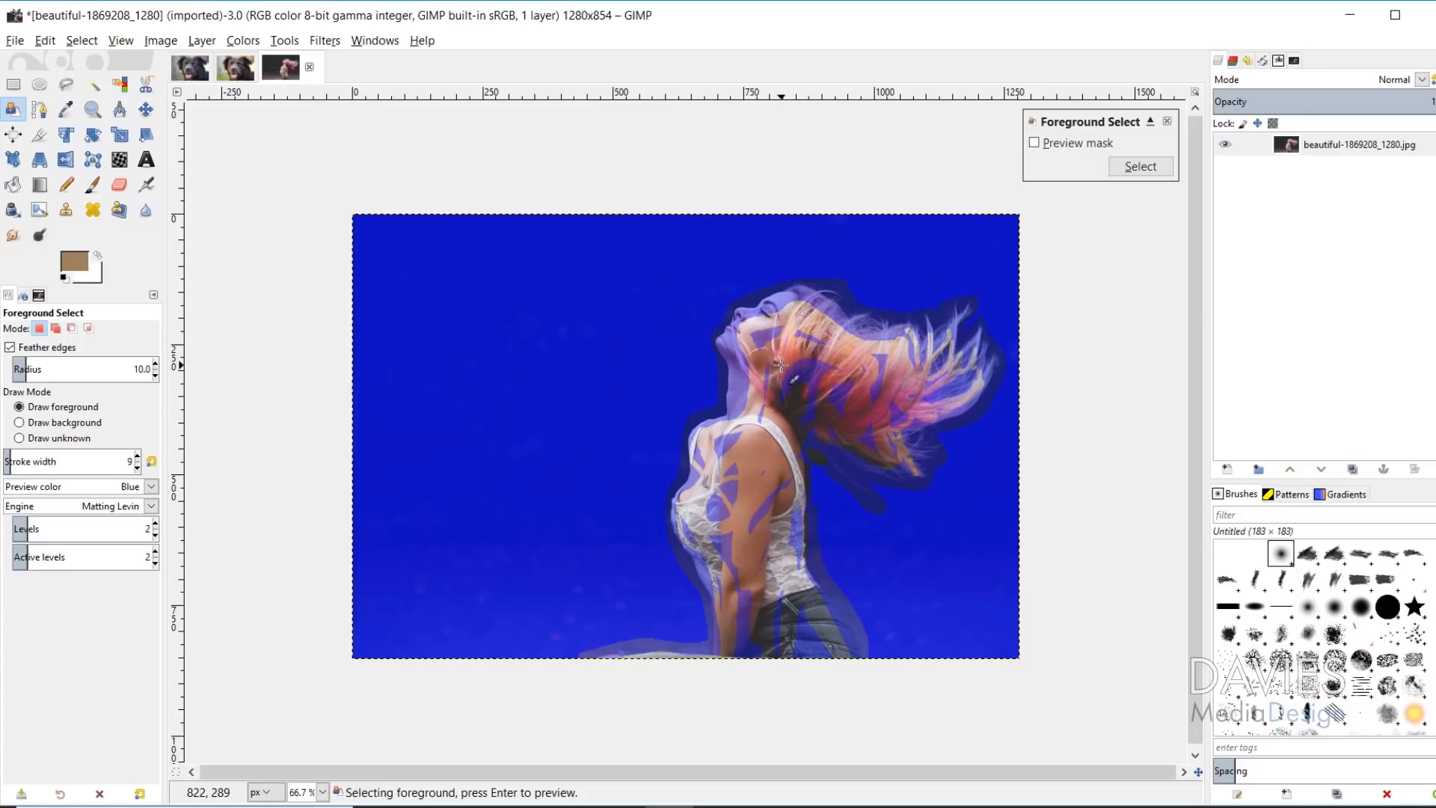
- Compute the mask, enable Preview mask, and paint a leftover spot as background
key(Return)
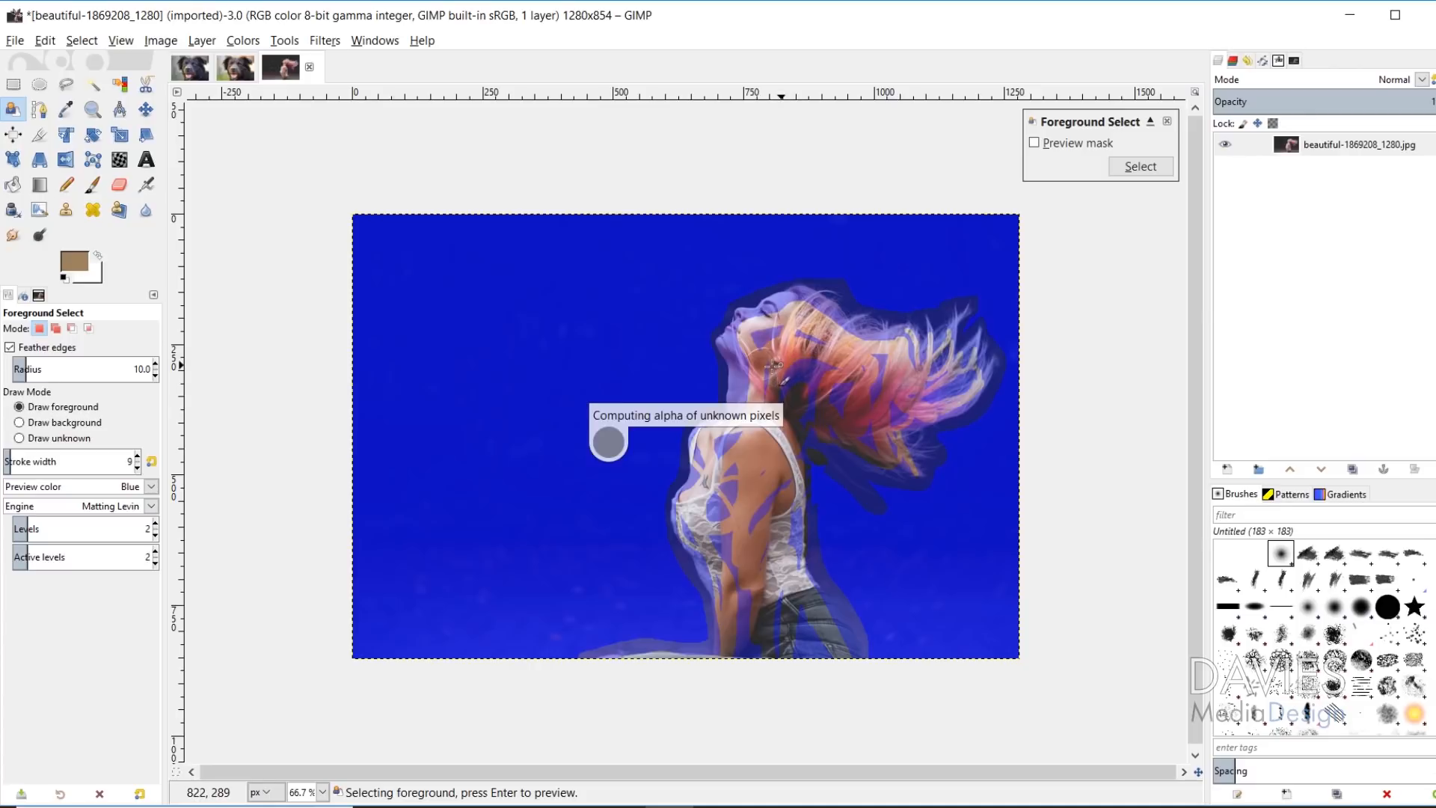
click(1035, 143)
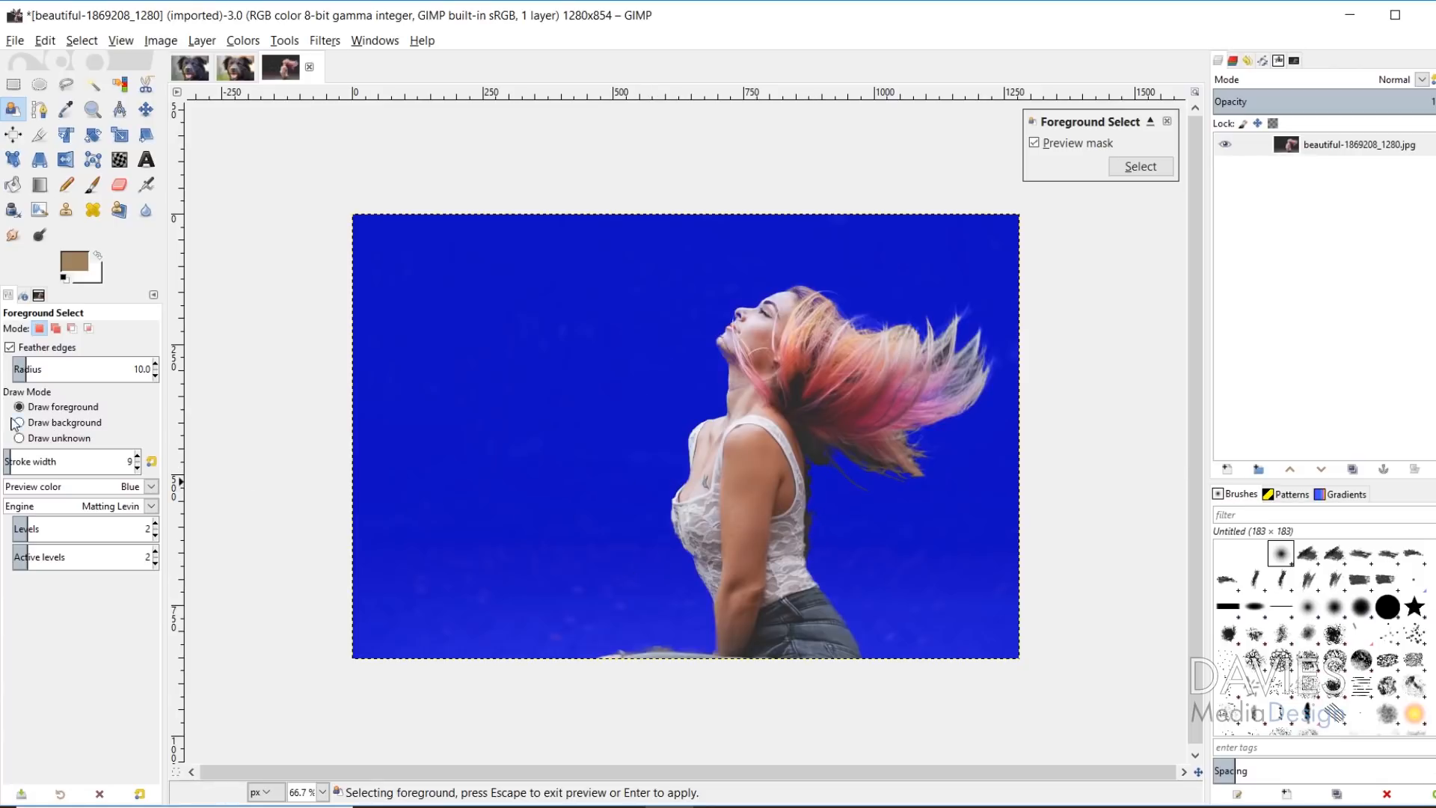
click(18, 422)
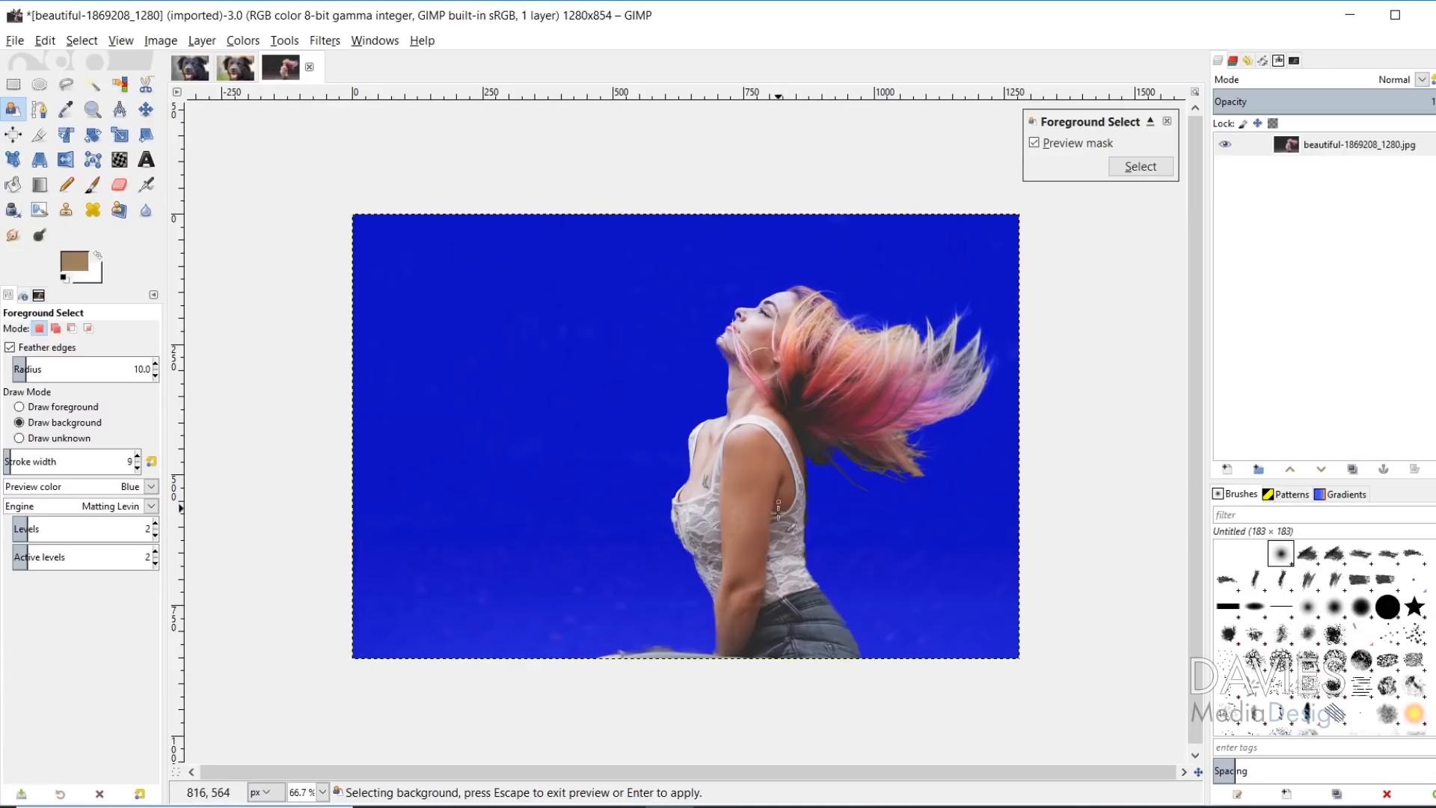
mouse_move(805, 460)
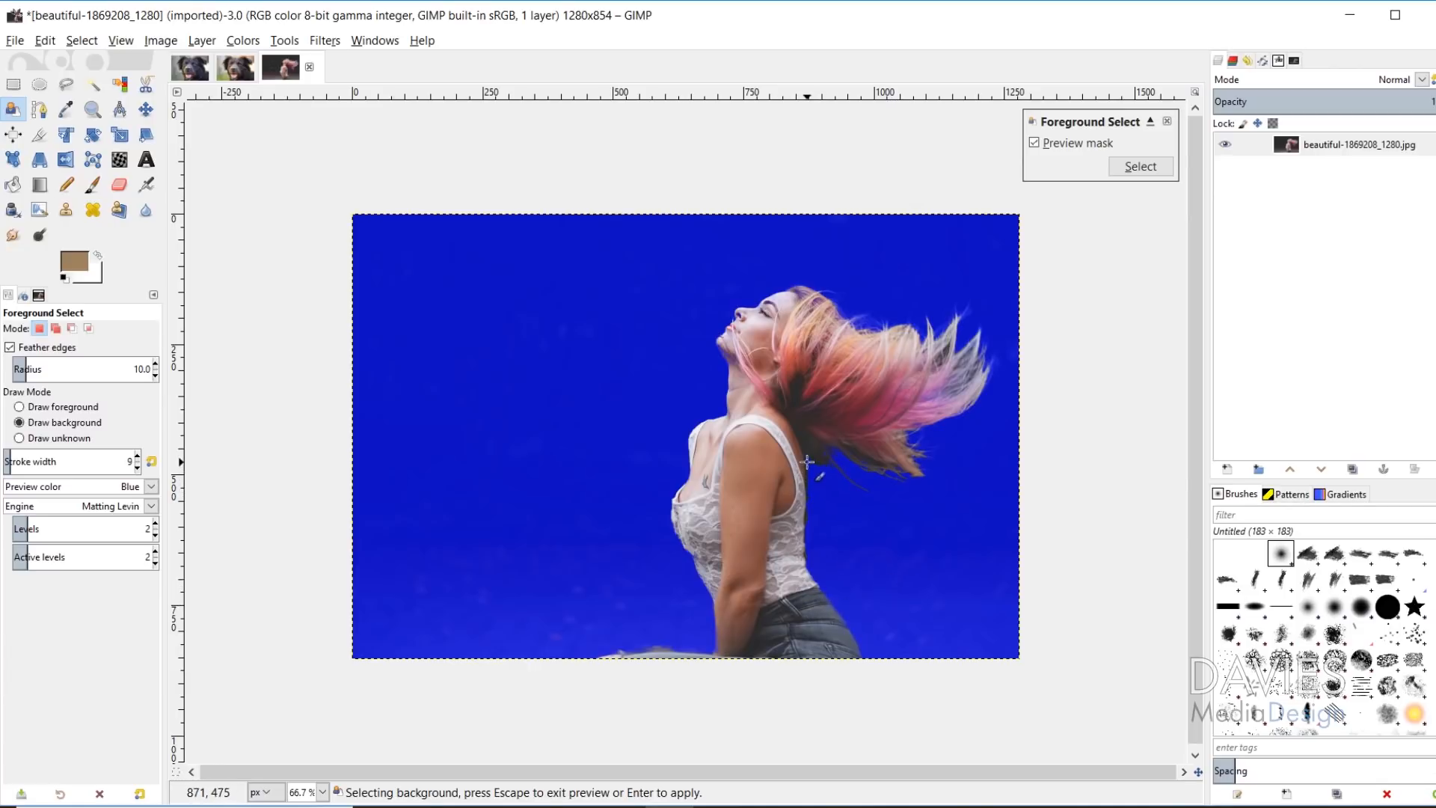
drag(808, 460, 807, 557)
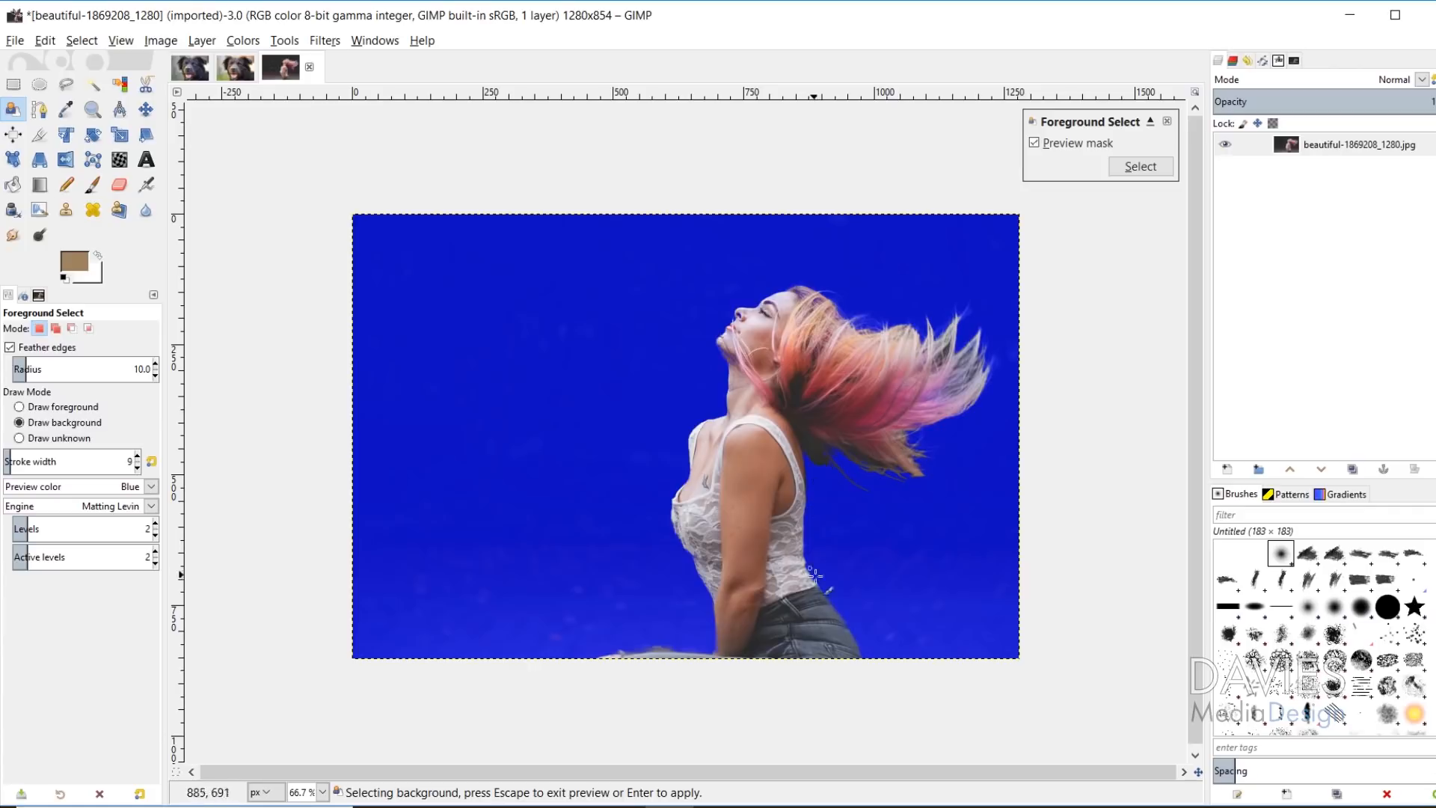
mouse_move(939, 490)
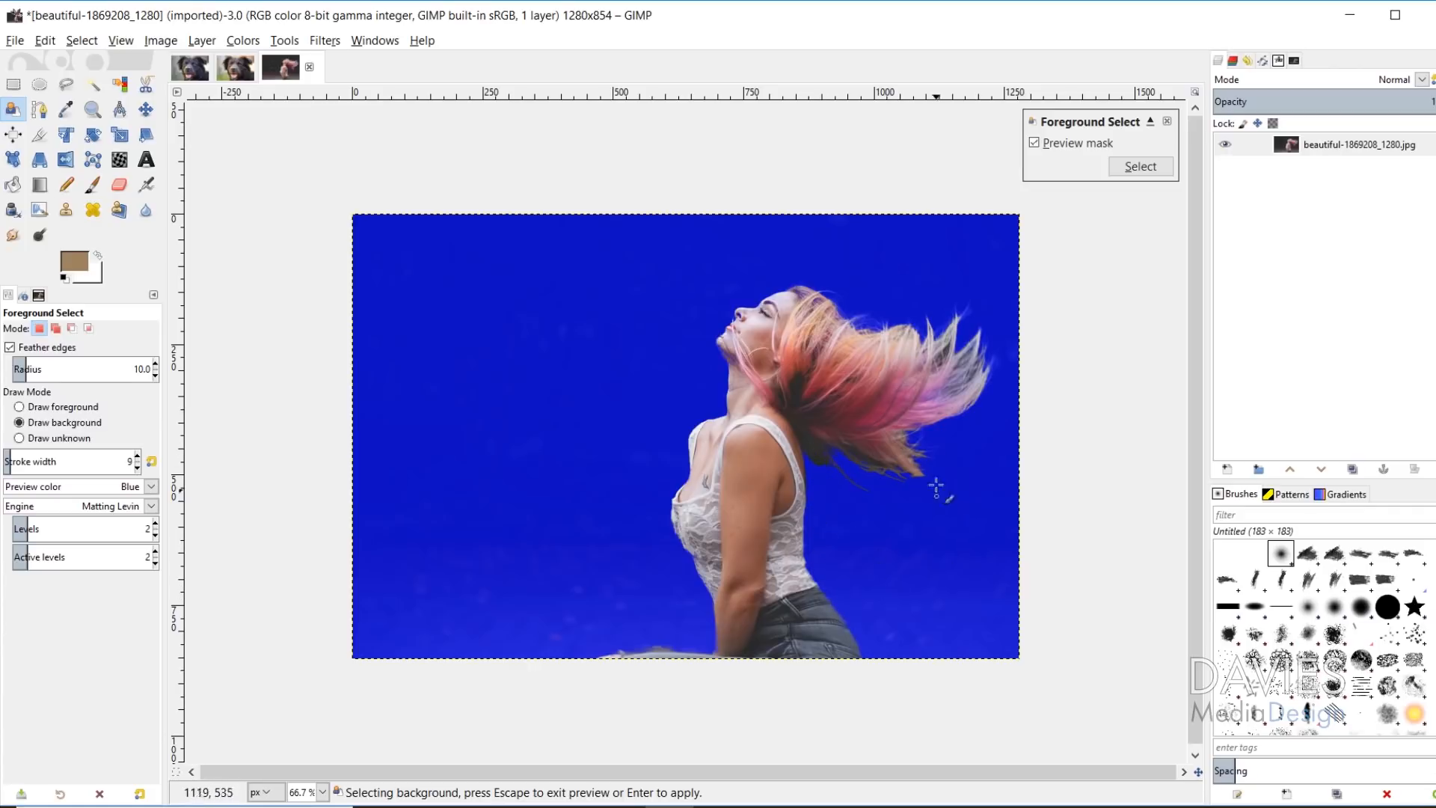
mouse_move(814, 511)
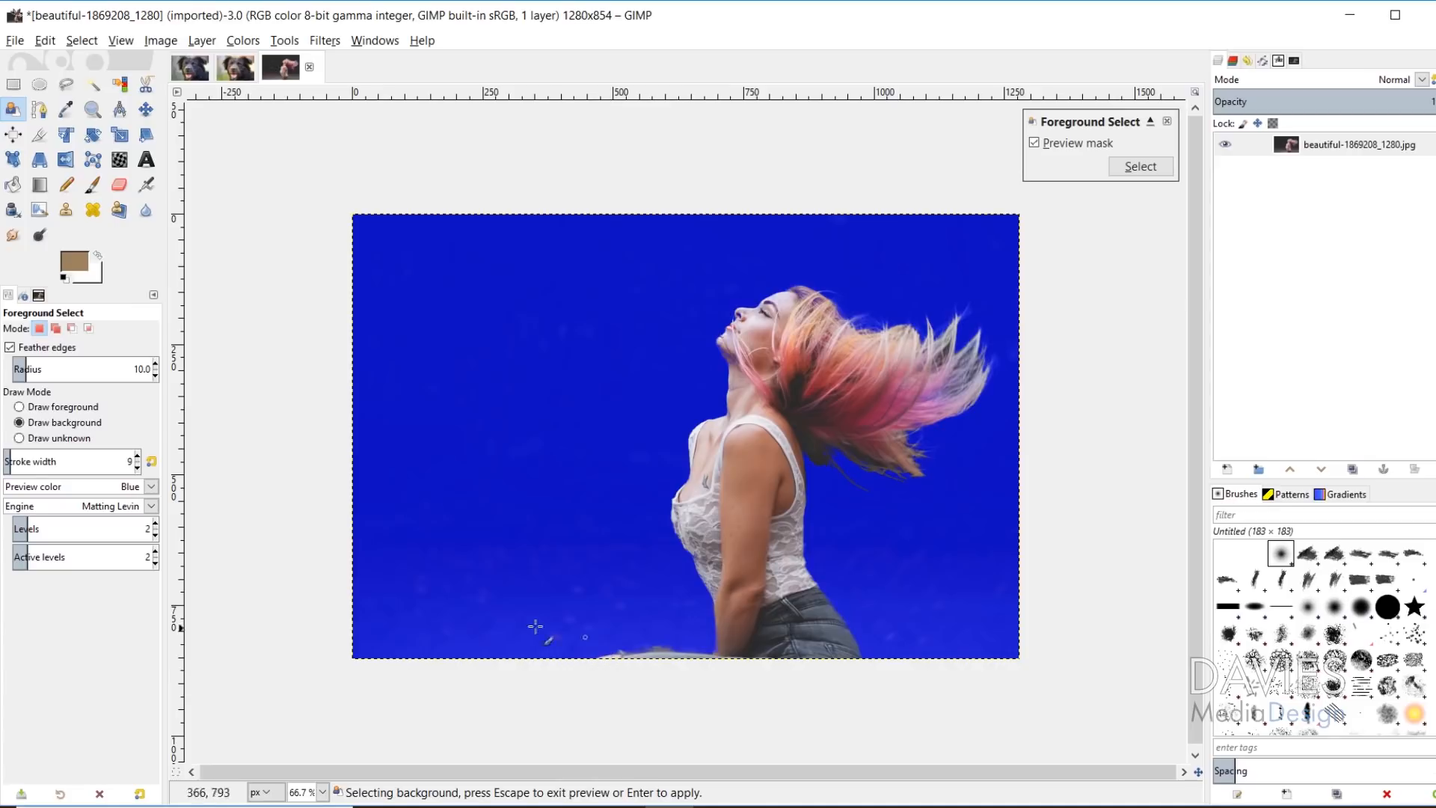
- Convert the refined foreground mask into a selection of the woman
click(18, 407)
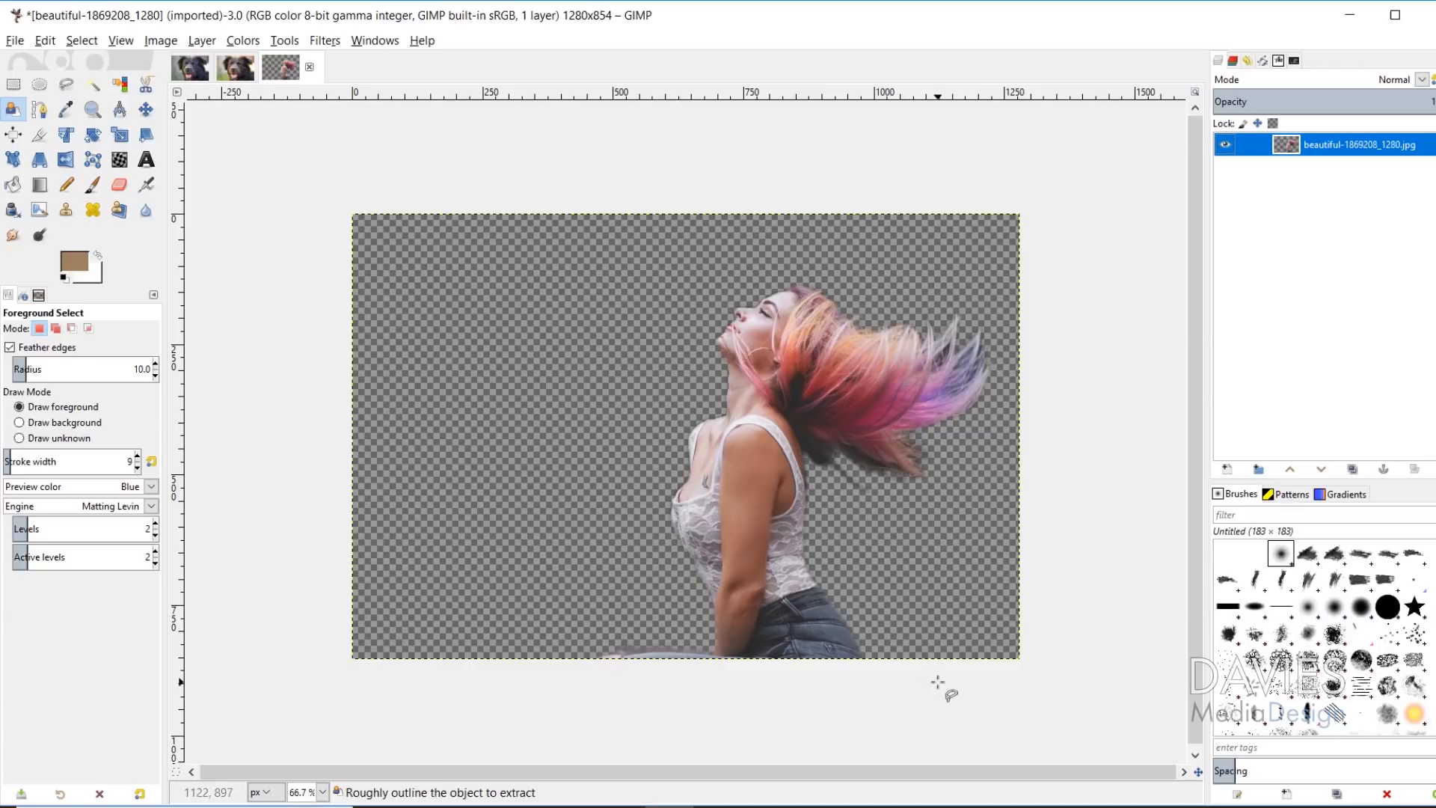
mouse_move(742, 608)
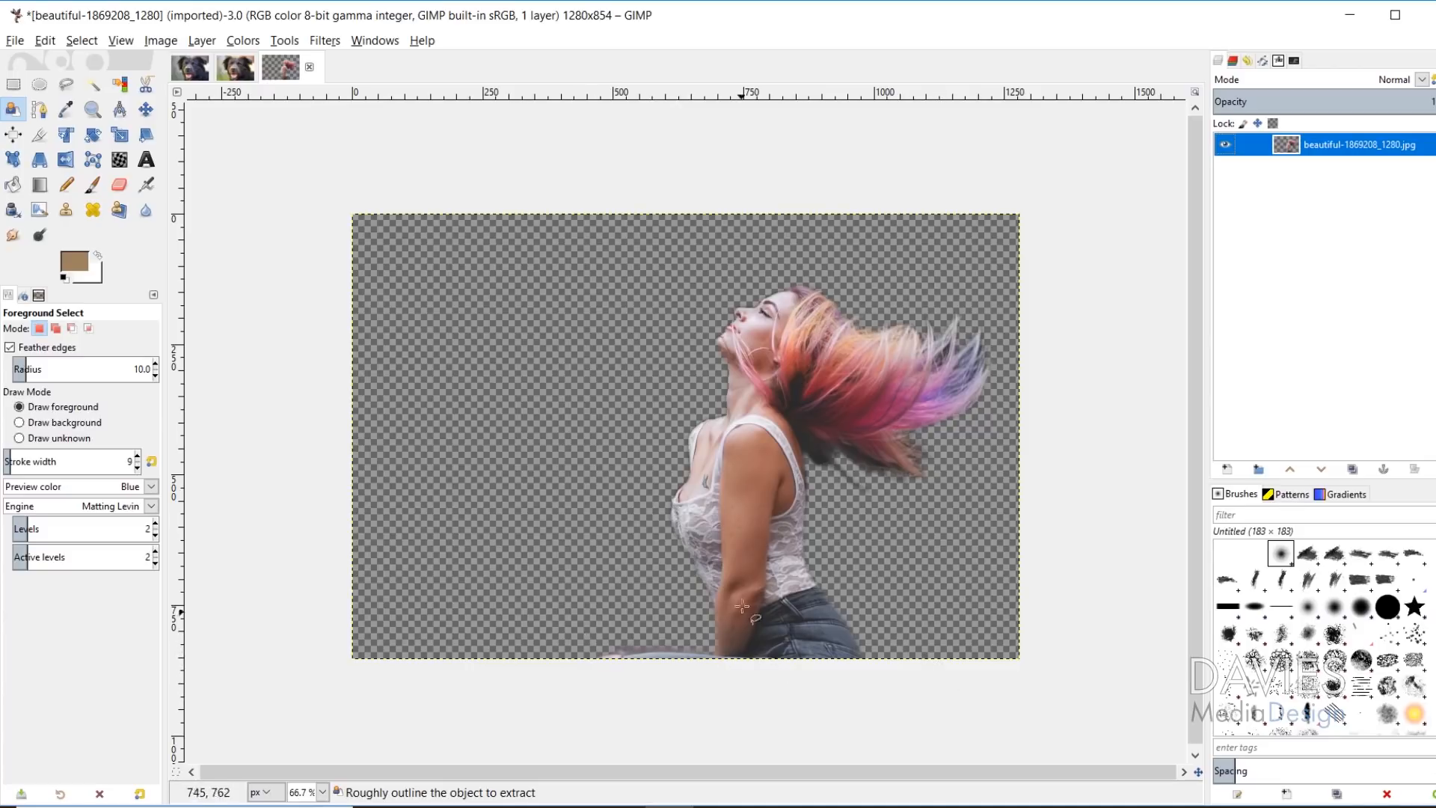
mouse_move(742, 559)
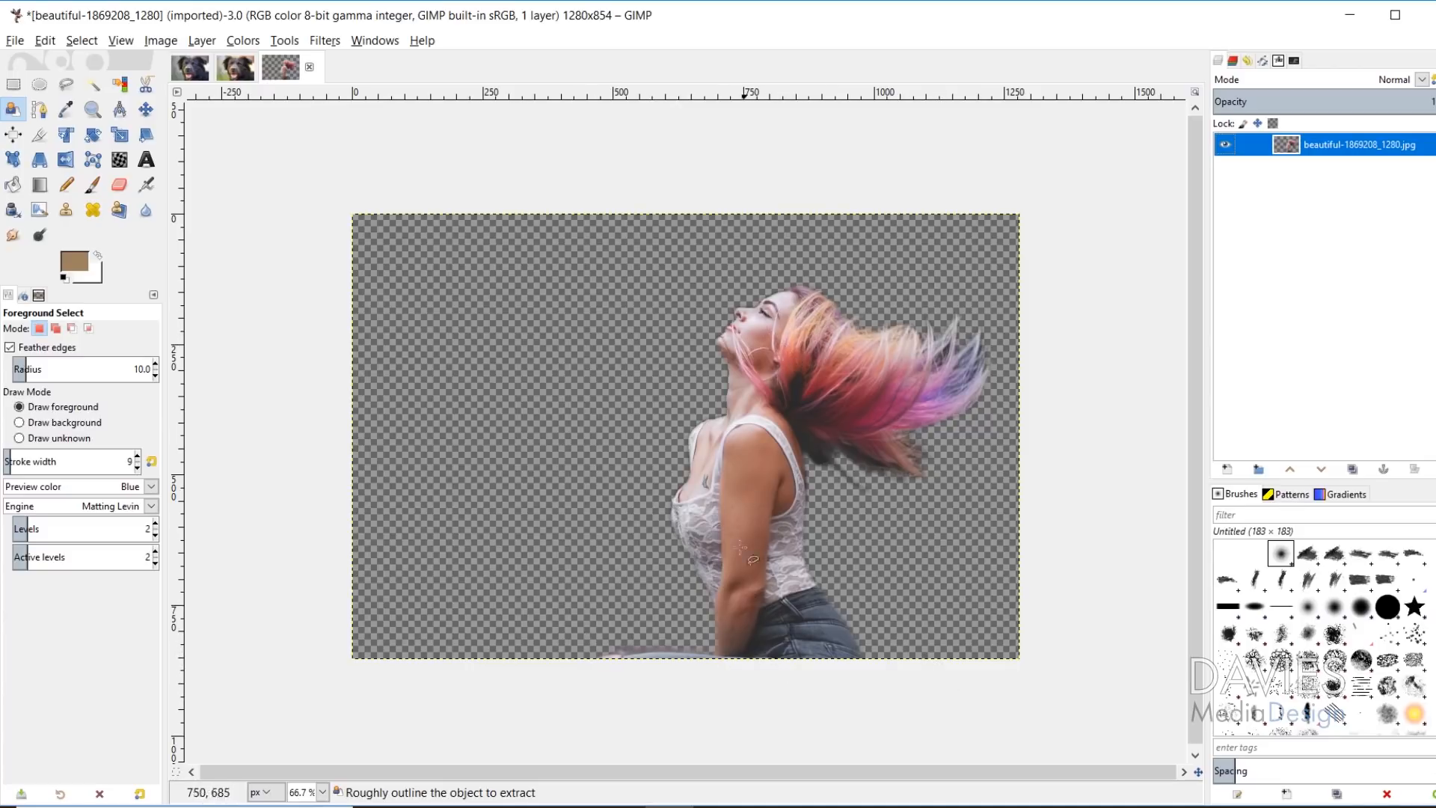
mouse_move(801, 755)
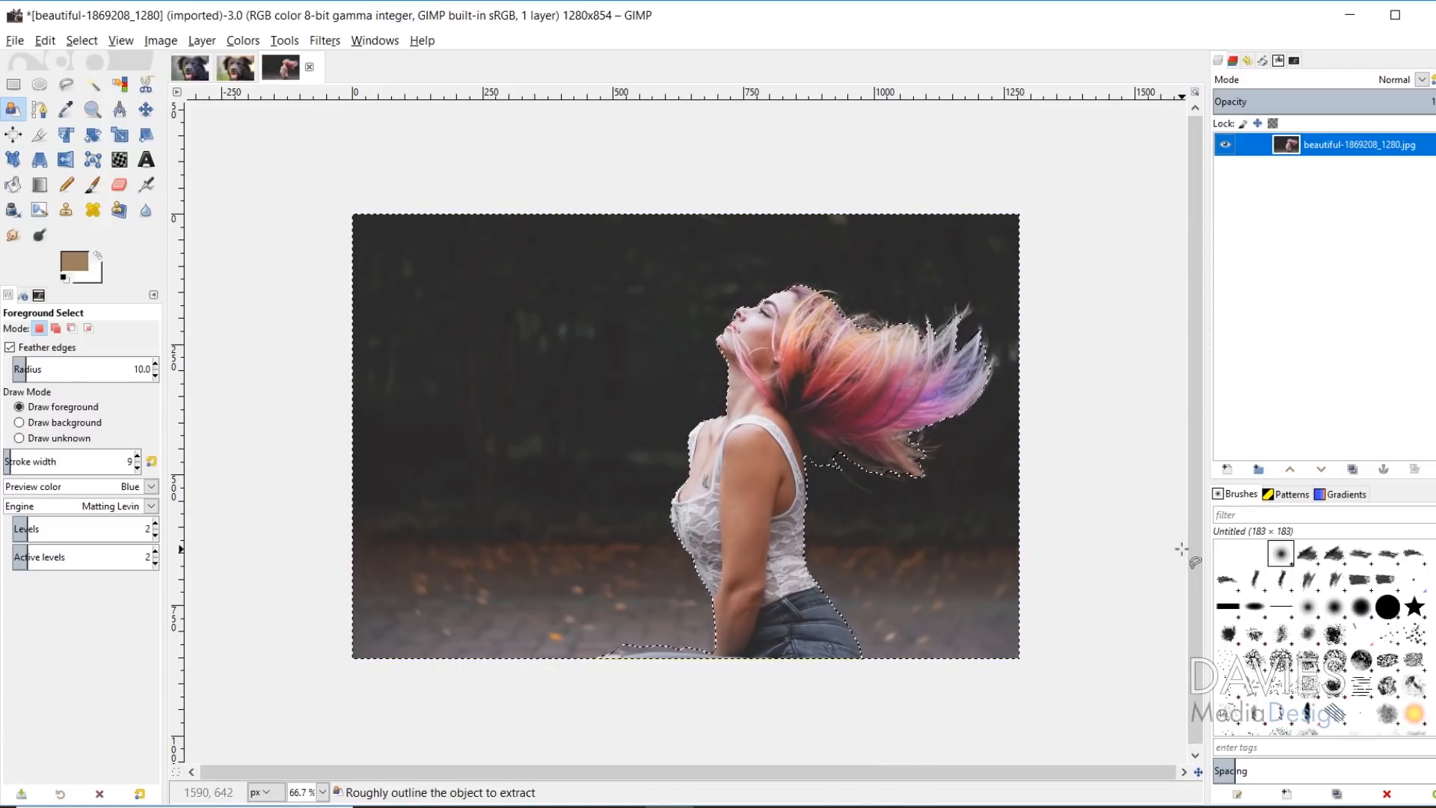
- Set the background's saturation scale to 0 and add a transparent layer named Overlay
click(242, 40)
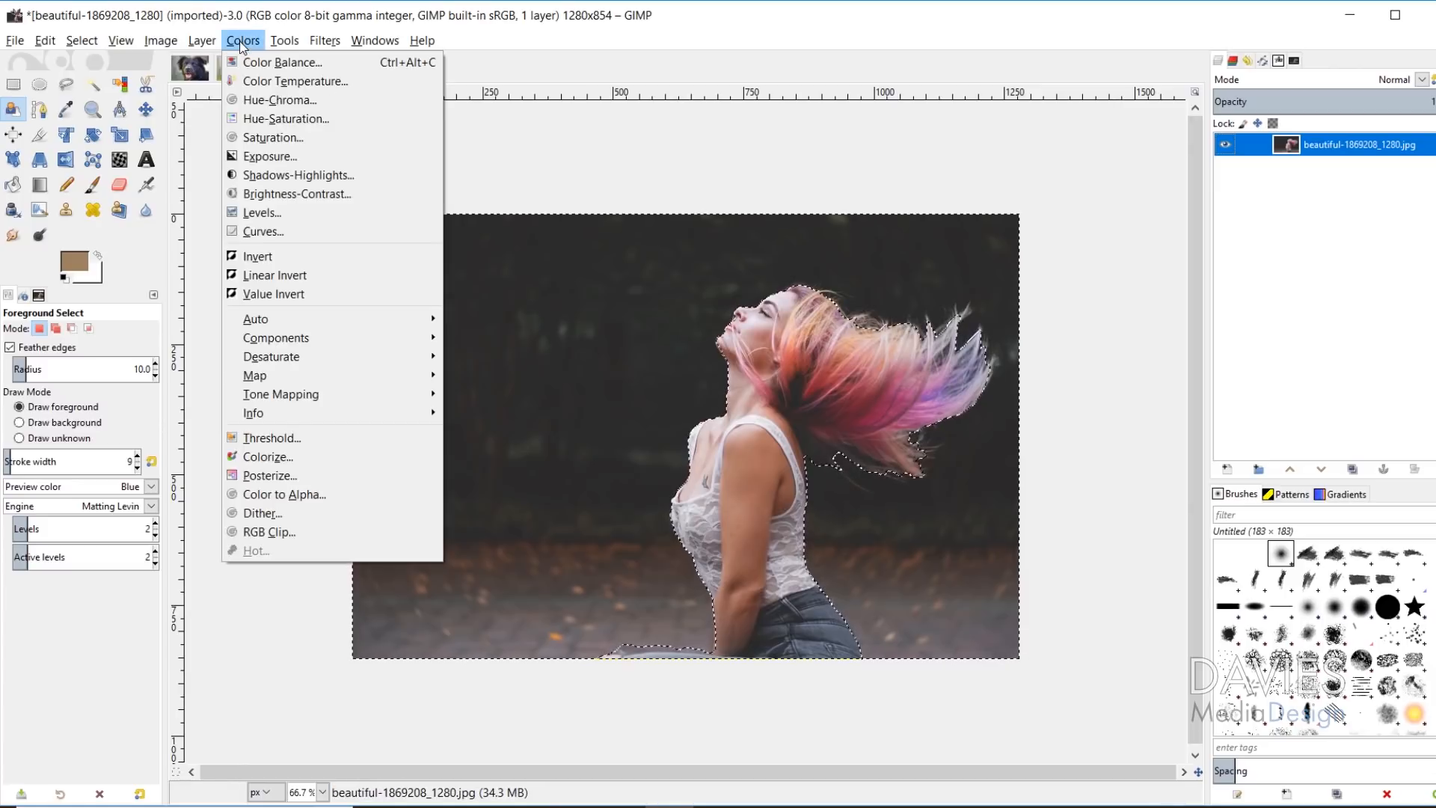
click(272, 137)
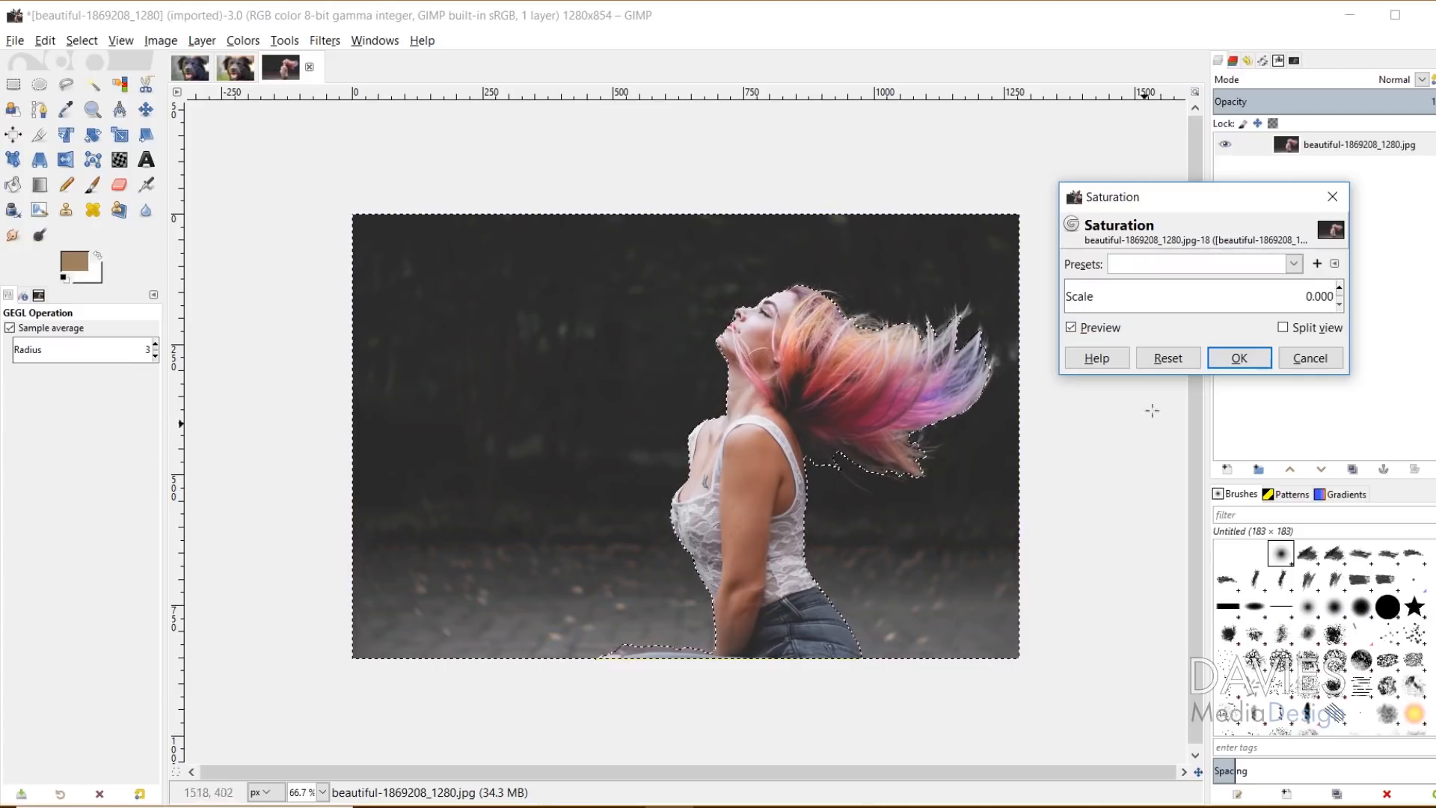
click(1238, 358)
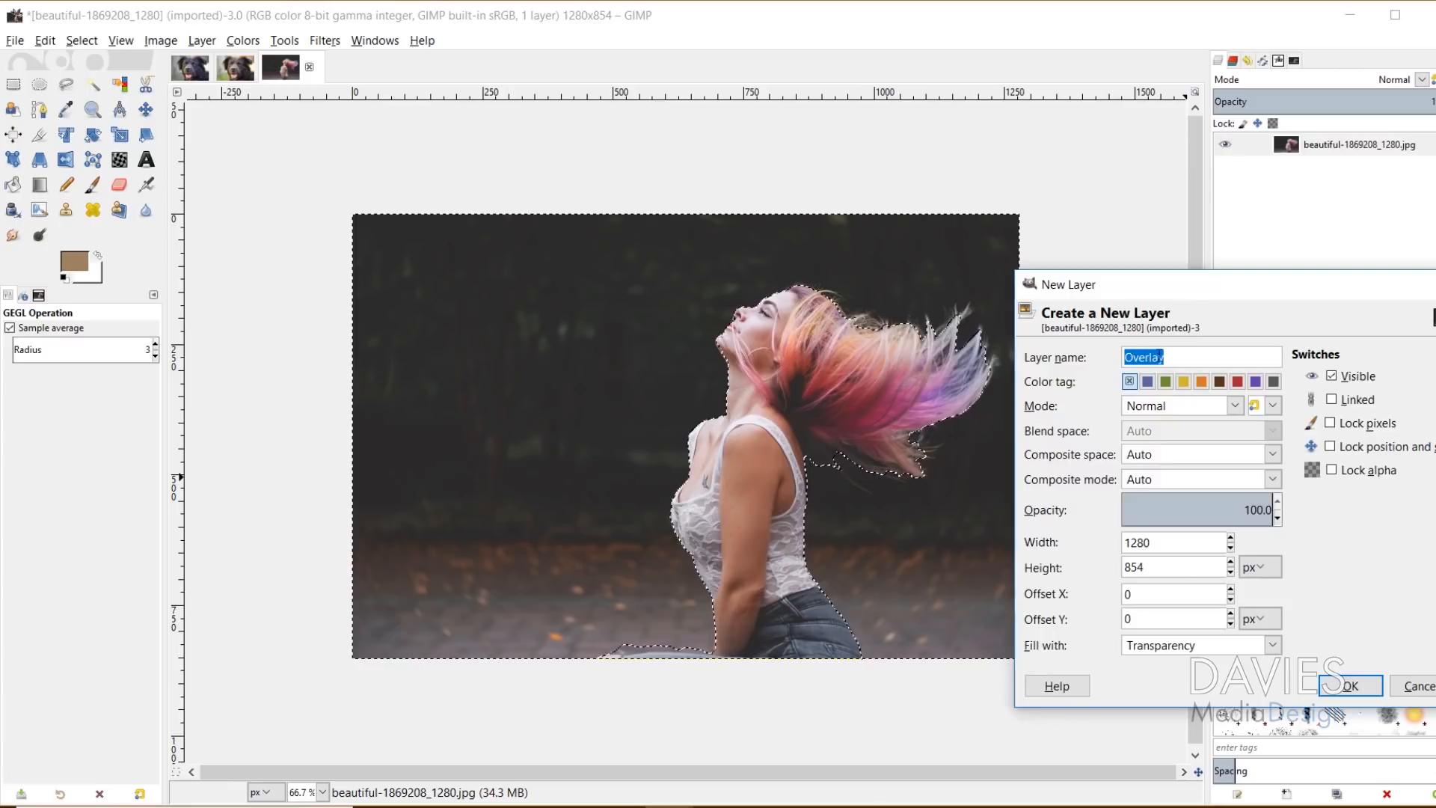
click(1347, 685)
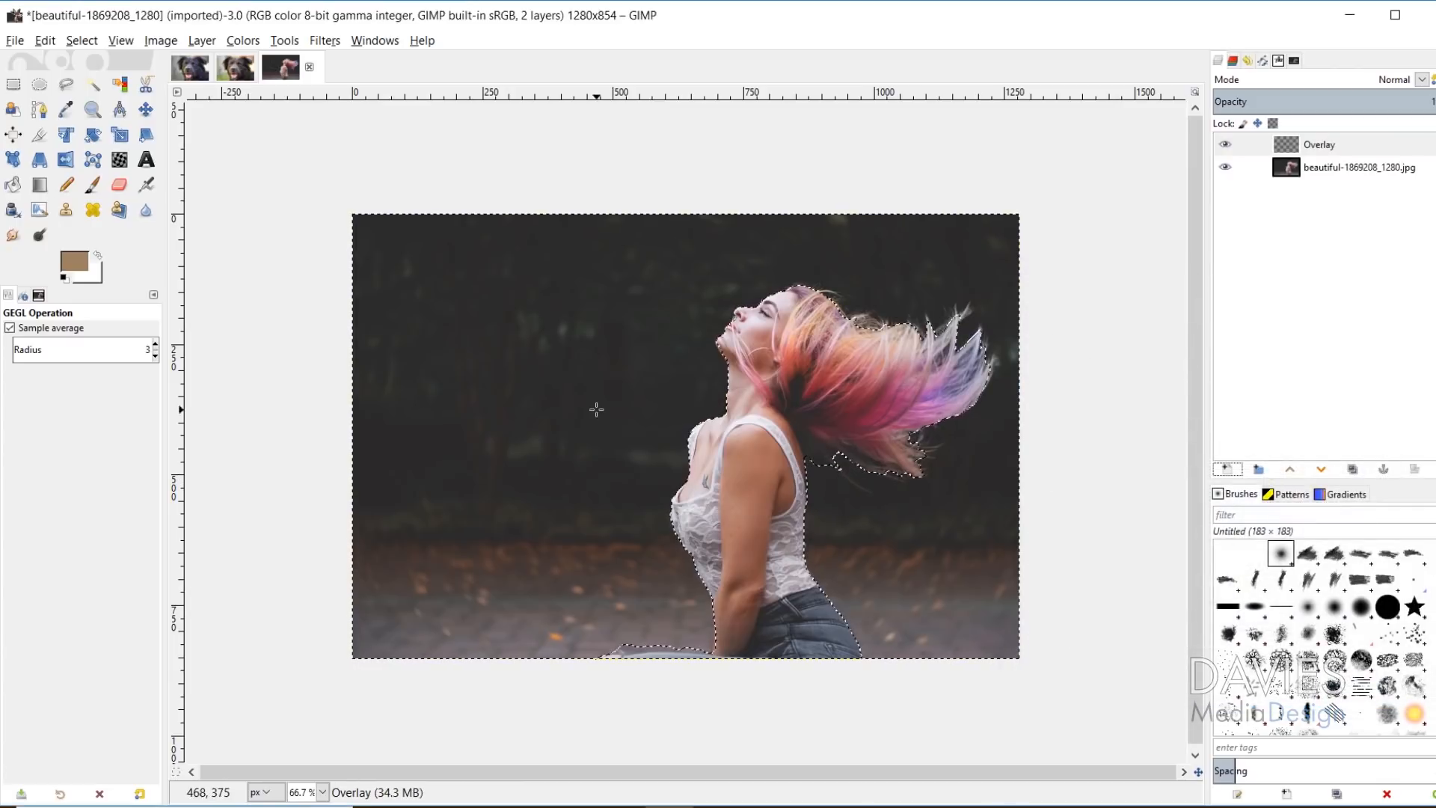
- Draw a radial Abstract 1 gradient at 46.8 opacity across the Overlay layer
click(40, 185)
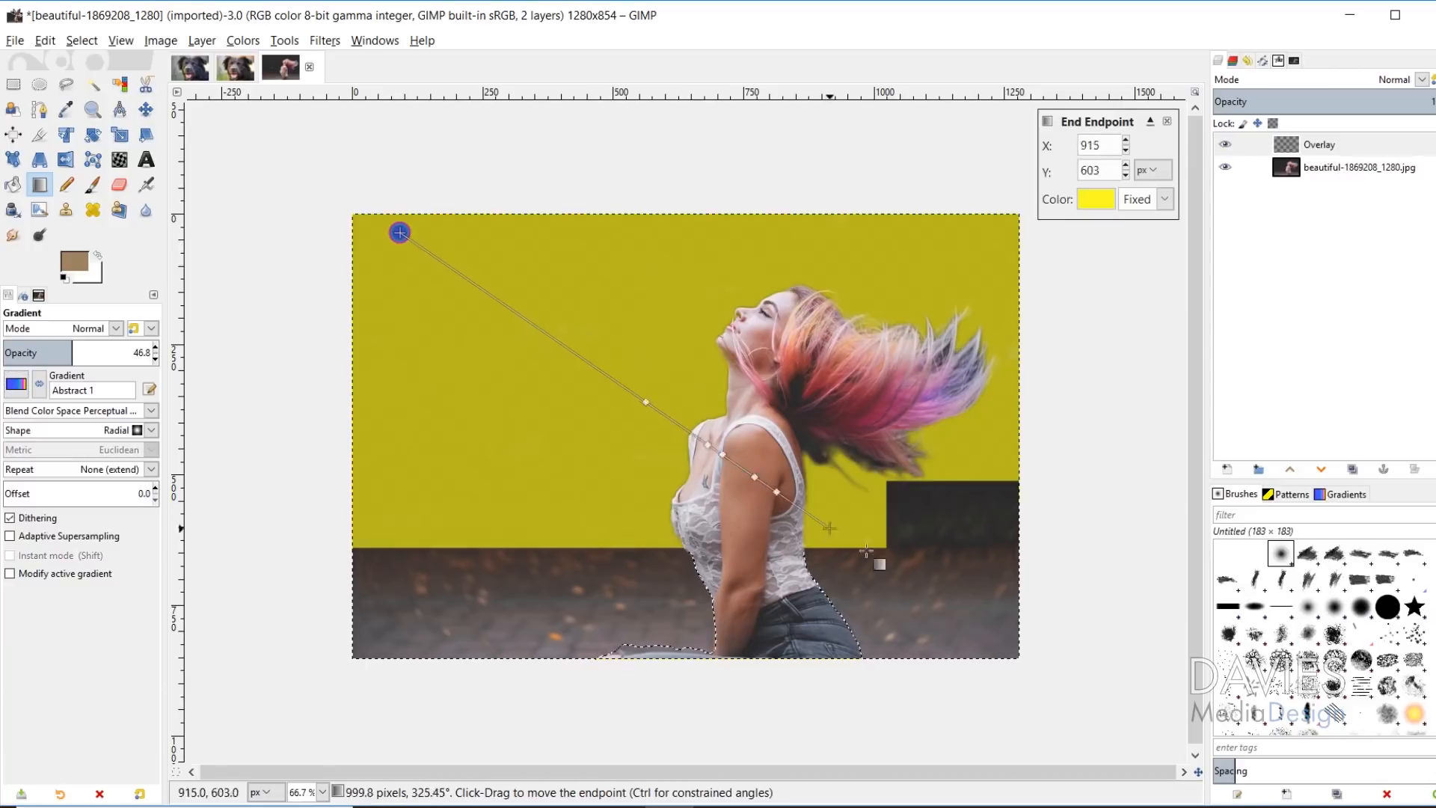
drag(829, 529, 1012, 664)
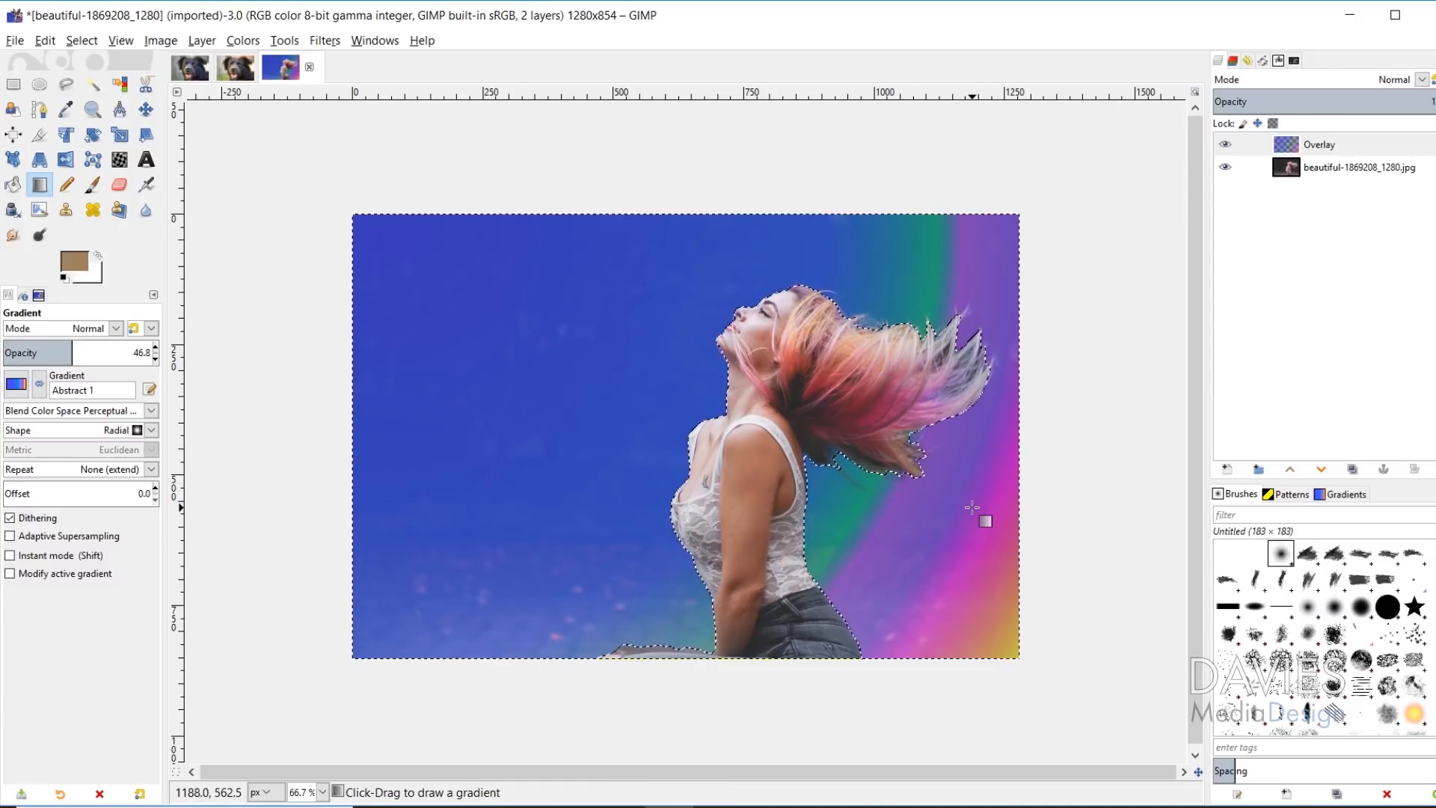
click(1318, 144)
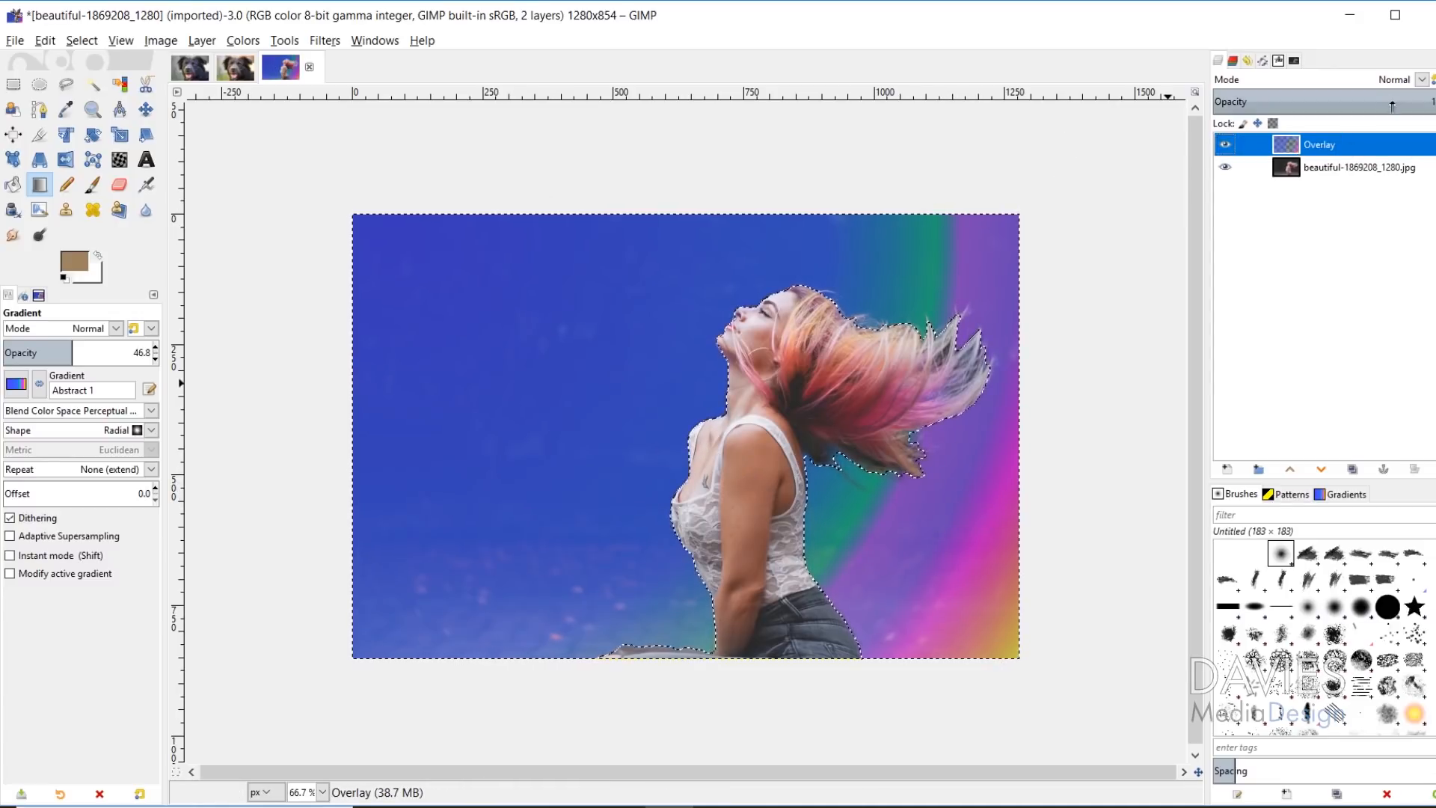
- Switch the Overlay layer's blend mode to Soft light, then Select > None
click(1396, 79)
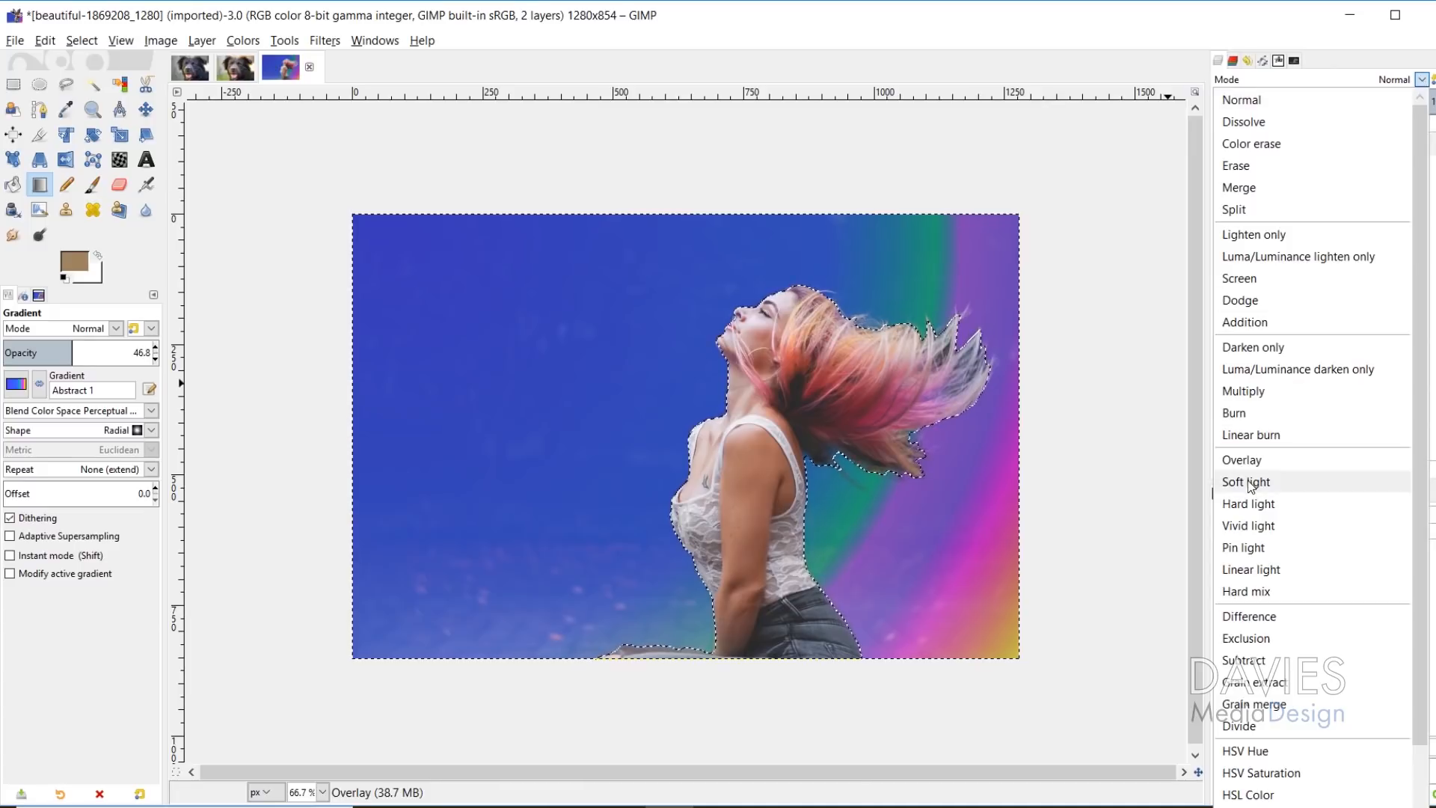
click(1245, 481)
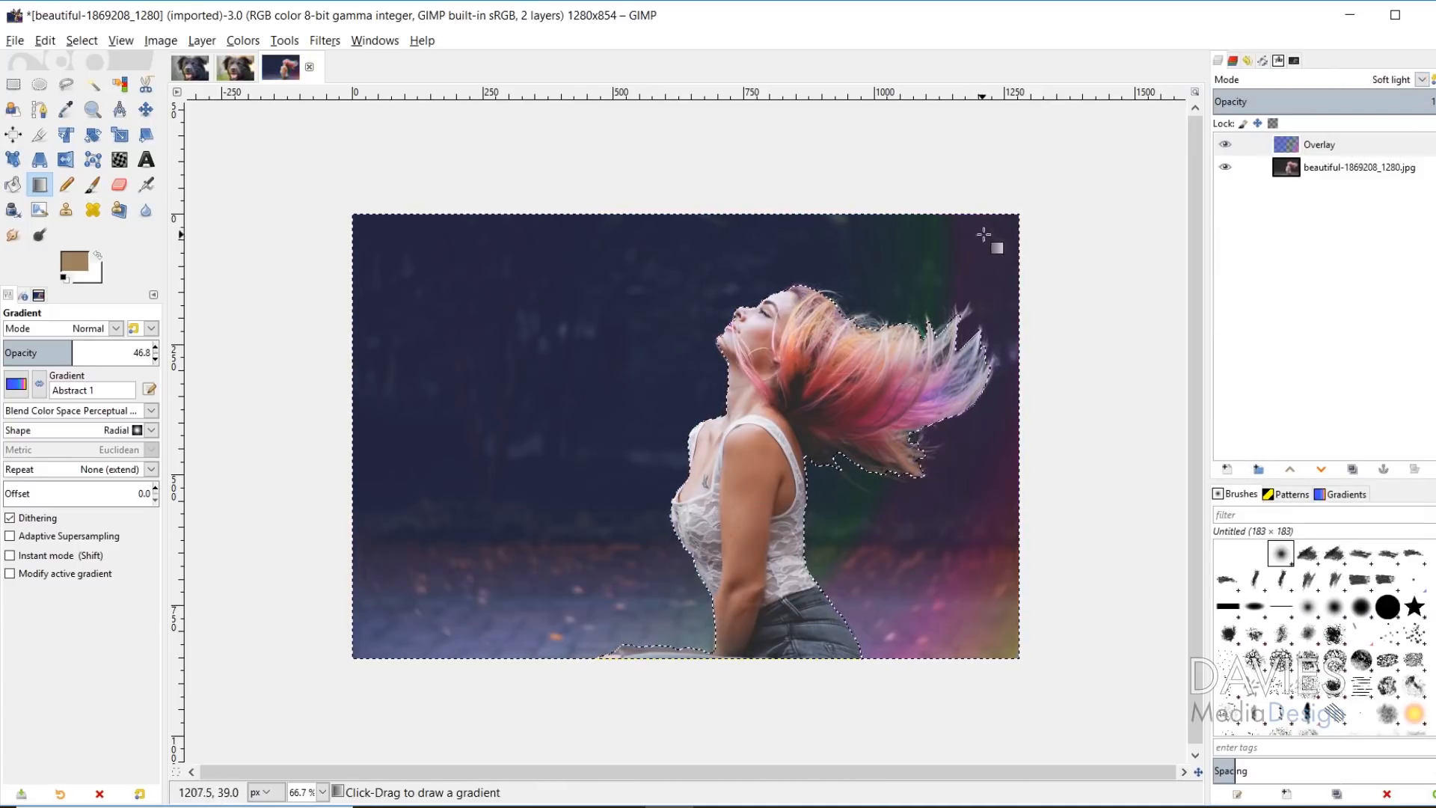
mouse_move(751, 546)
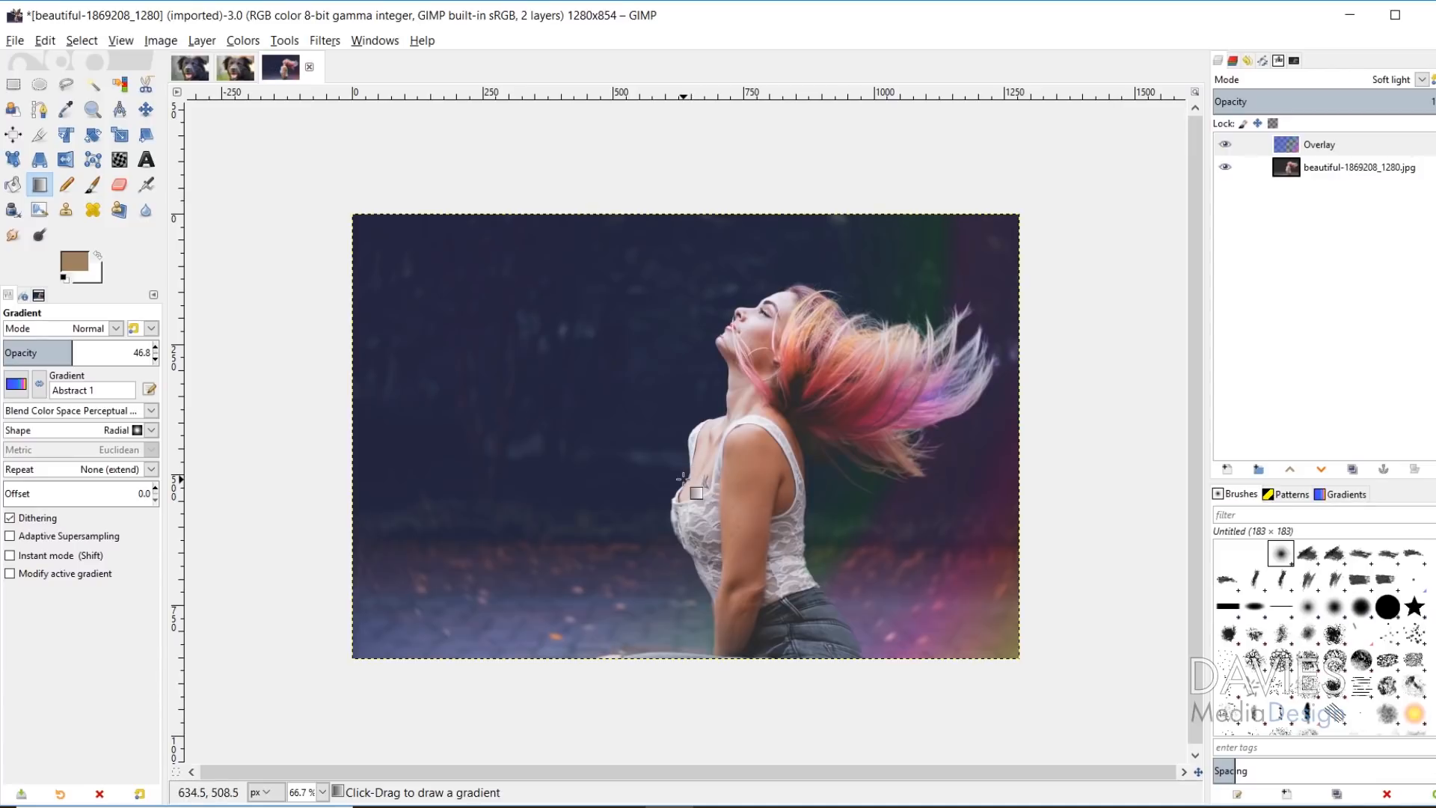
mouse_move(508, 330)
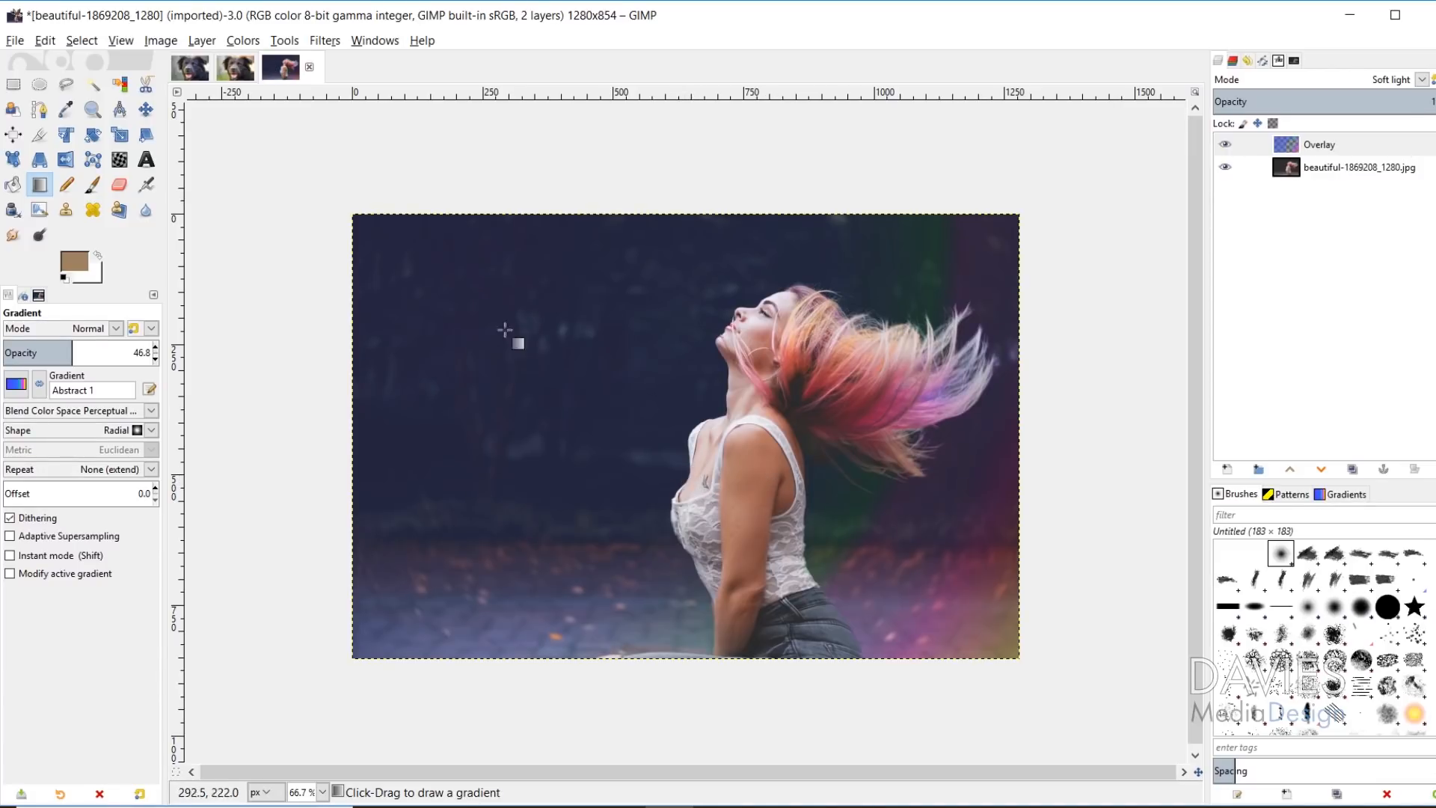
click(236, 68)
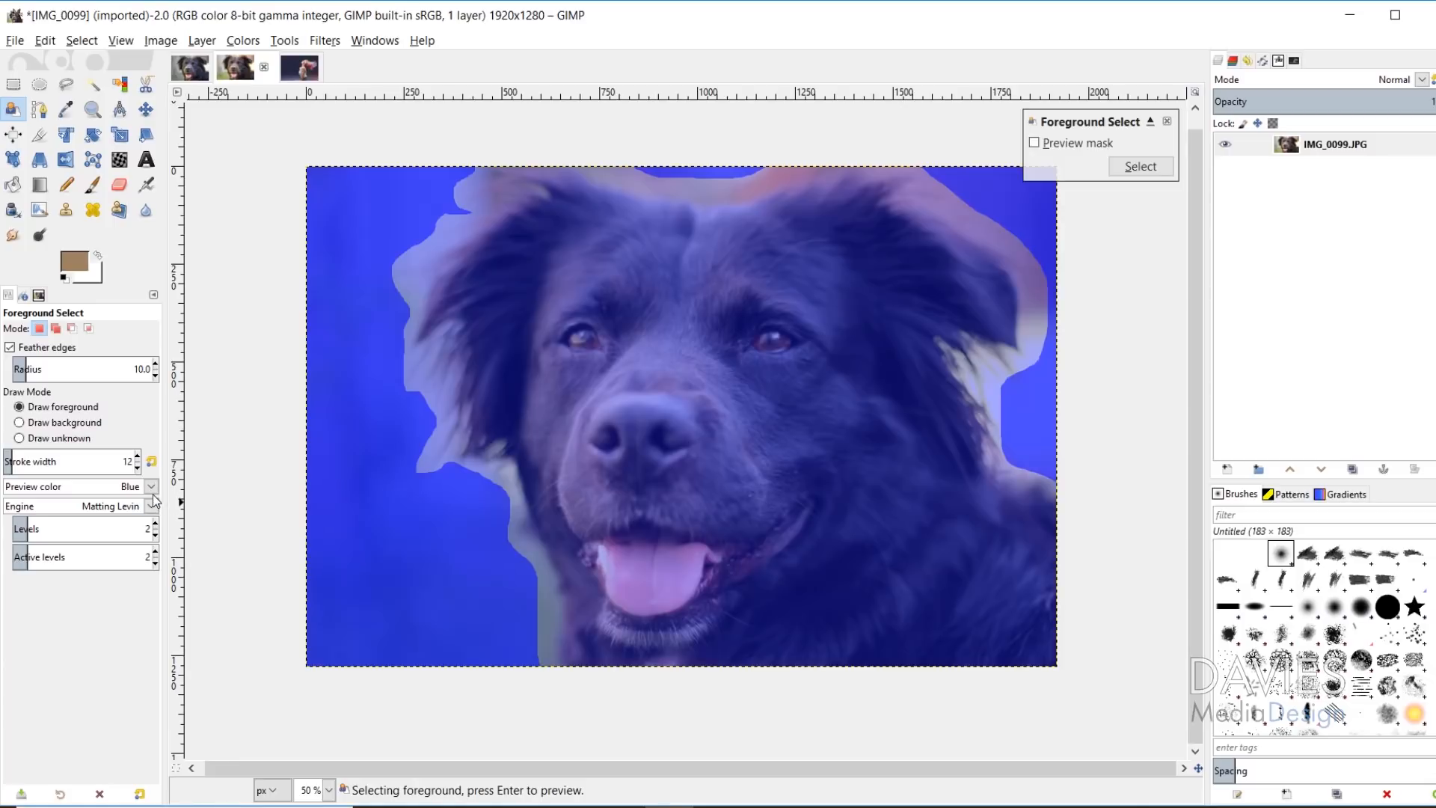
- Change the foreground-select mask preview colour to green, then to red
click(131, 486)
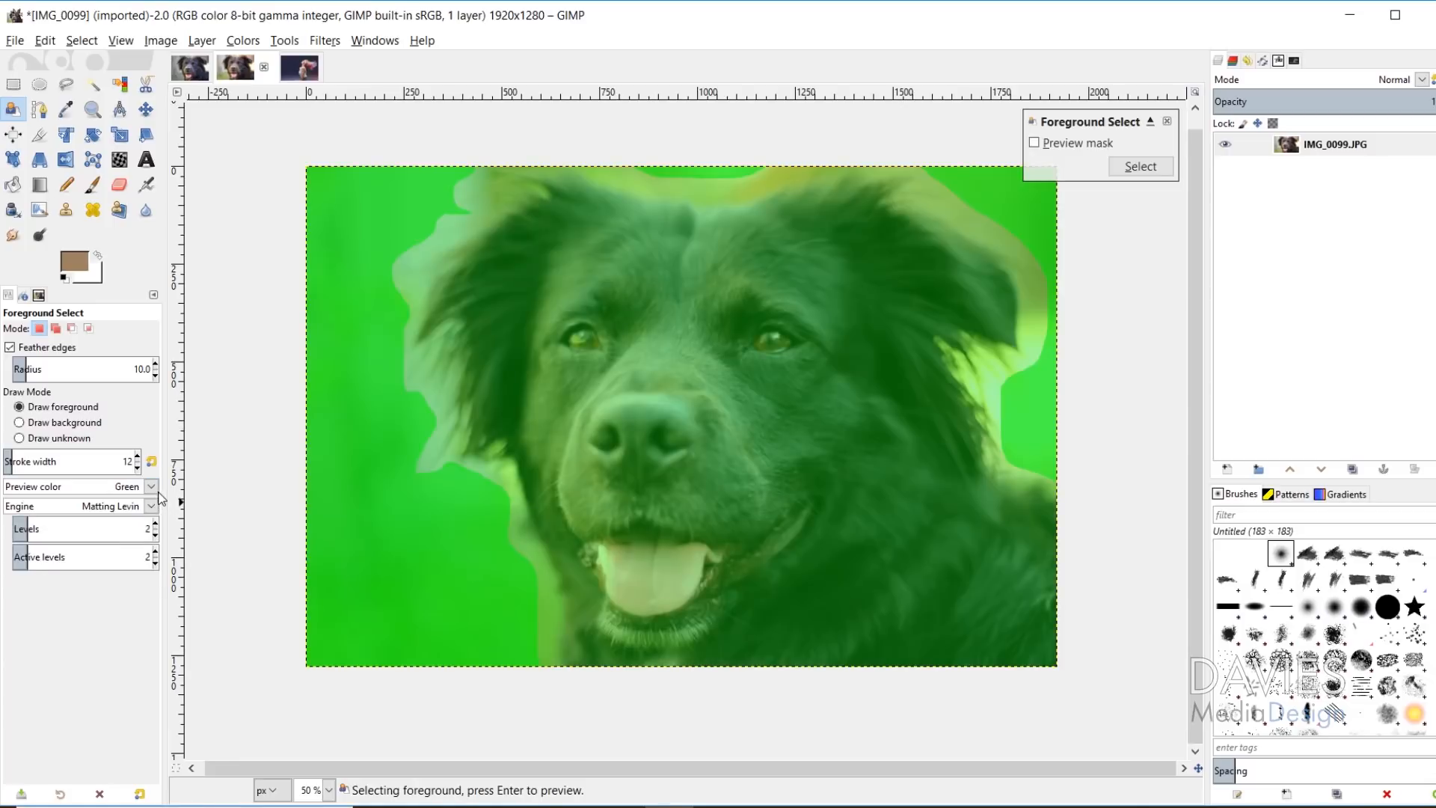
click(135, 487)
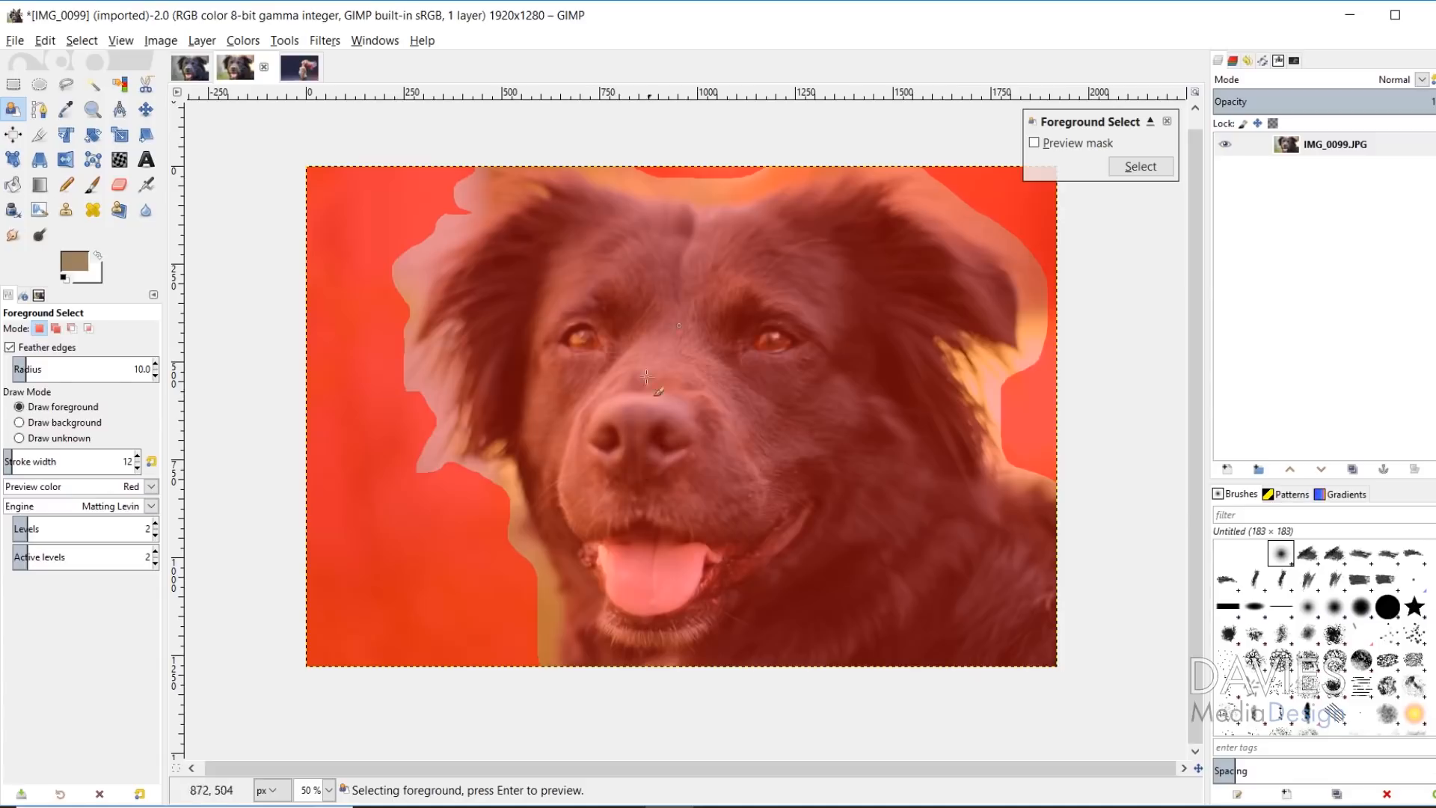
mouse_move(481, 563)
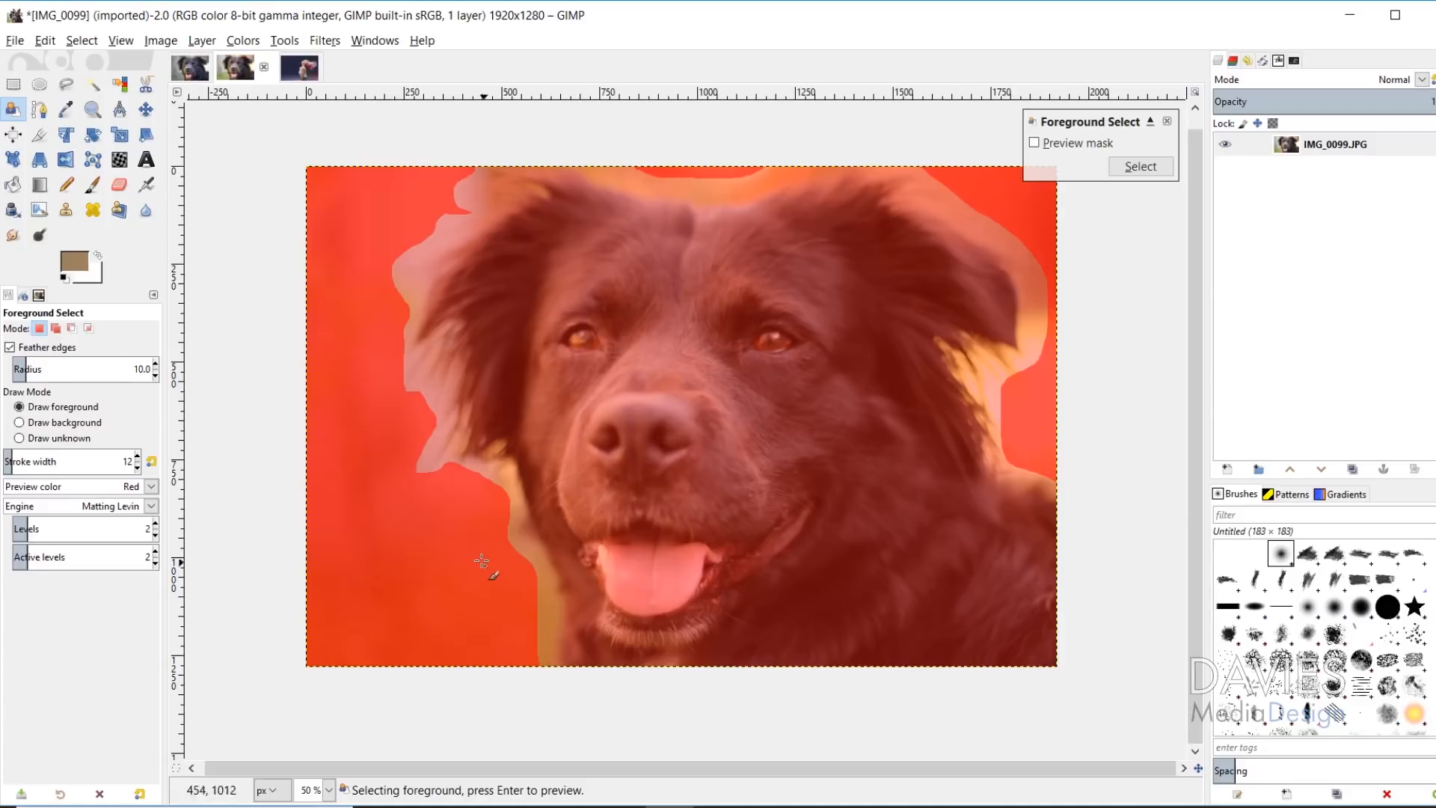
mouse_move(546, 275)
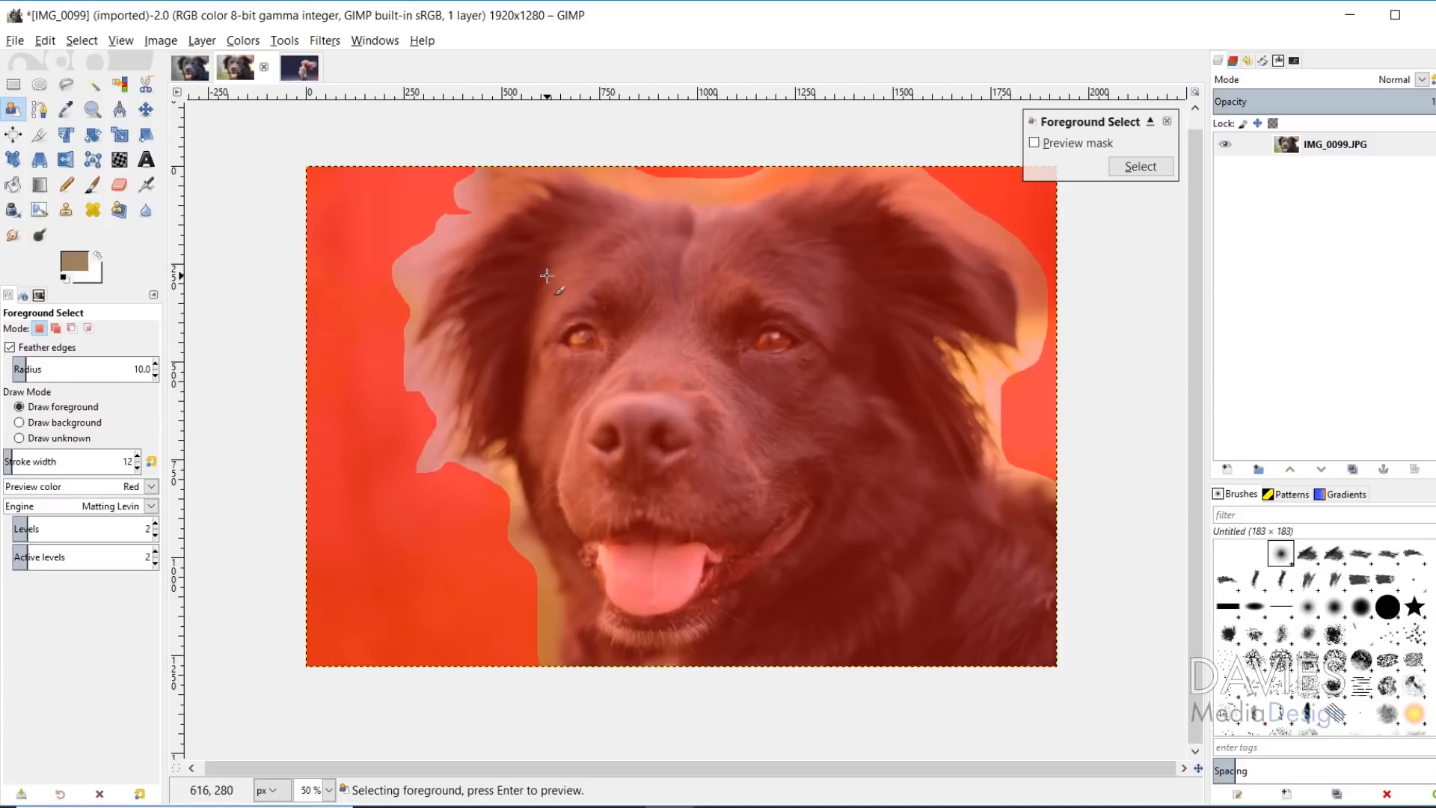
mouse_move(786, 215)
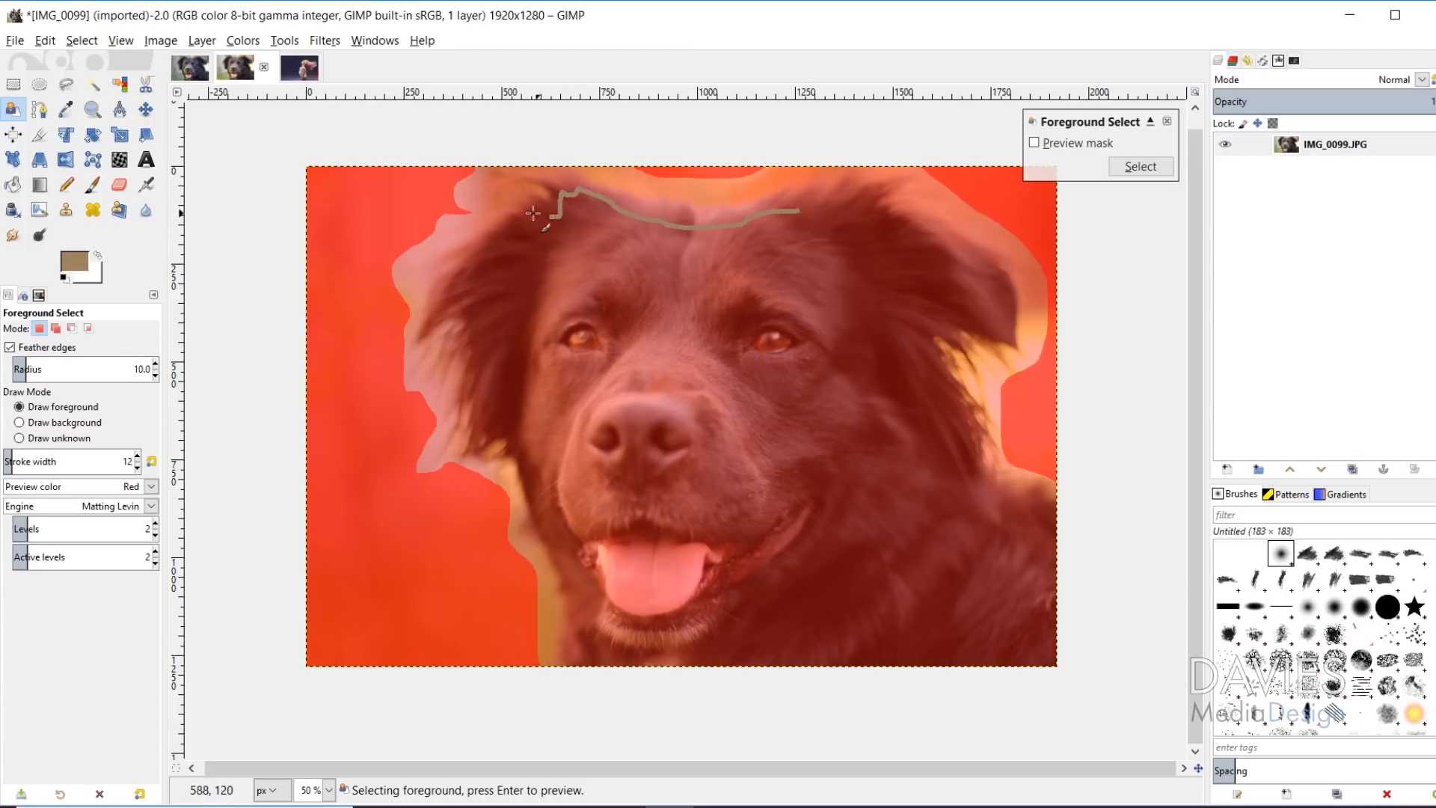
- Paint foreground strokes over the dog's head, outer edge and face, then preview the mask
drag(549, 211, 477, 358)
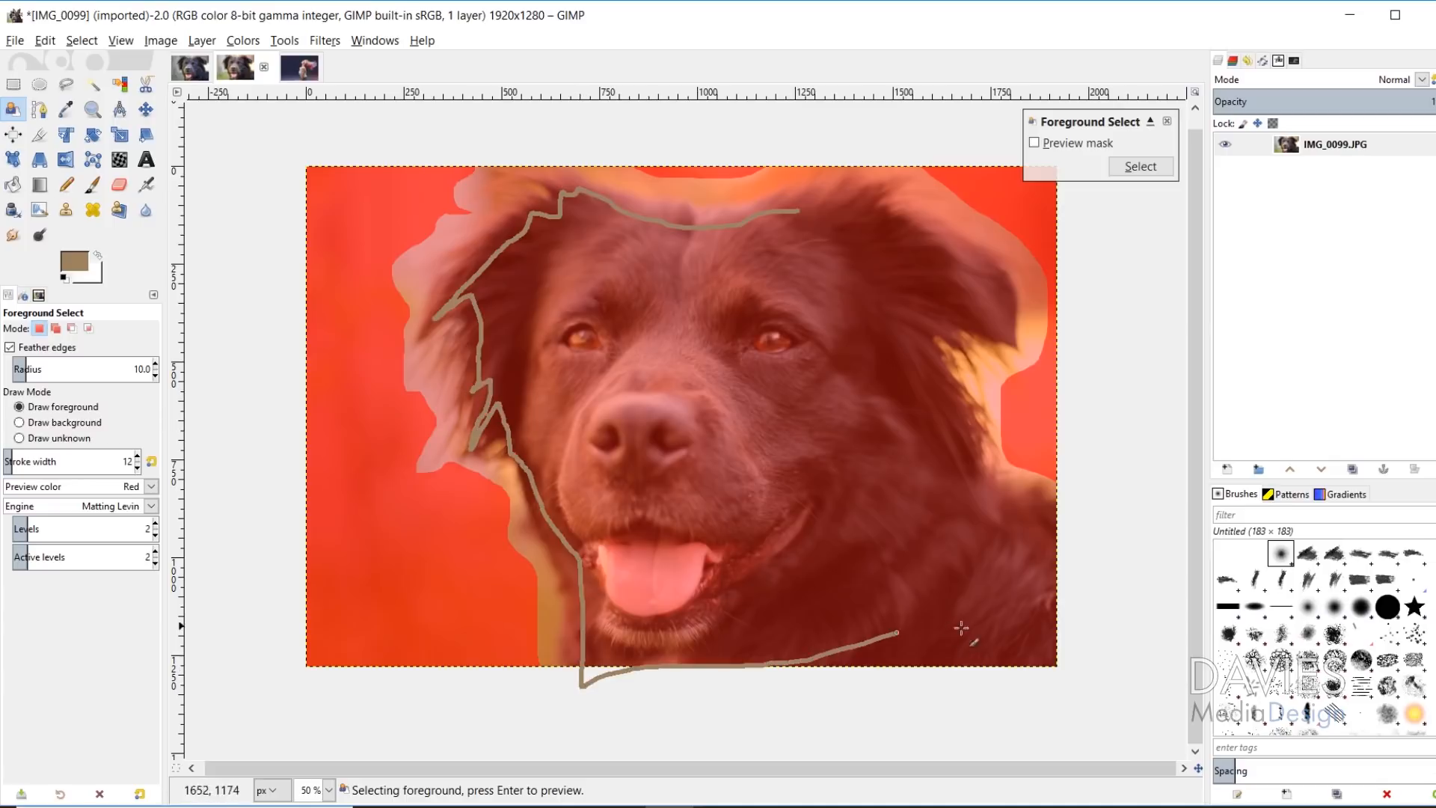
drag(896, 633, 952, 410)
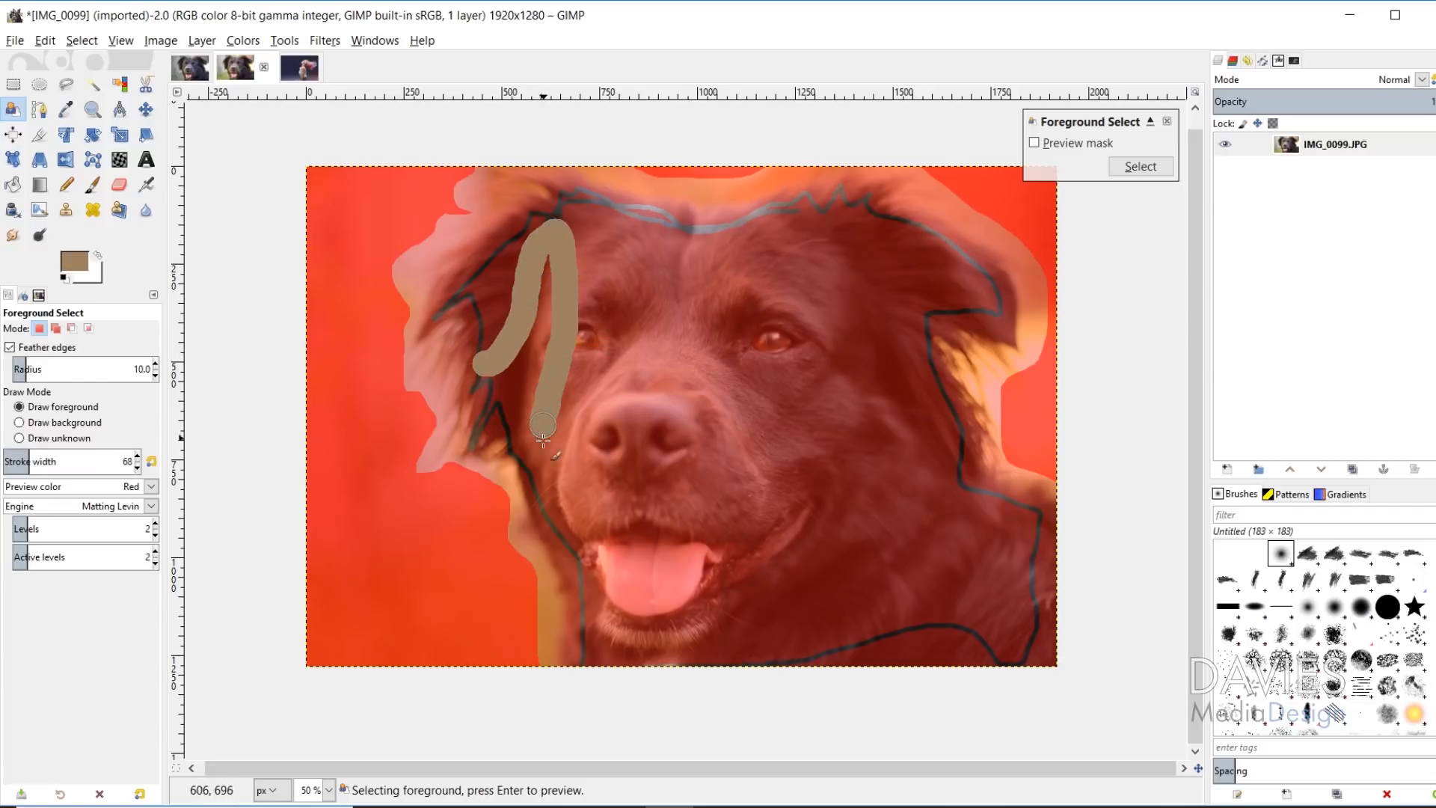
drag(540, 425, 837, 304)
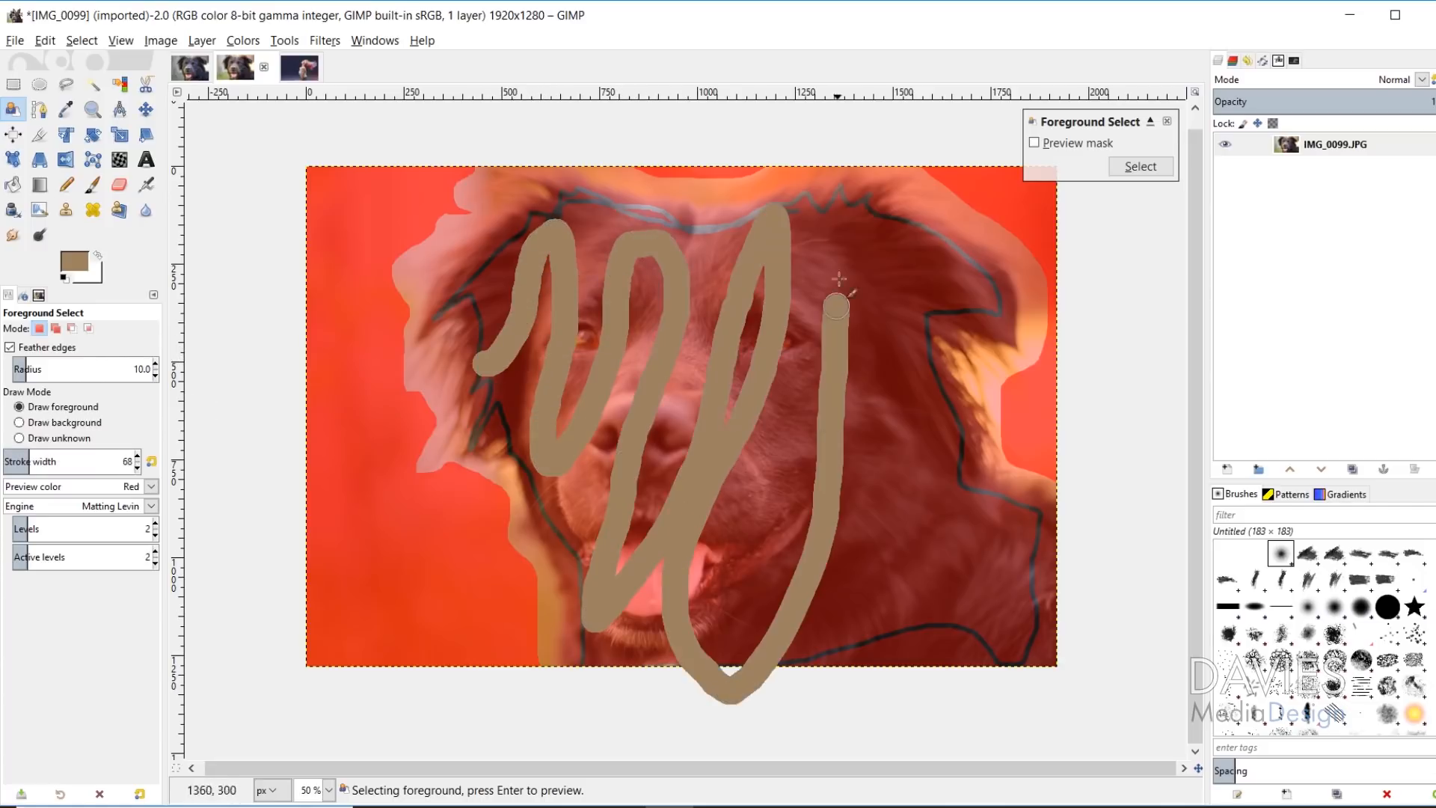
drag(838, 307, 669, 609)
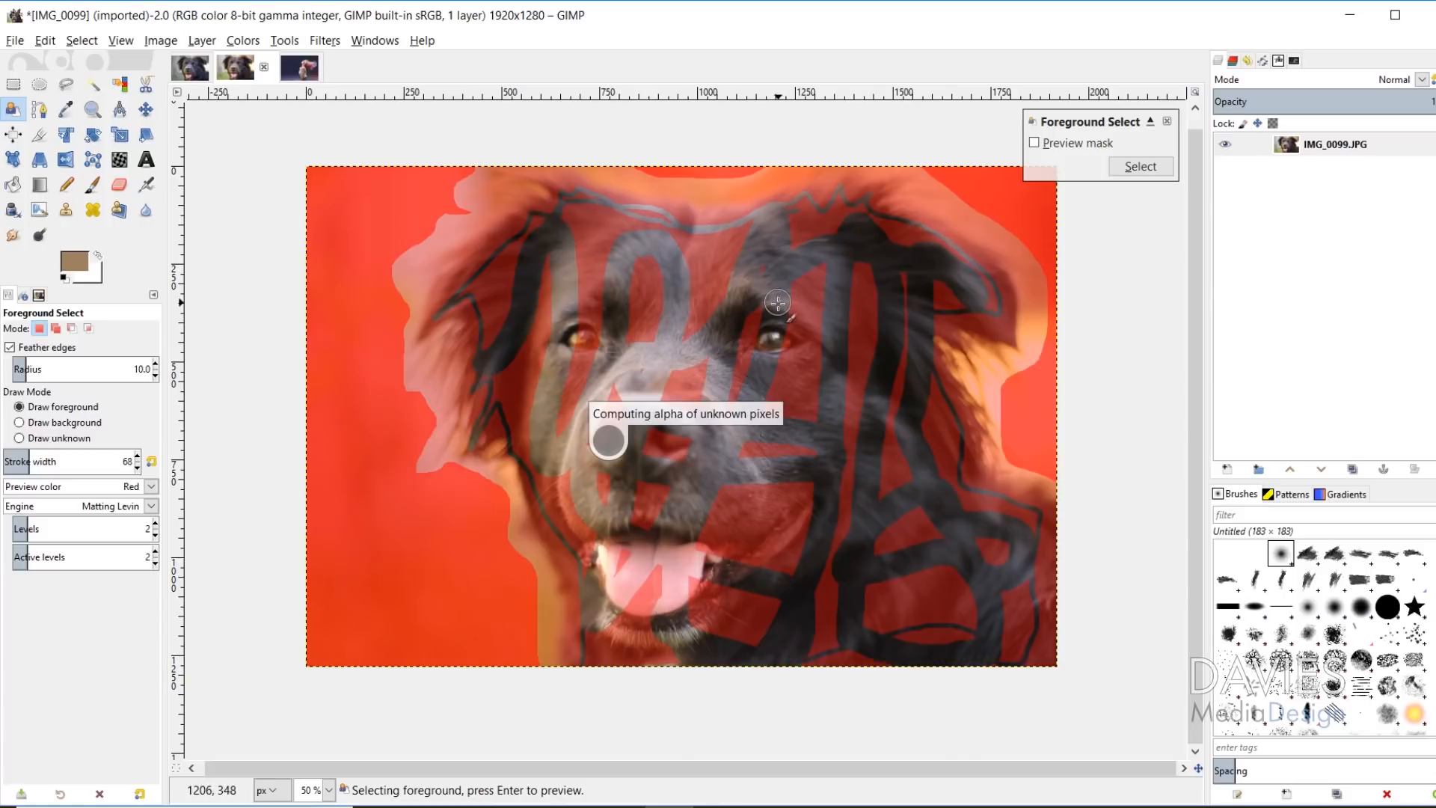
click(1034, 143)
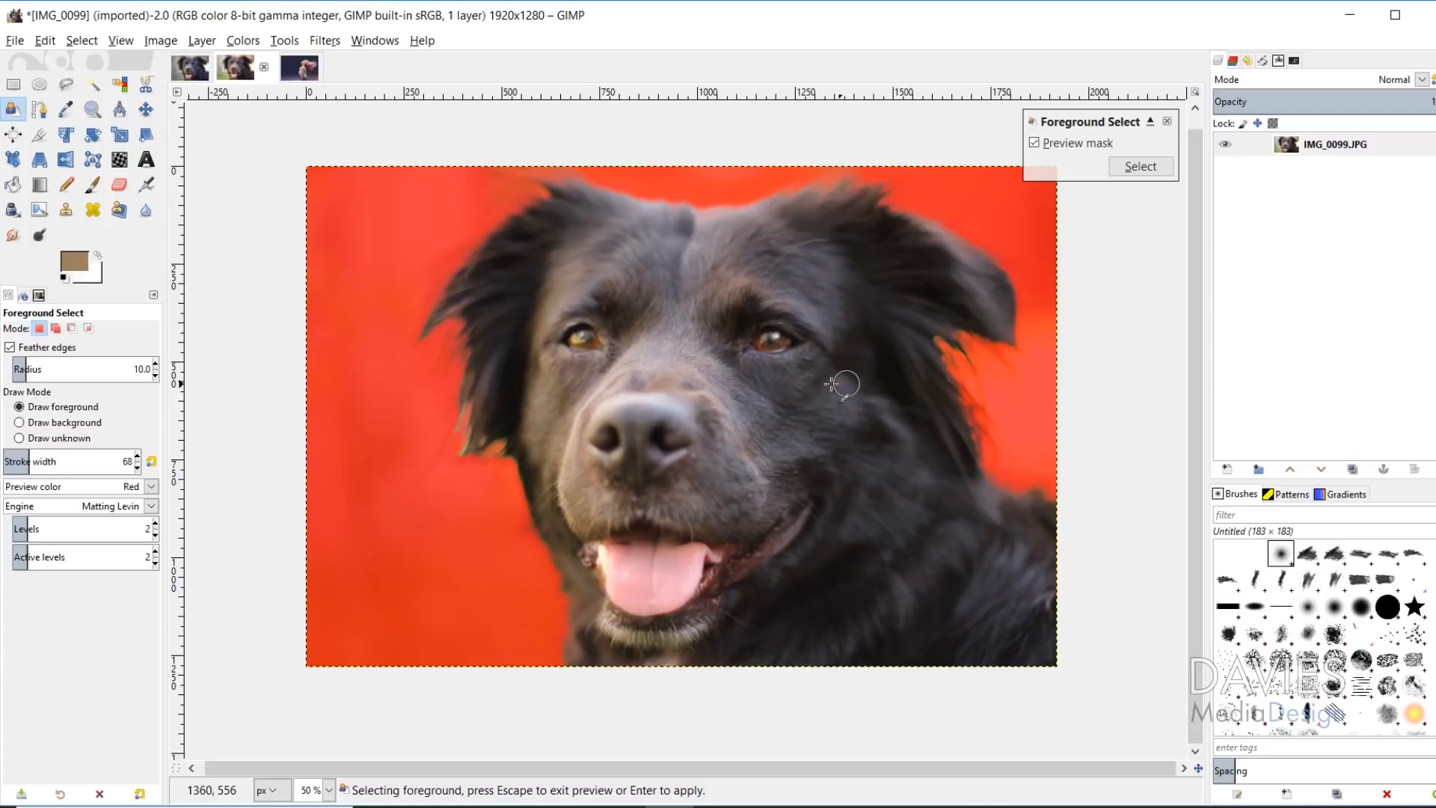
mouse_move(325, 376)
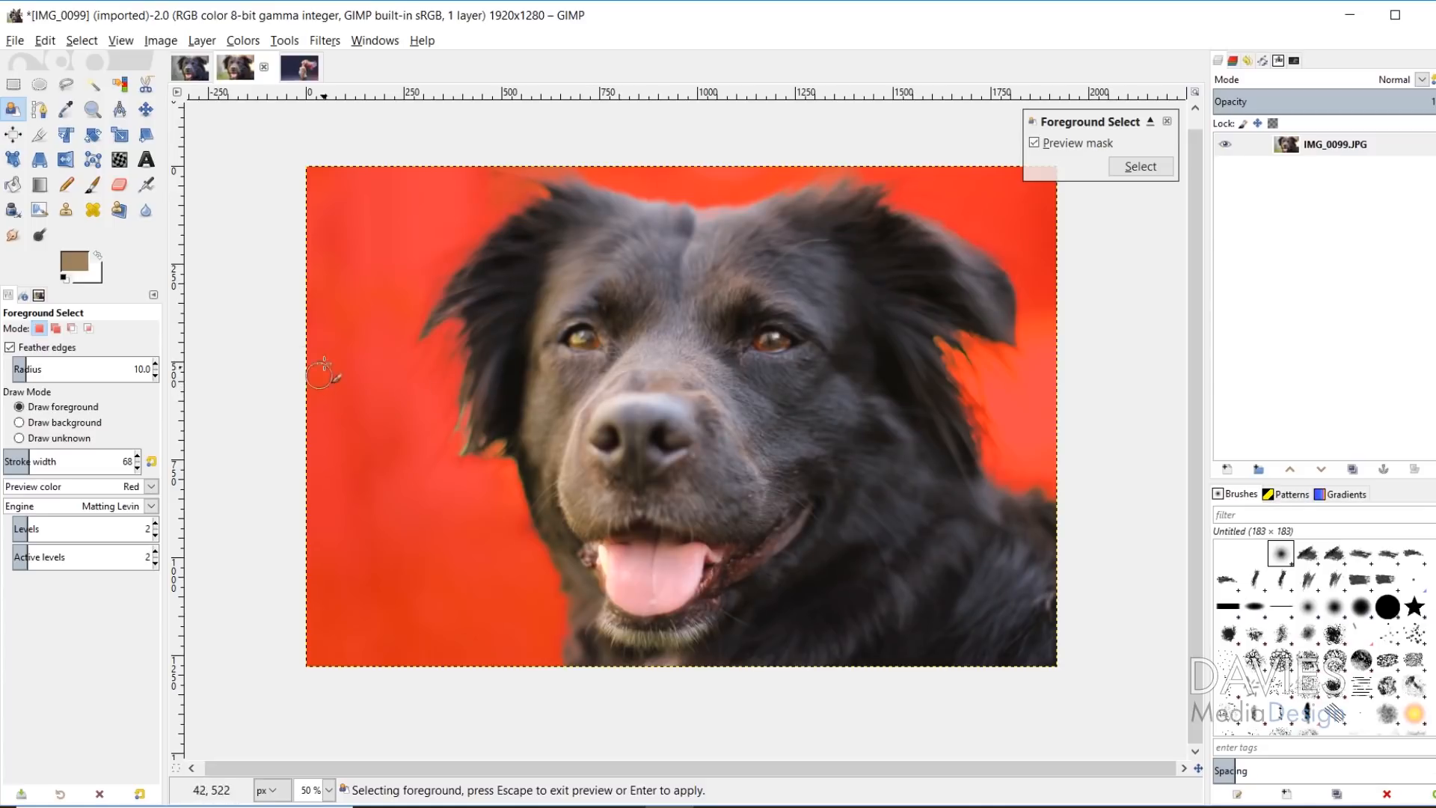
mouse_move(807, 325)
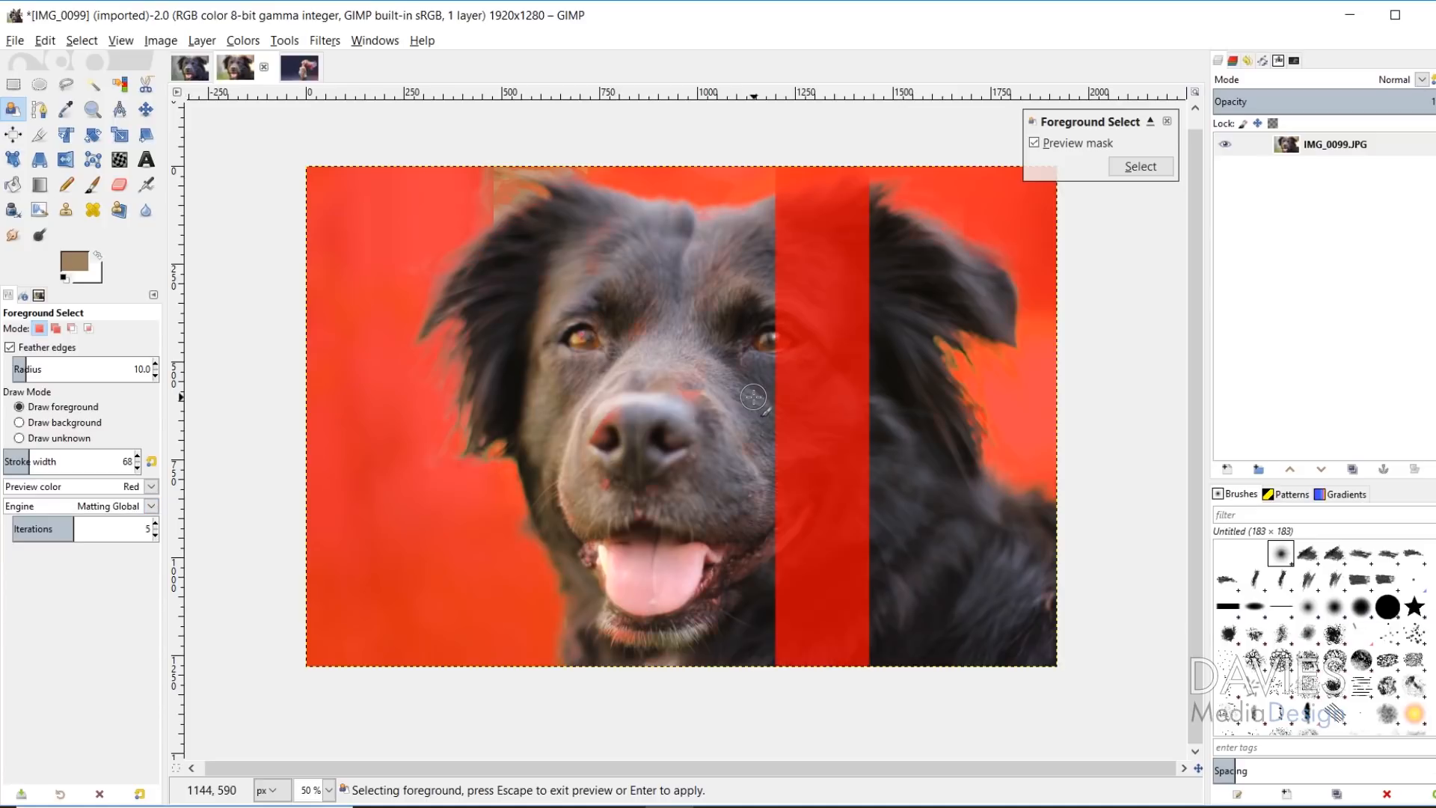
mouse_move(810, 511)
text(3)
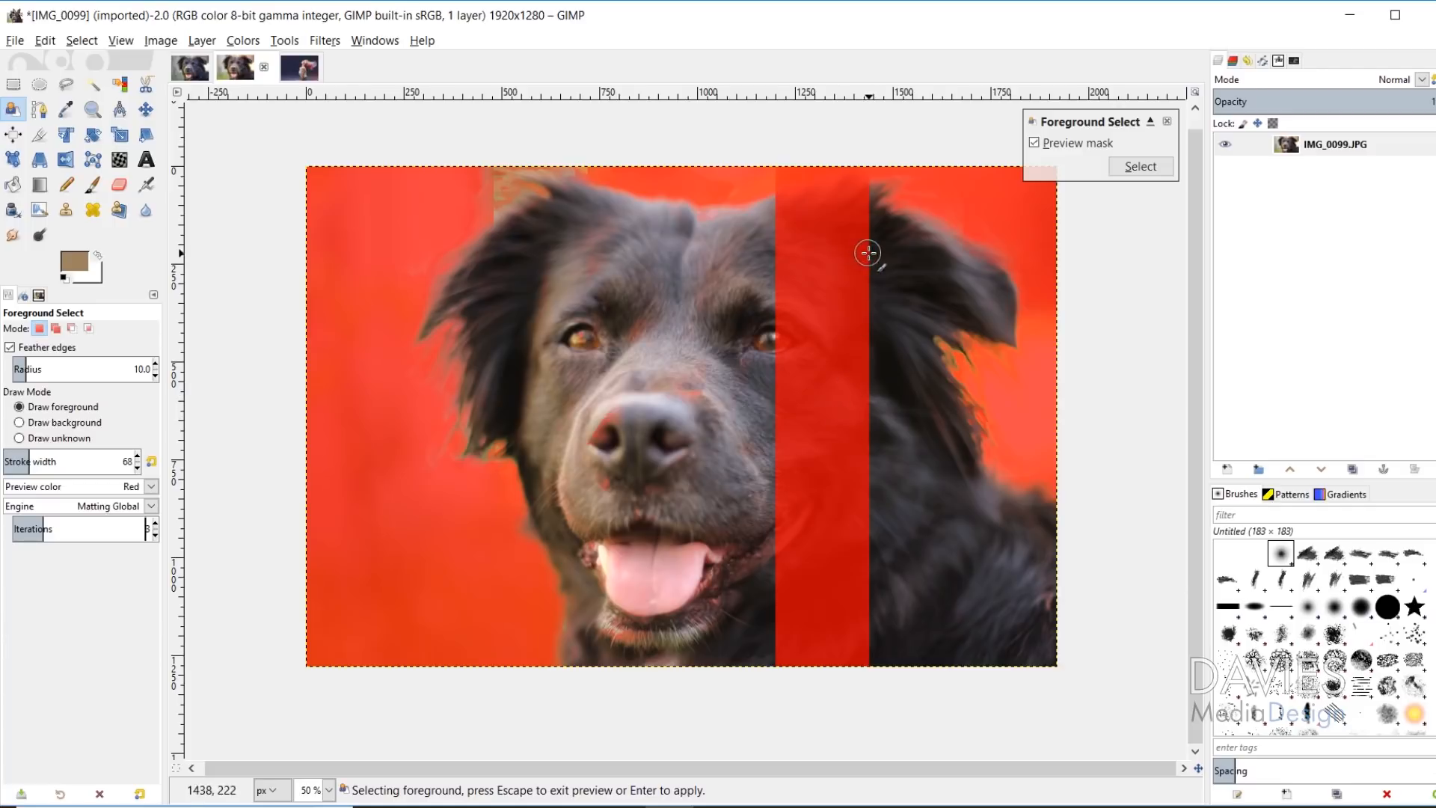
drag(865, 252, 774, 411)
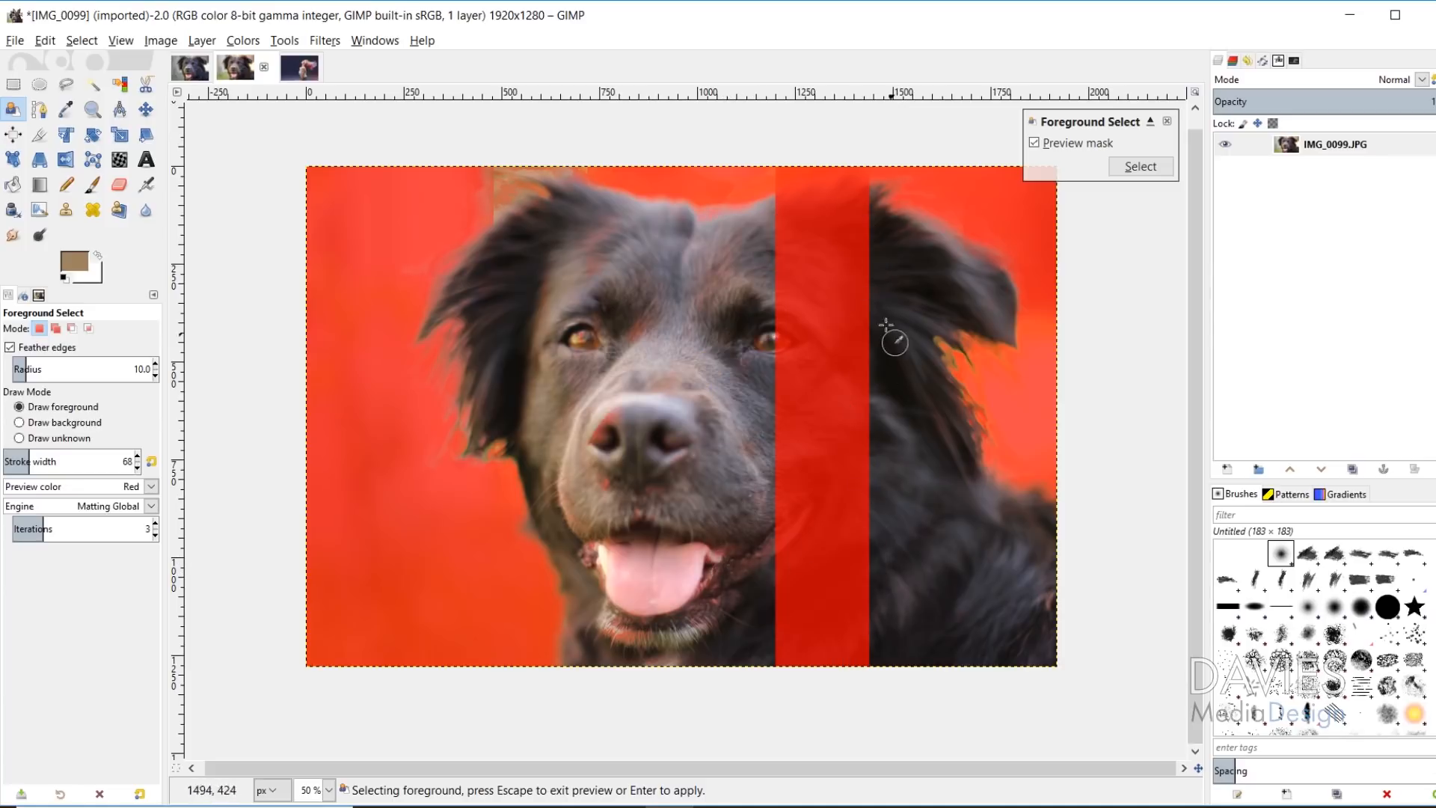
mouse_move(163, 503)
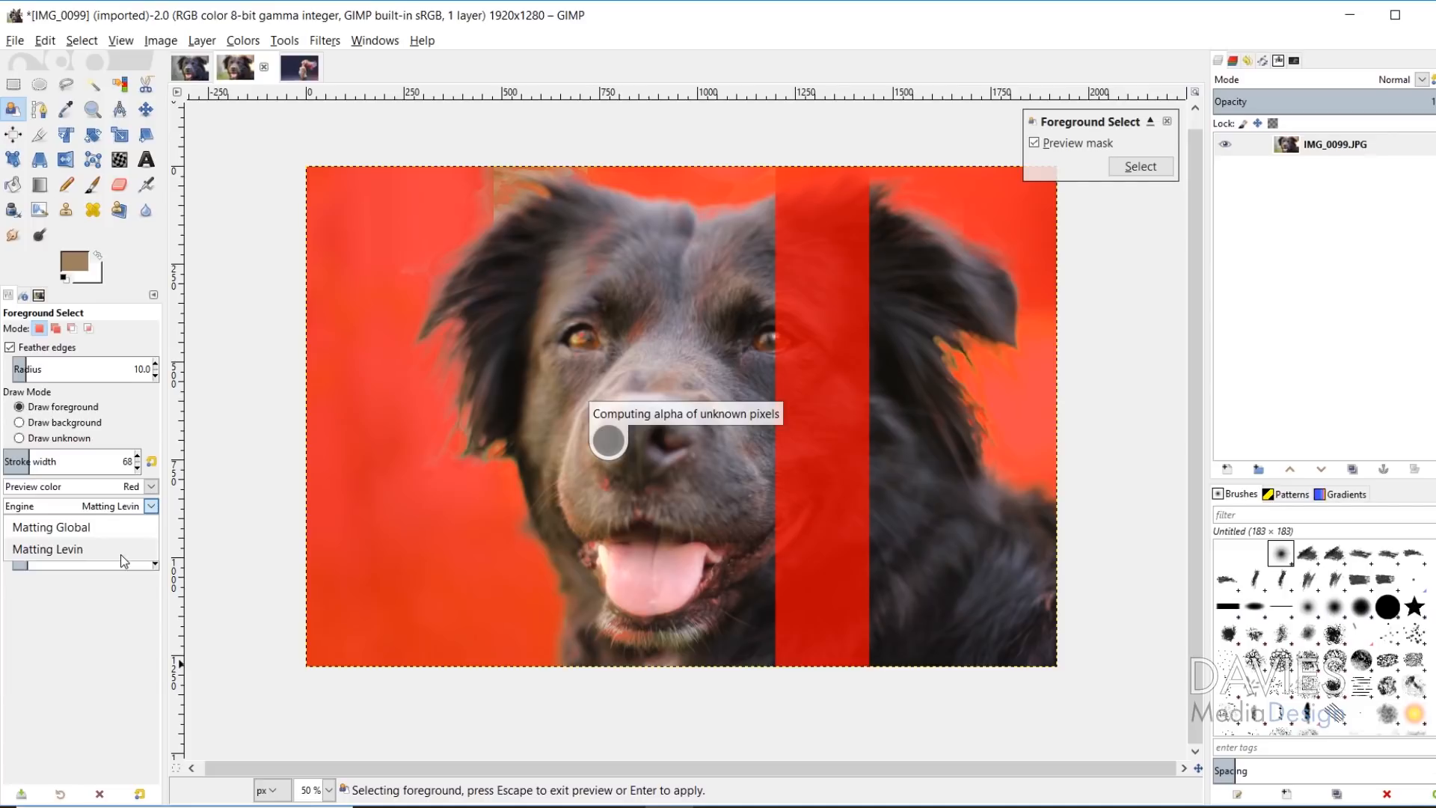
mouse_move(118, 637)
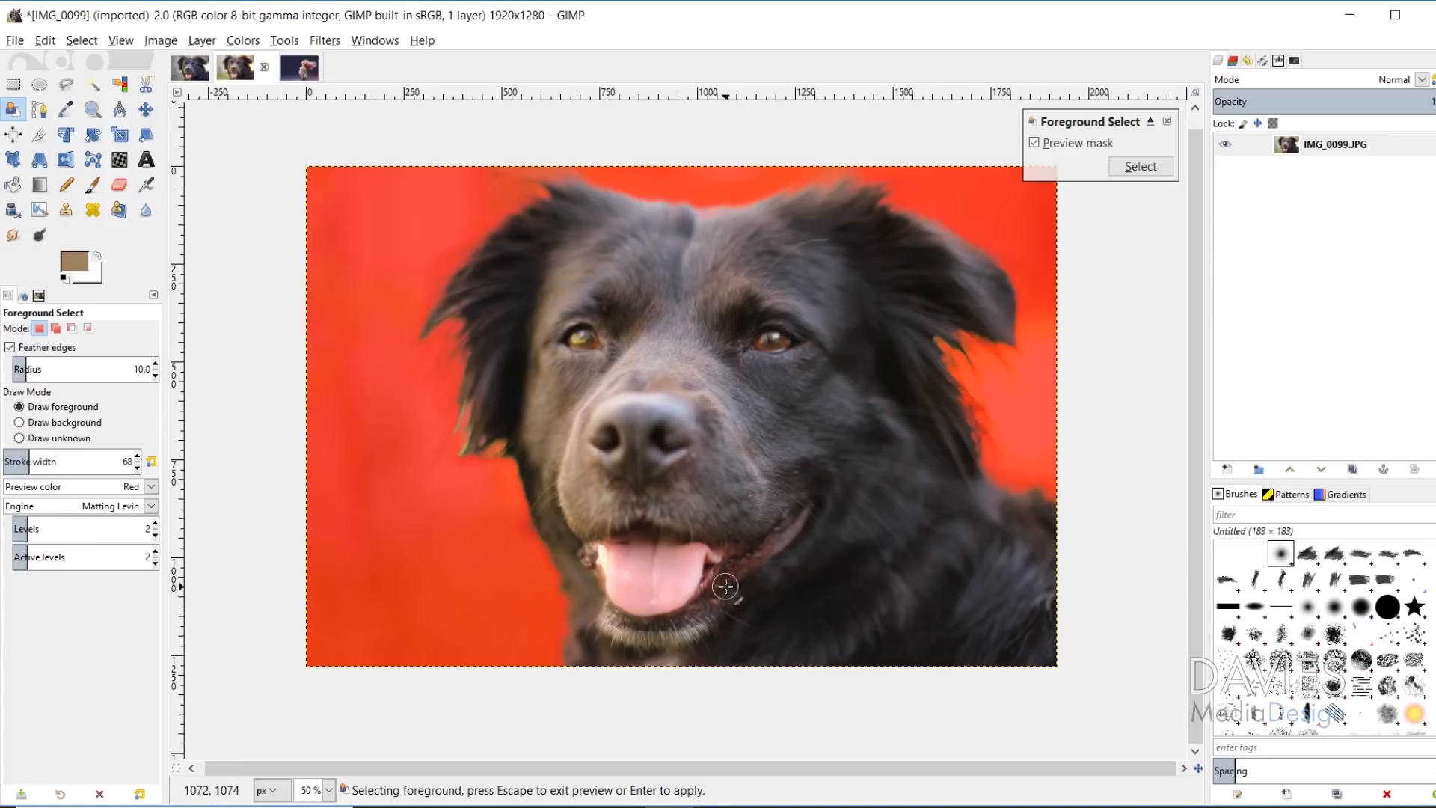
mouse_move(367, 513)
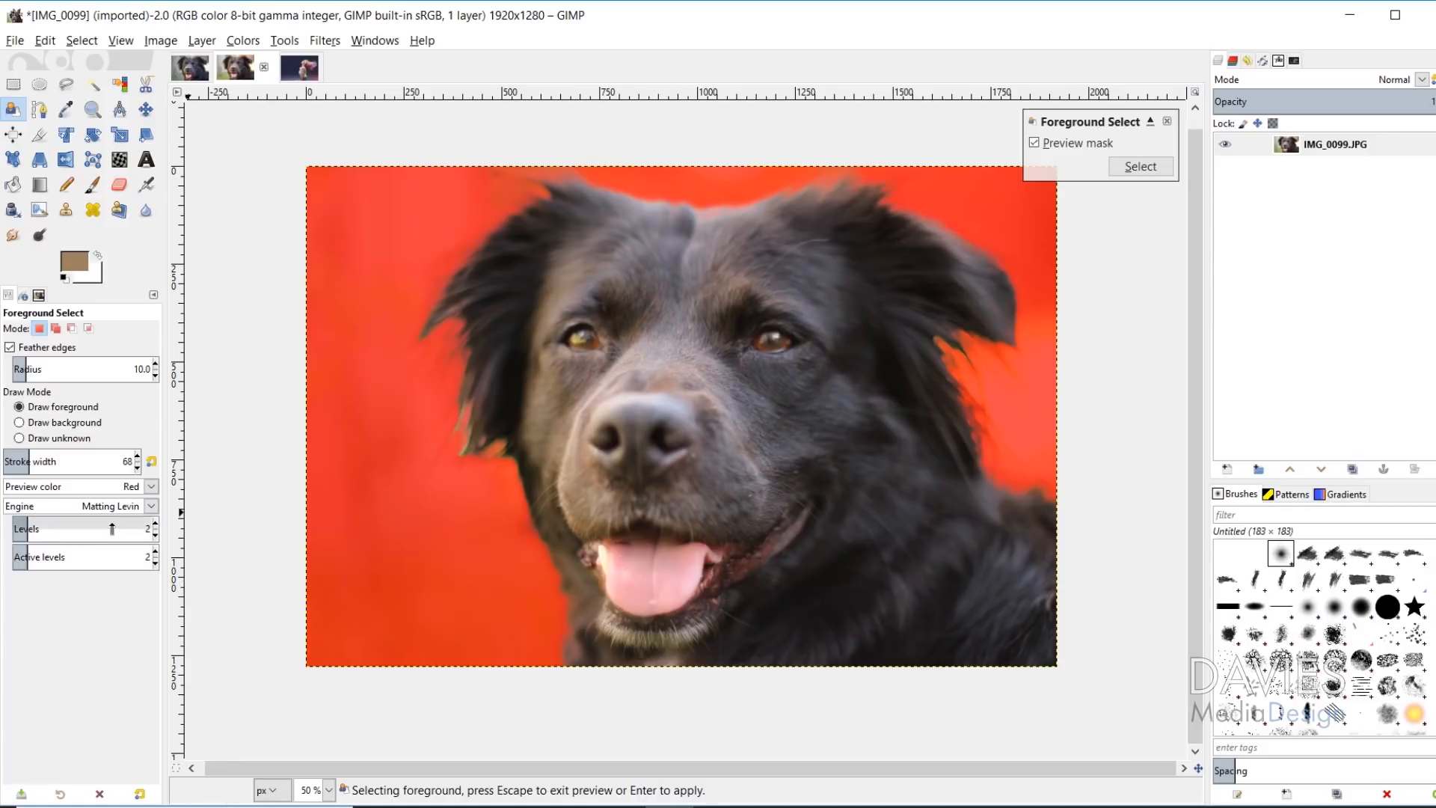
mouse_move(73, 529)
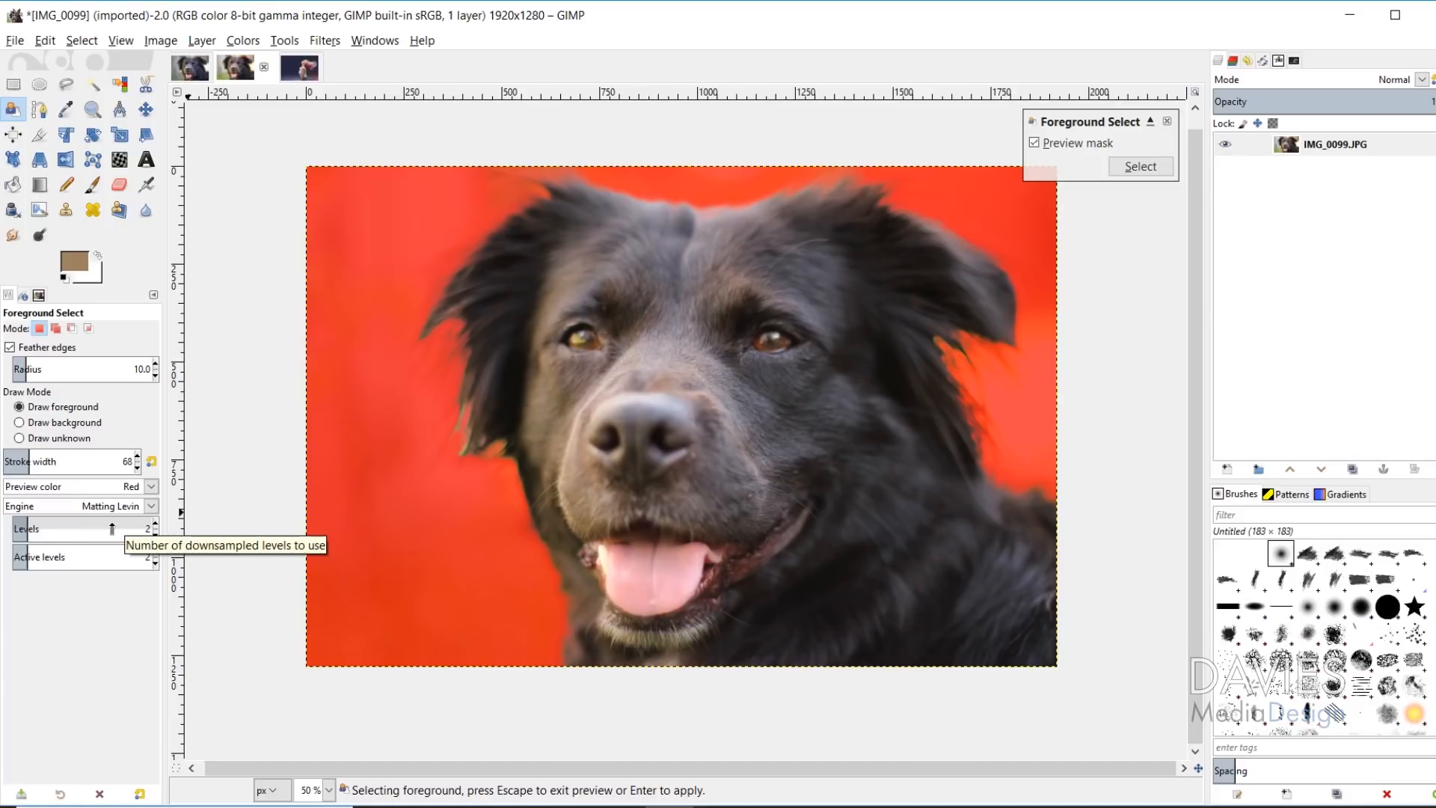
mouse_move(593, 322)
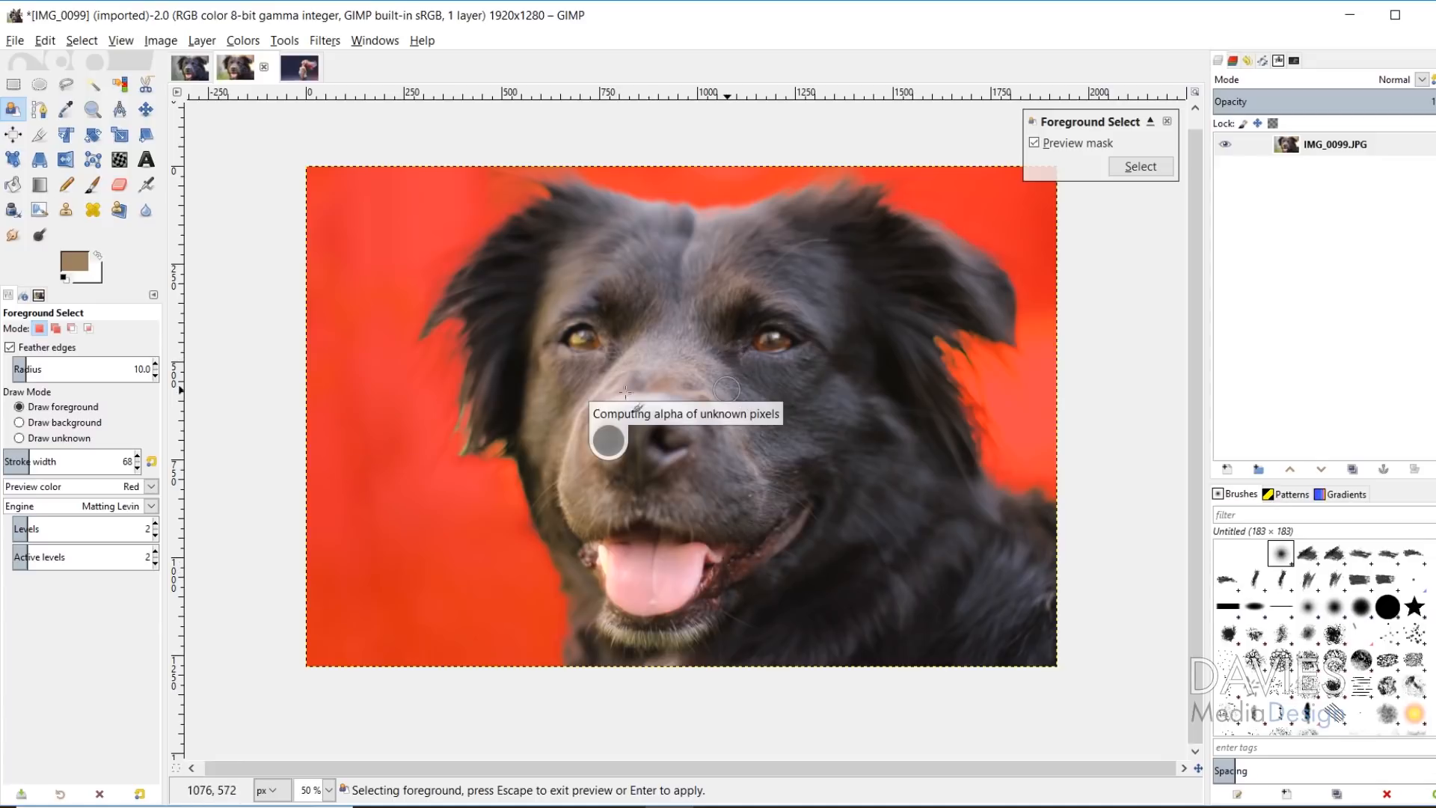
mouse_move(750, 343)
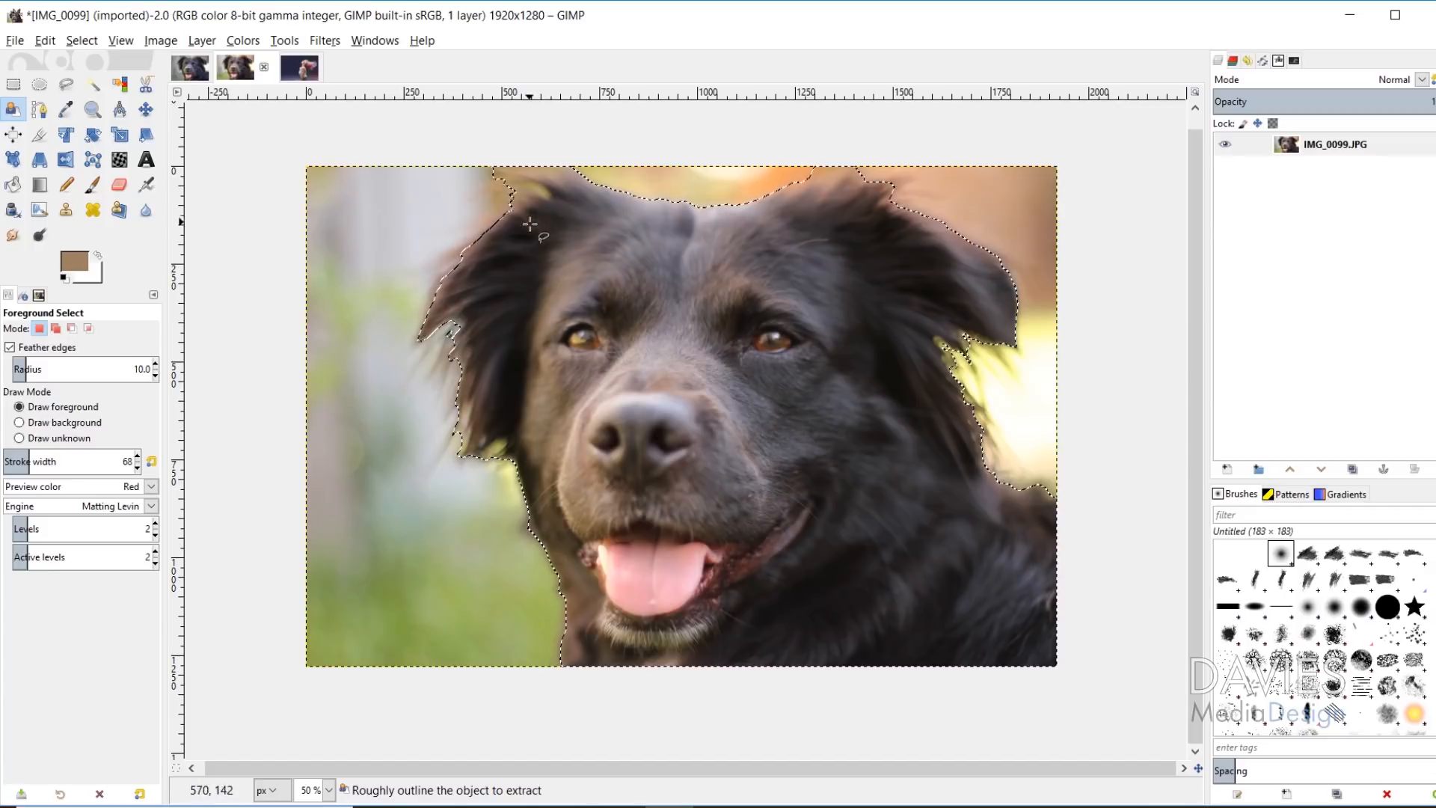
mouse_move(584, 216)
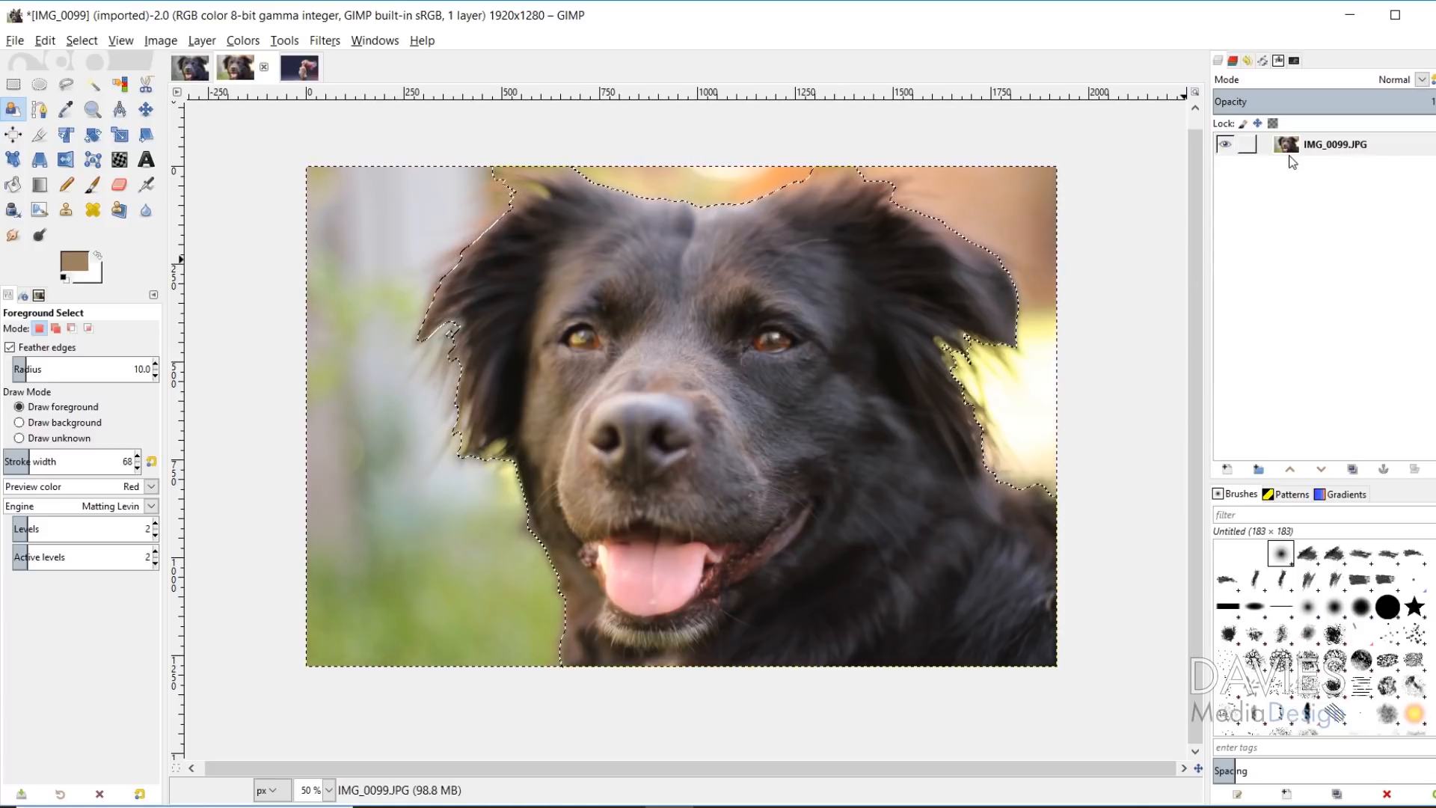
- Open the photo layer's context menu in the Layers panel and choose an entry
right_click(1333, 143)
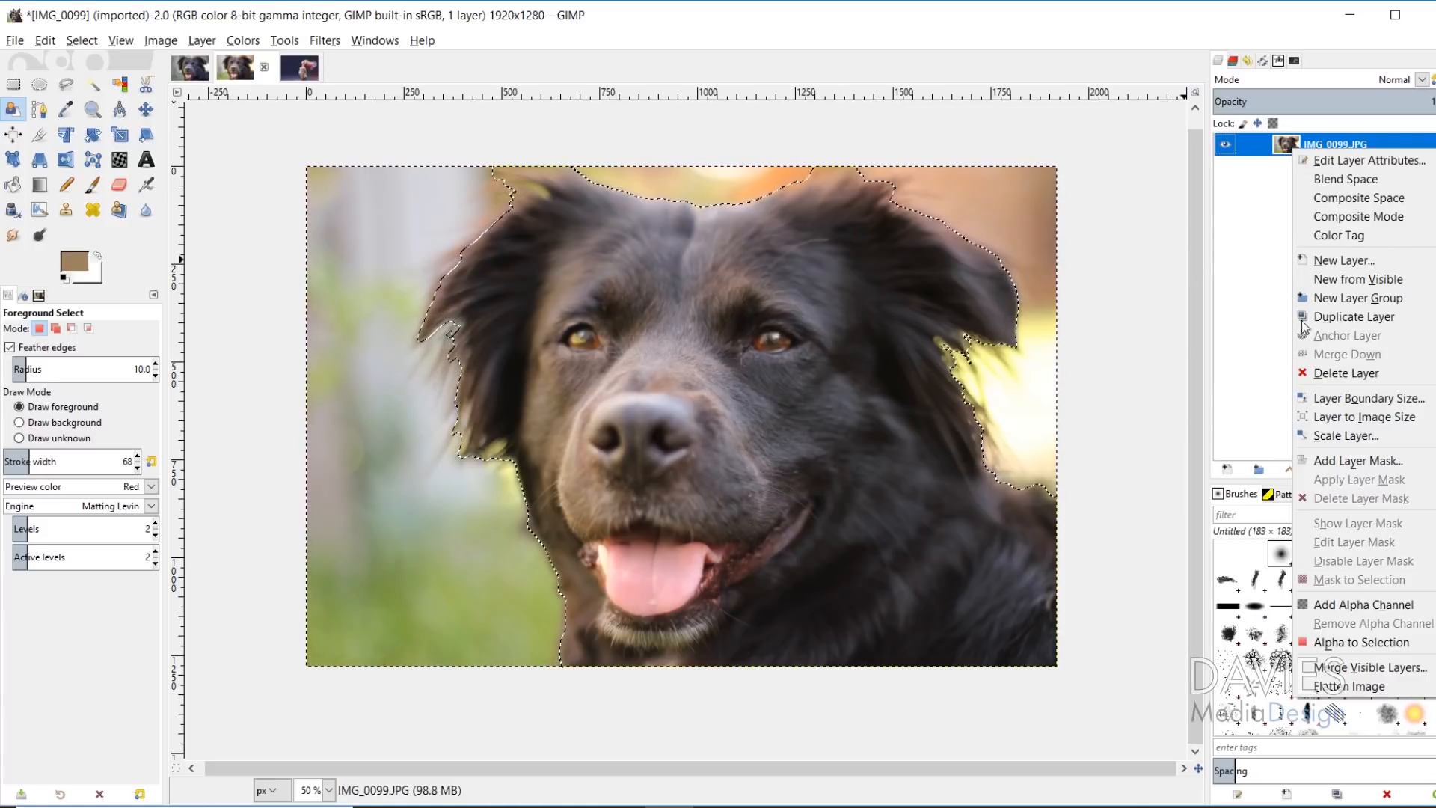
click(1356, 316)
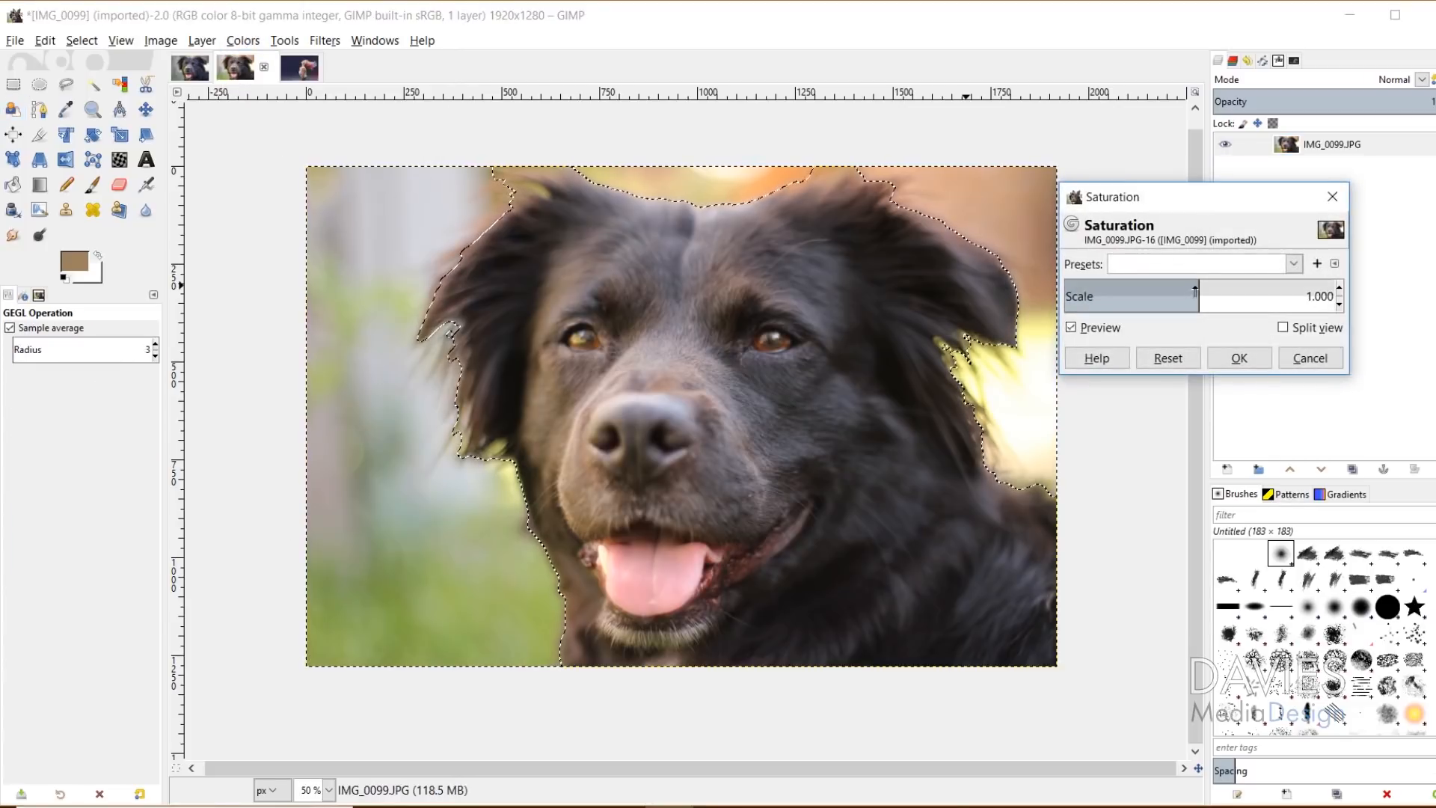
- Desaturate the photo with a Saturation scale of 0.150 and apply it
drag(1172, 297, 1078, 297)
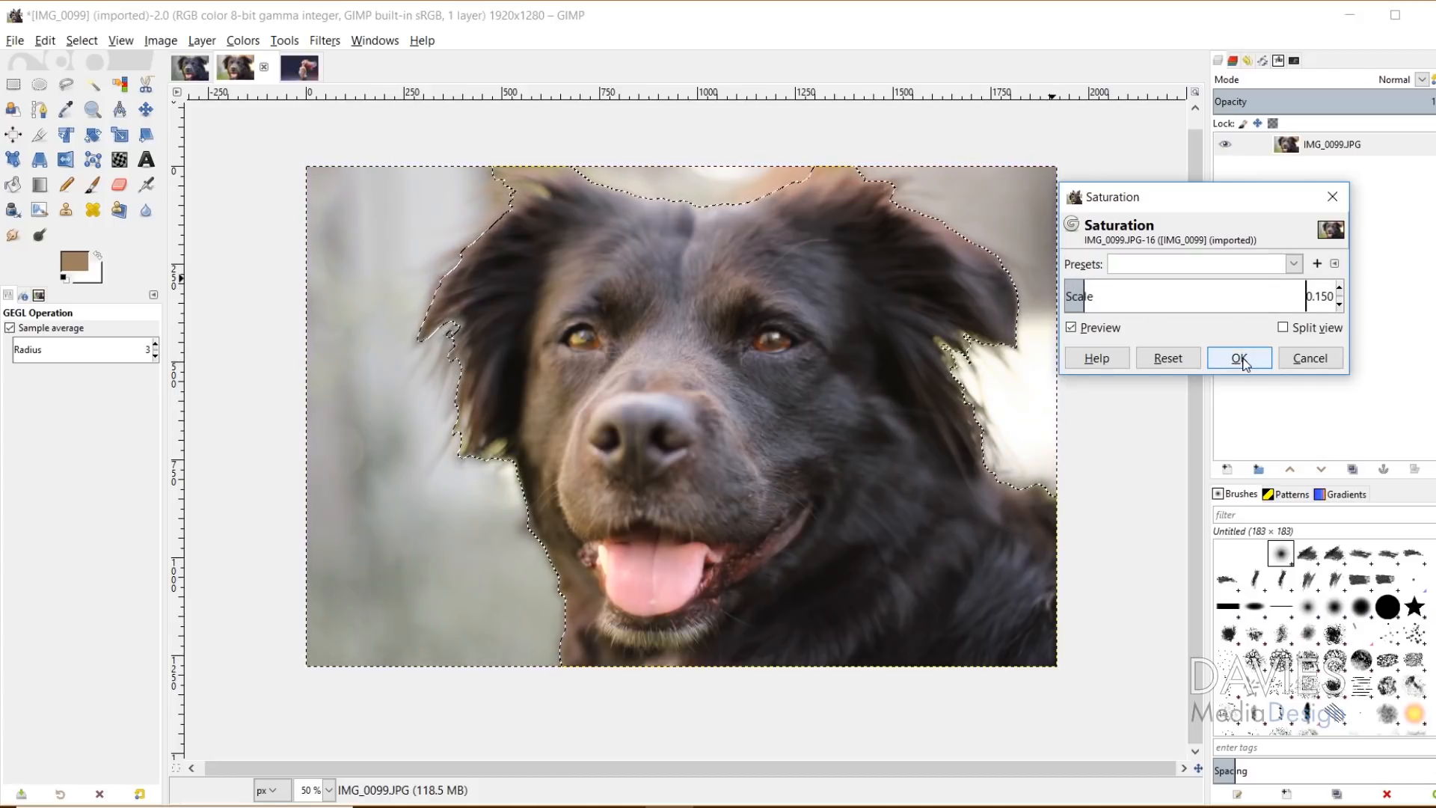
click(1238, 358)
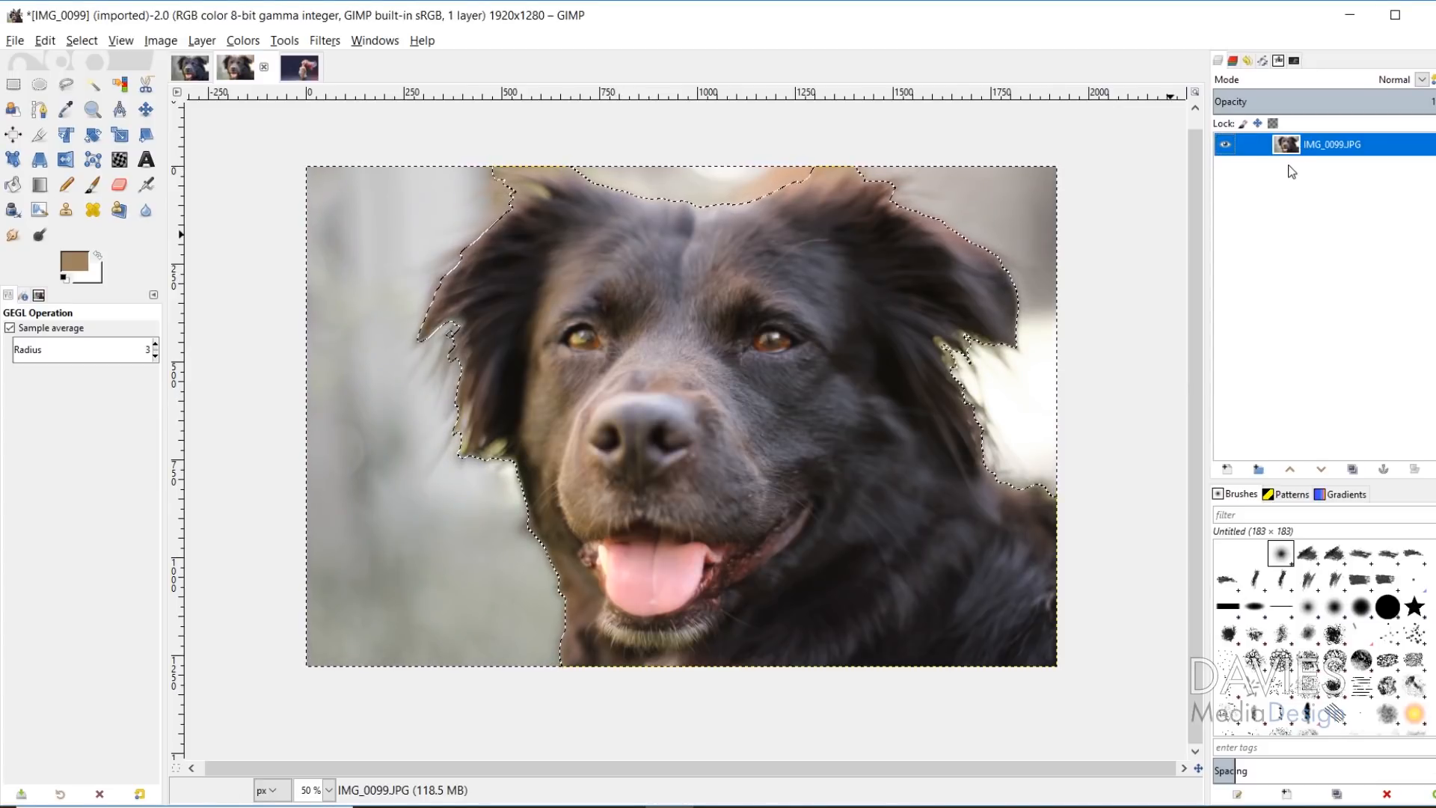
- Add a layer mask based on the dog selection to the photo layer
right_click(1331, 143)
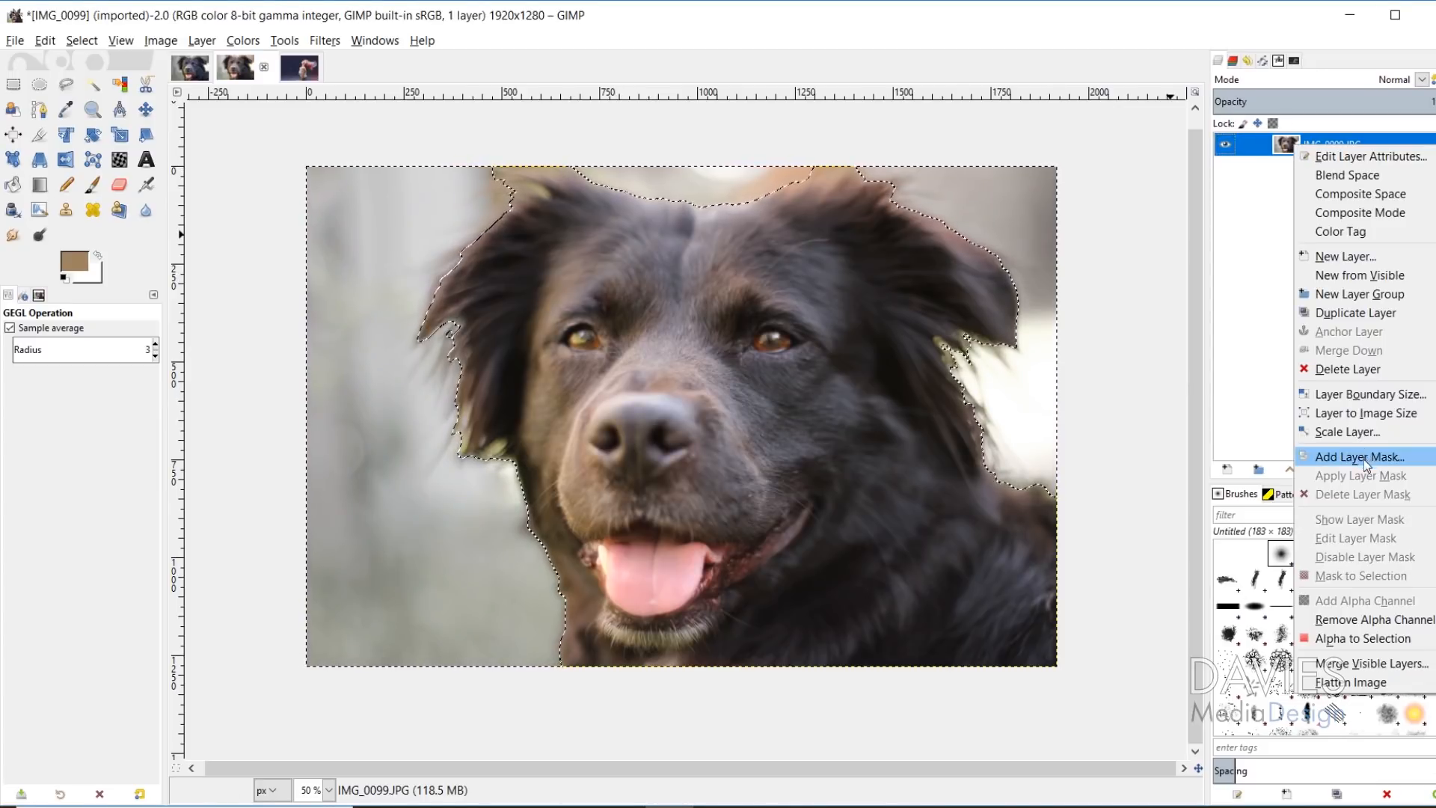
click(1358, 456)
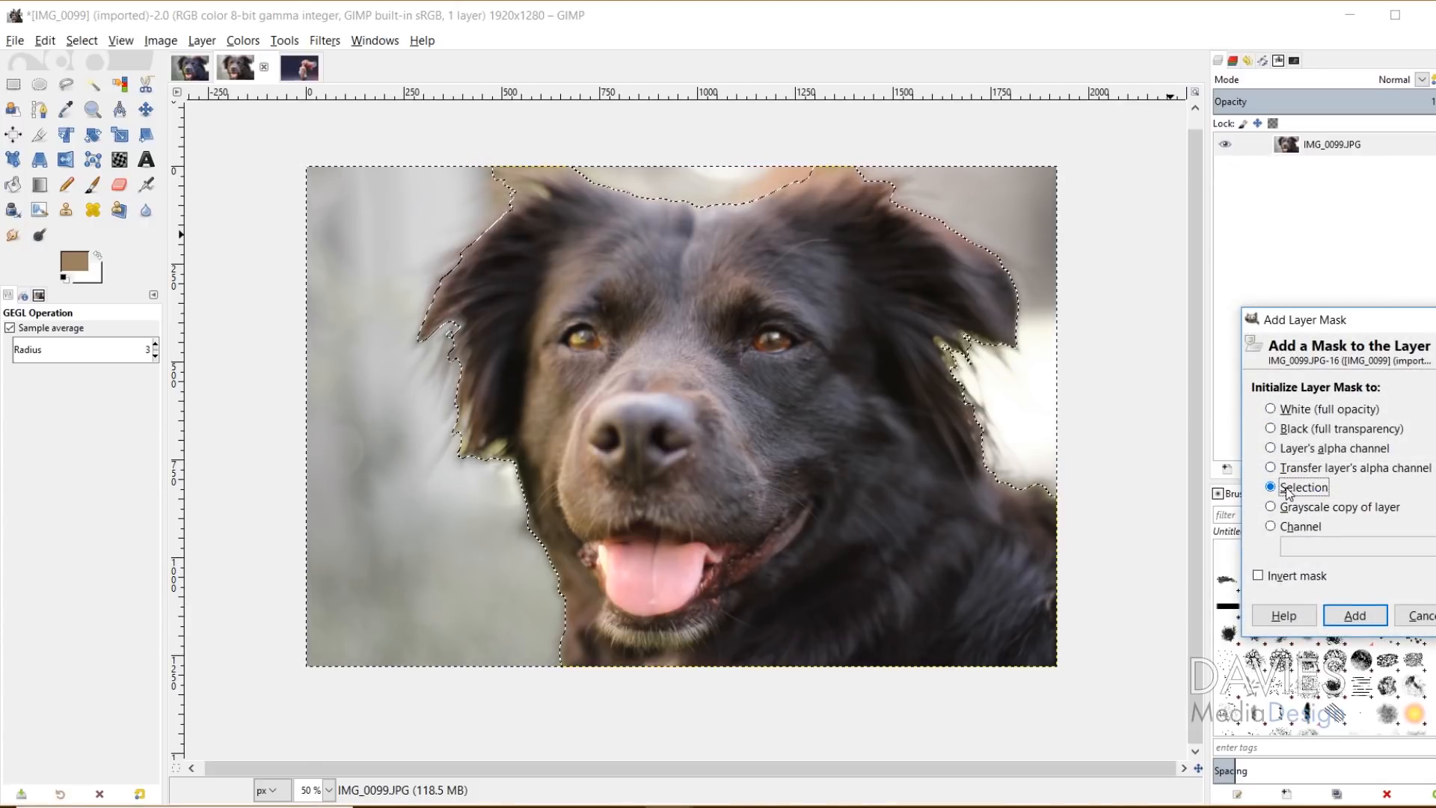
click(1354, 615)
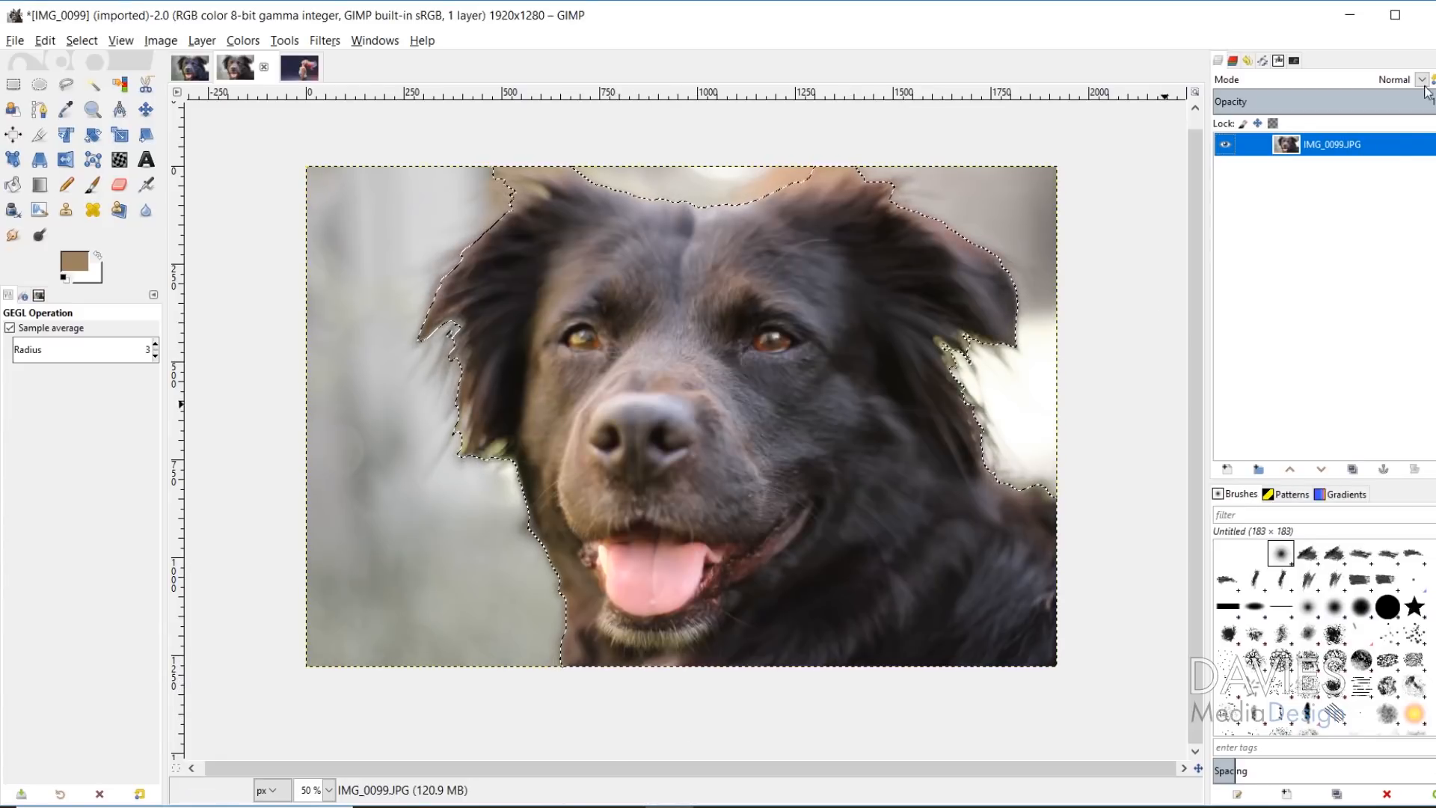
right_click(1333, 143)
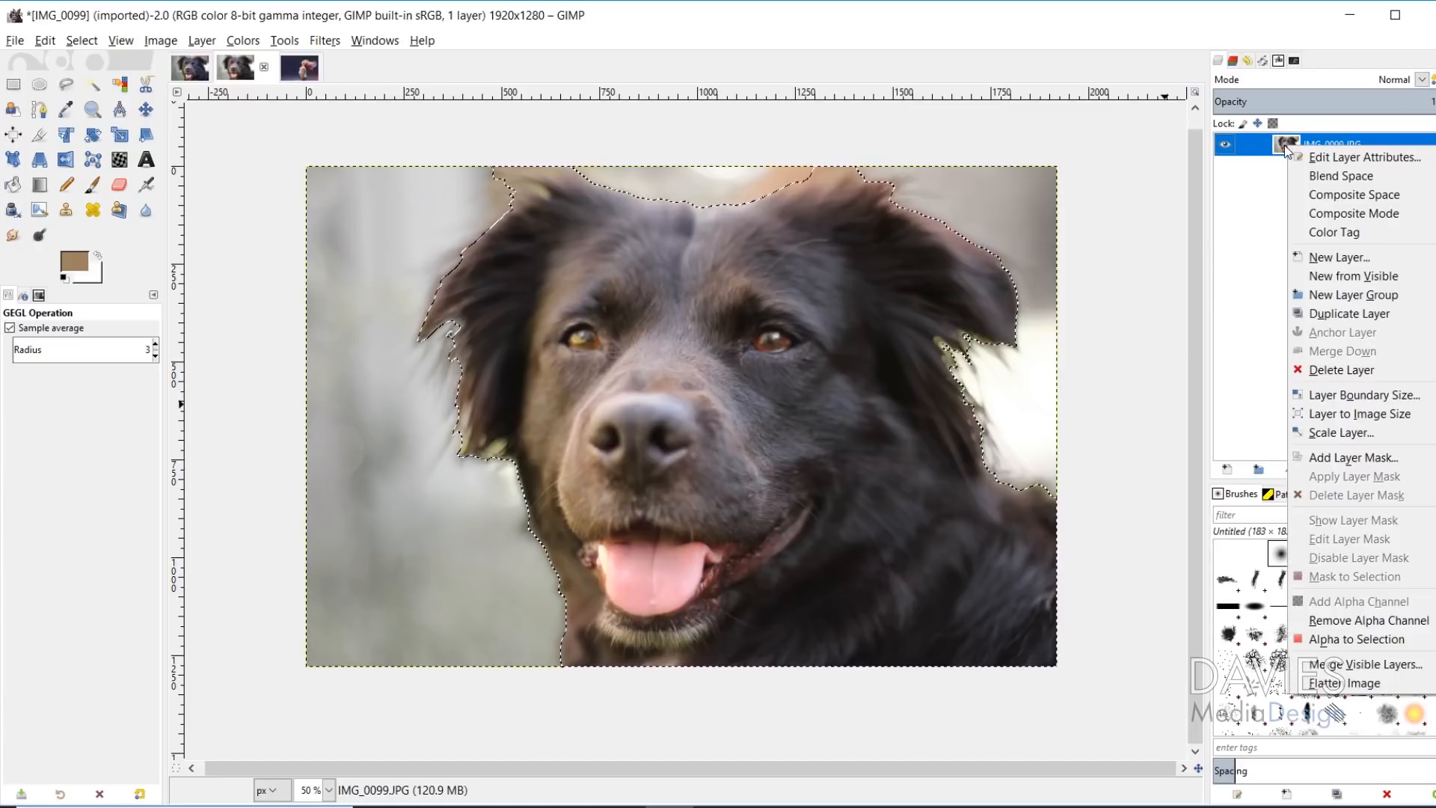
click(1354, 456)
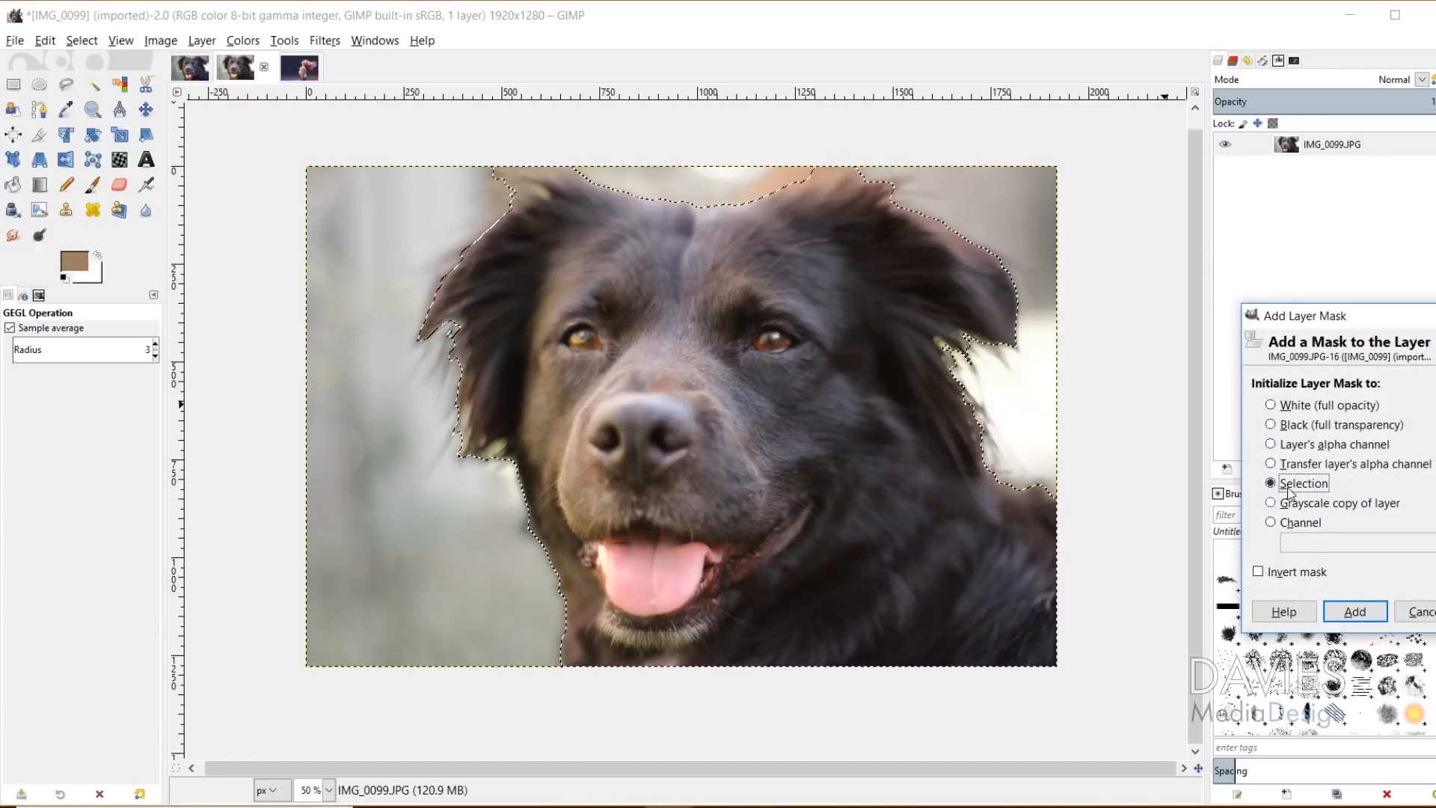
click(1354, 611)
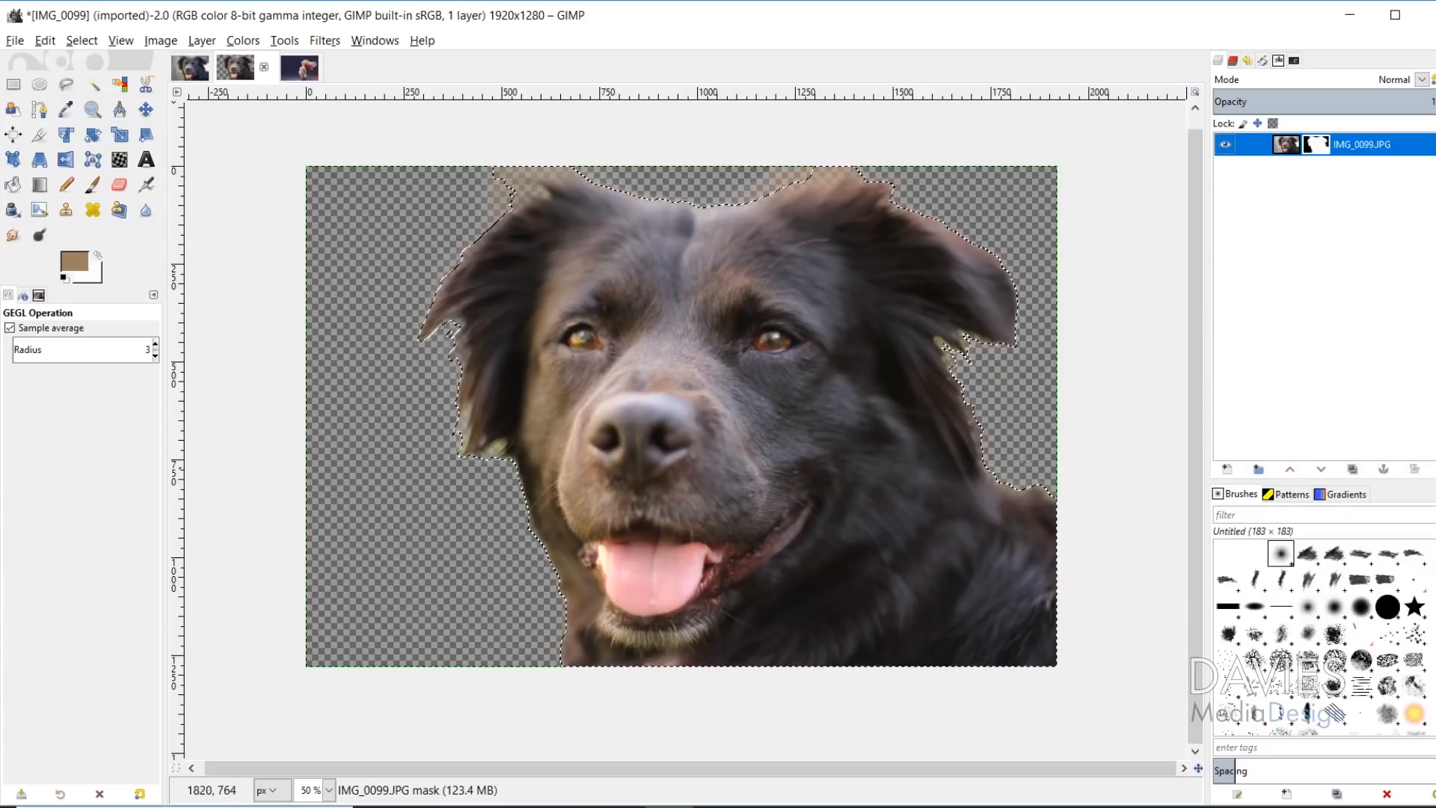